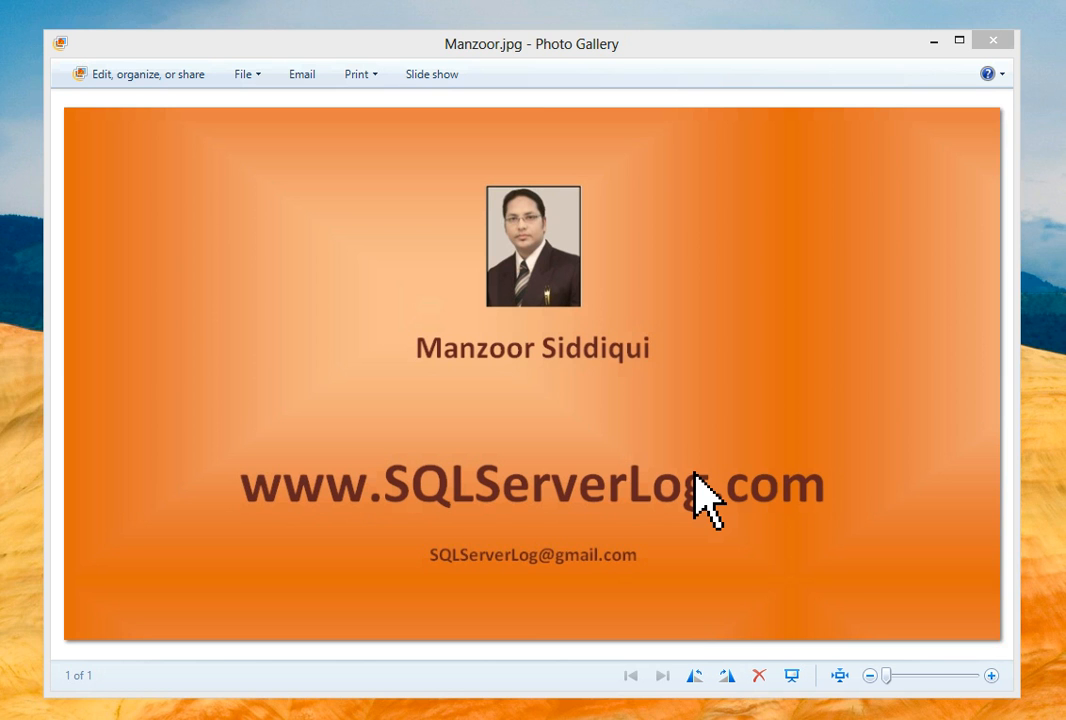
mouse_move(888, 150)
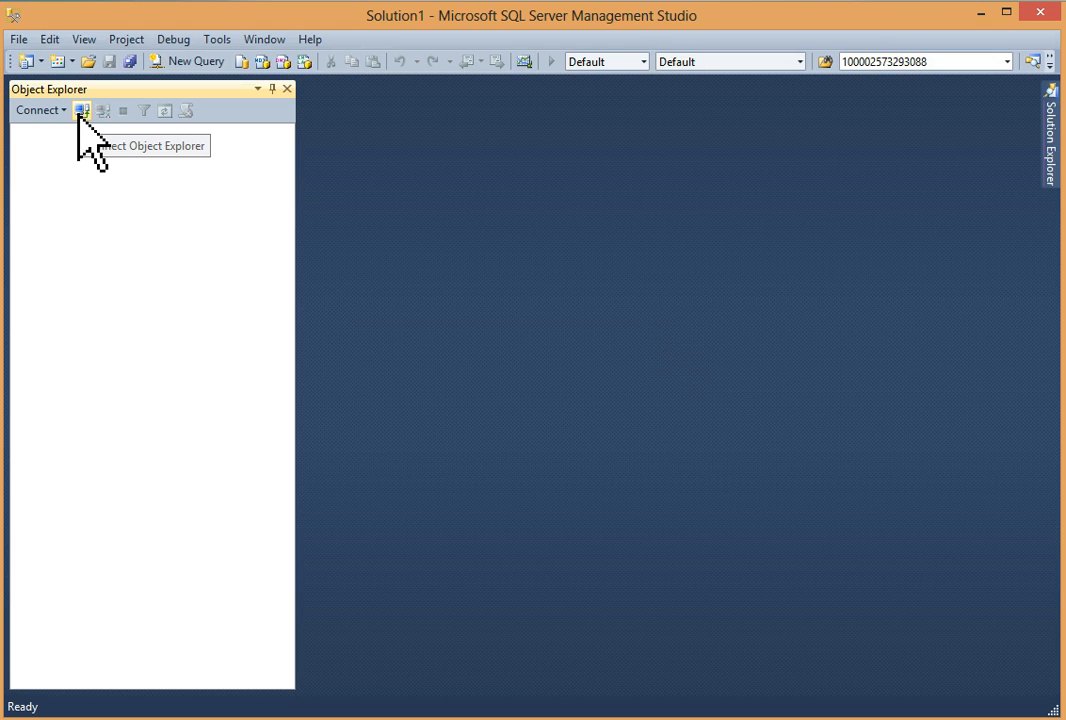
- Connect to the local server with Windows Authentication and select the TuningAdvisor database
click(82, 110)
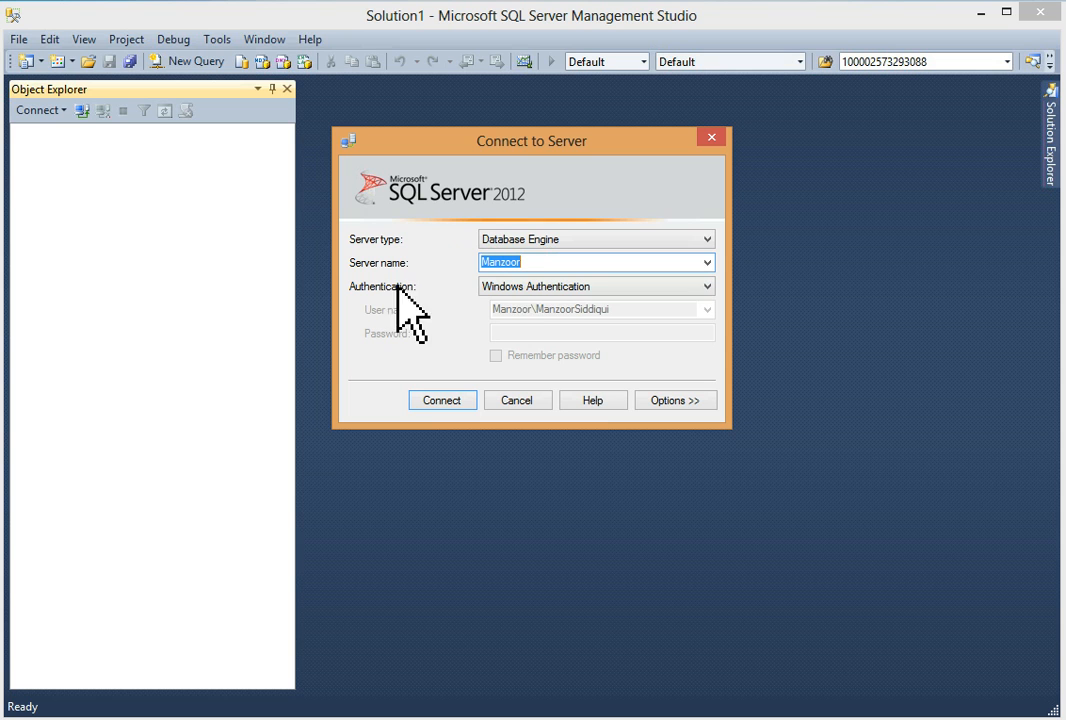
mouse_move(545, 268)
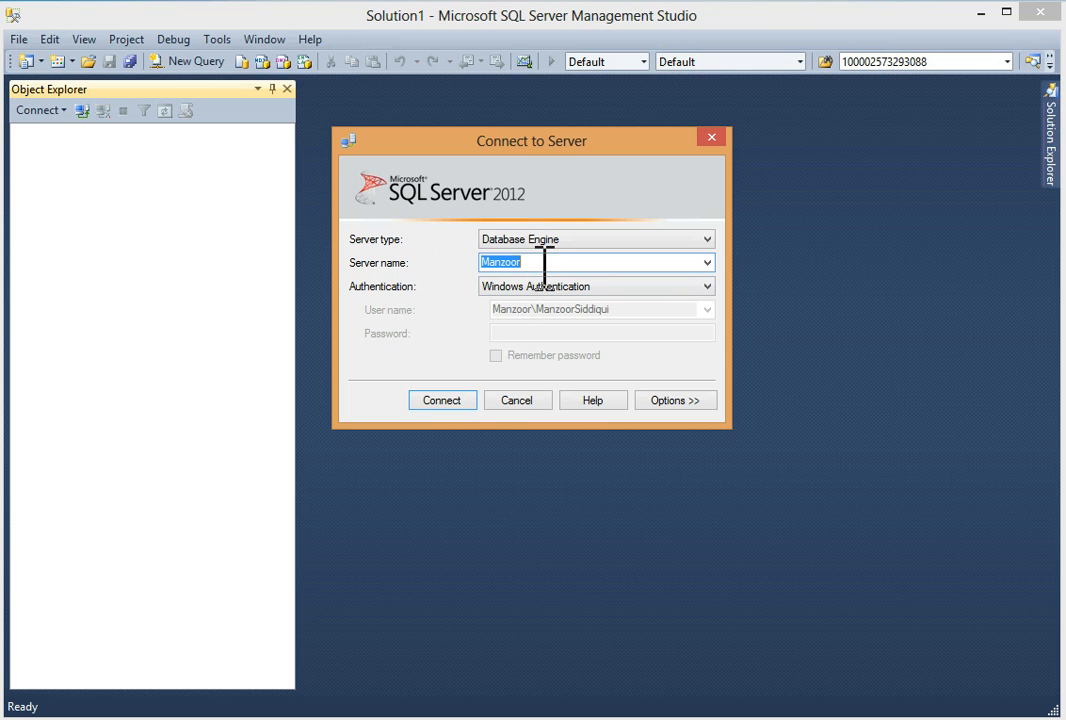
mouse_move(540, 320)
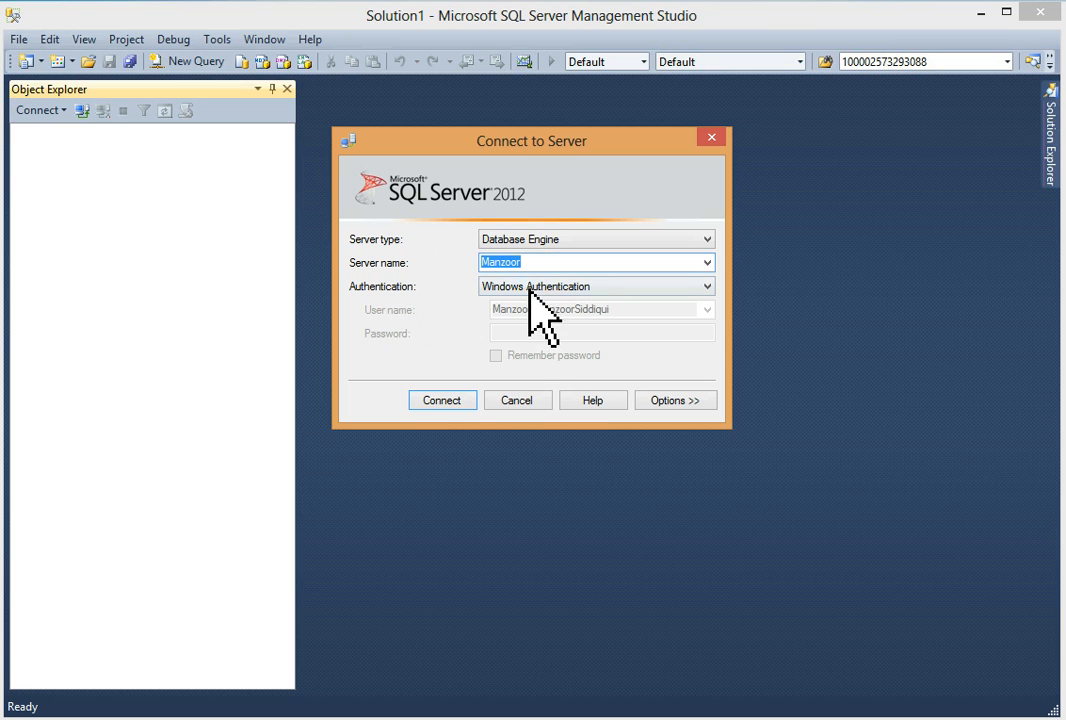
click(441, 400)
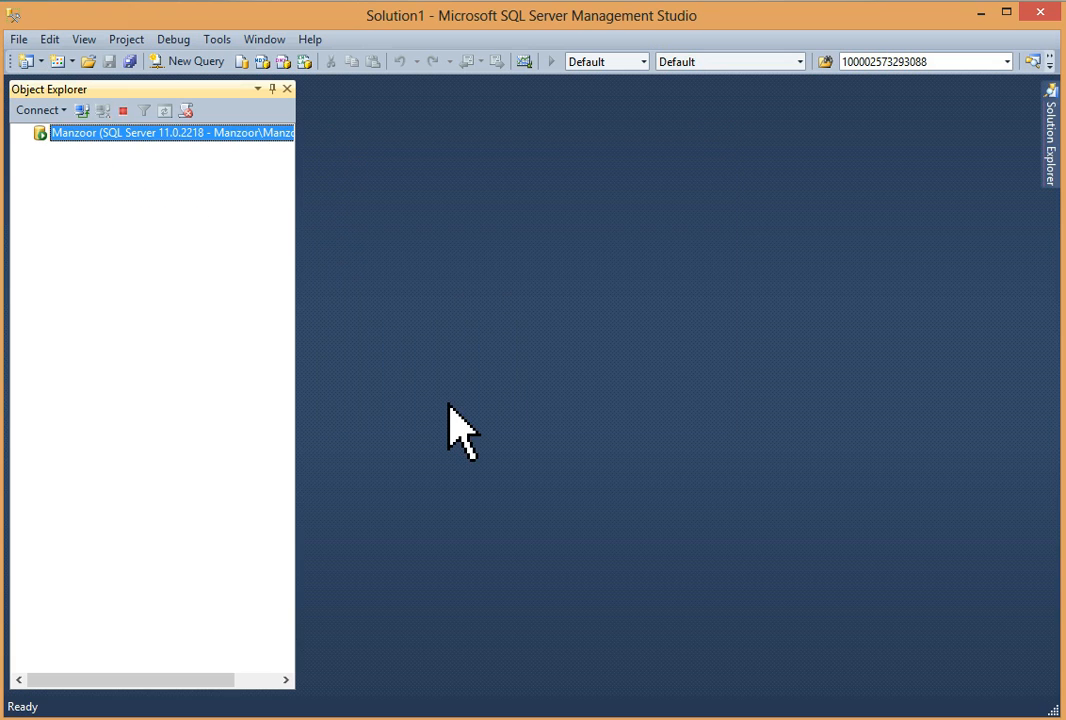
double_click(172, 132)
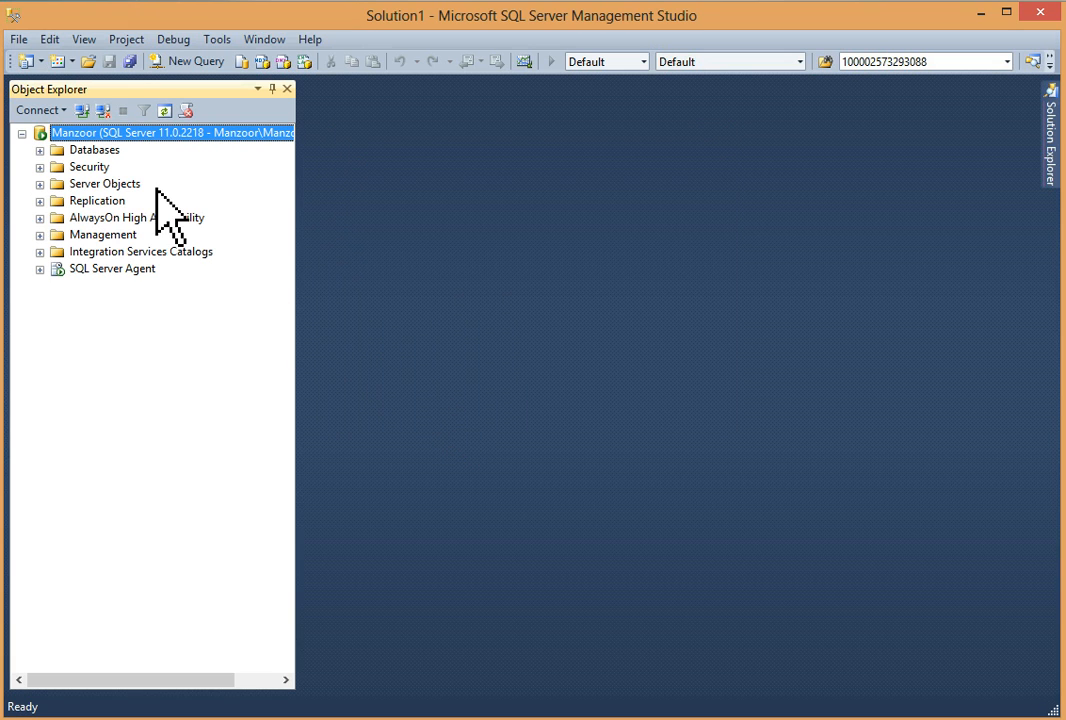
click(39, 149)
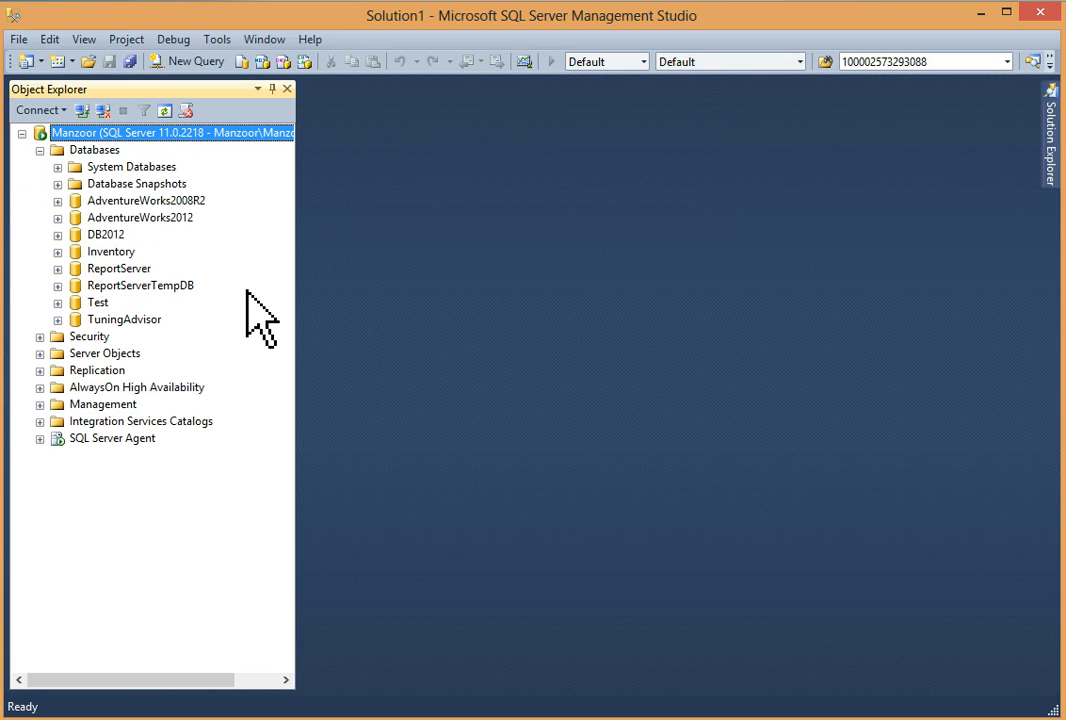
click(123, 319)
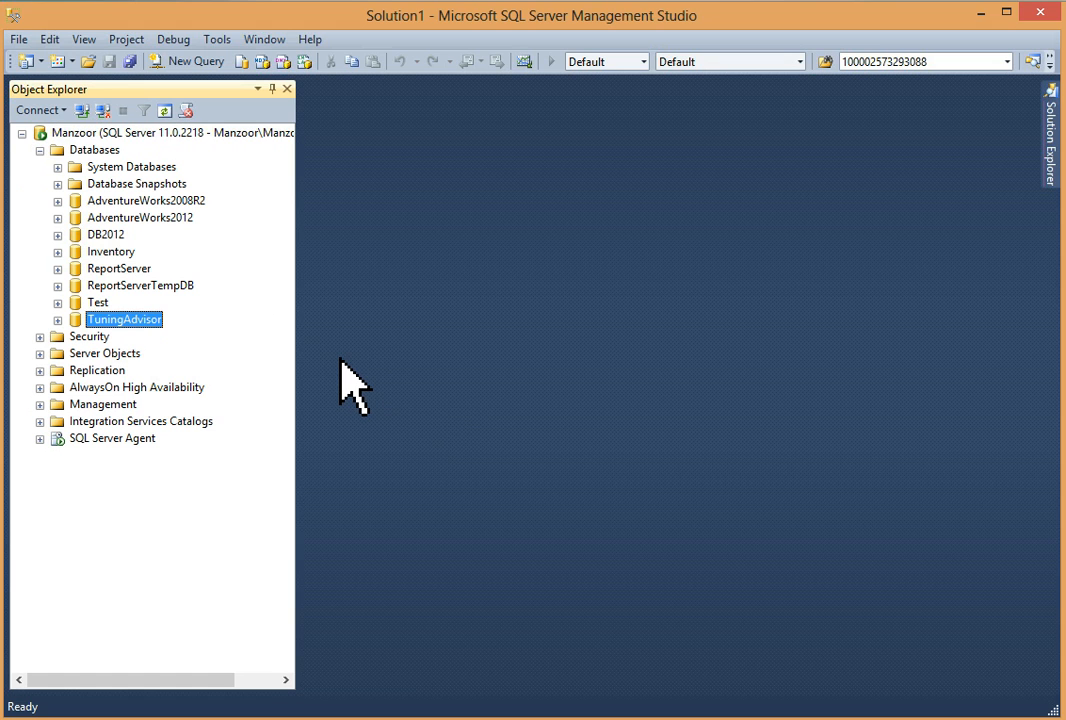
mouse_move(965, 220)
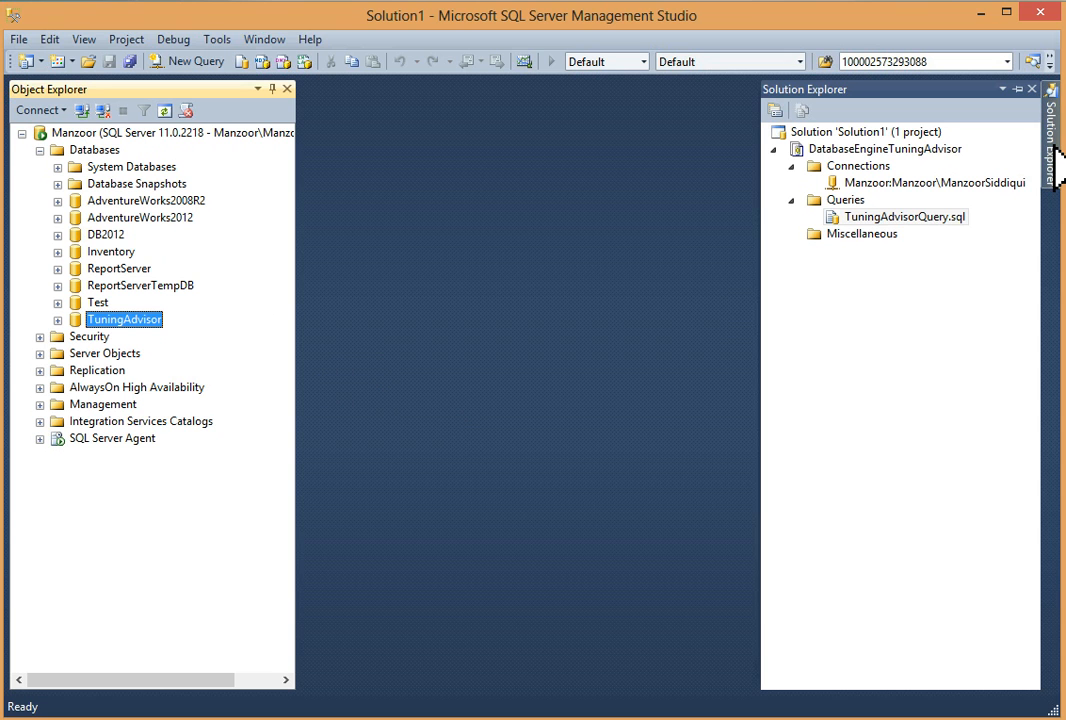
- Open TuningAdvisorQuery.sql from Solution Explorer and place the cursor after the heap-check query
click(903, 217)
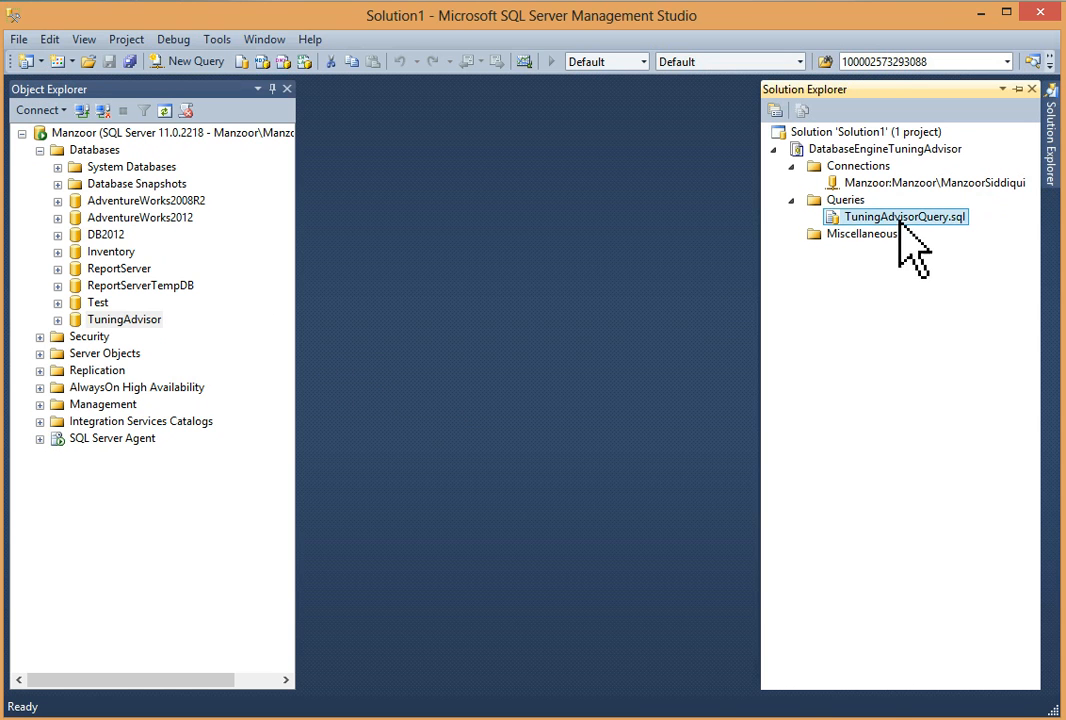
double_click(903, 216)
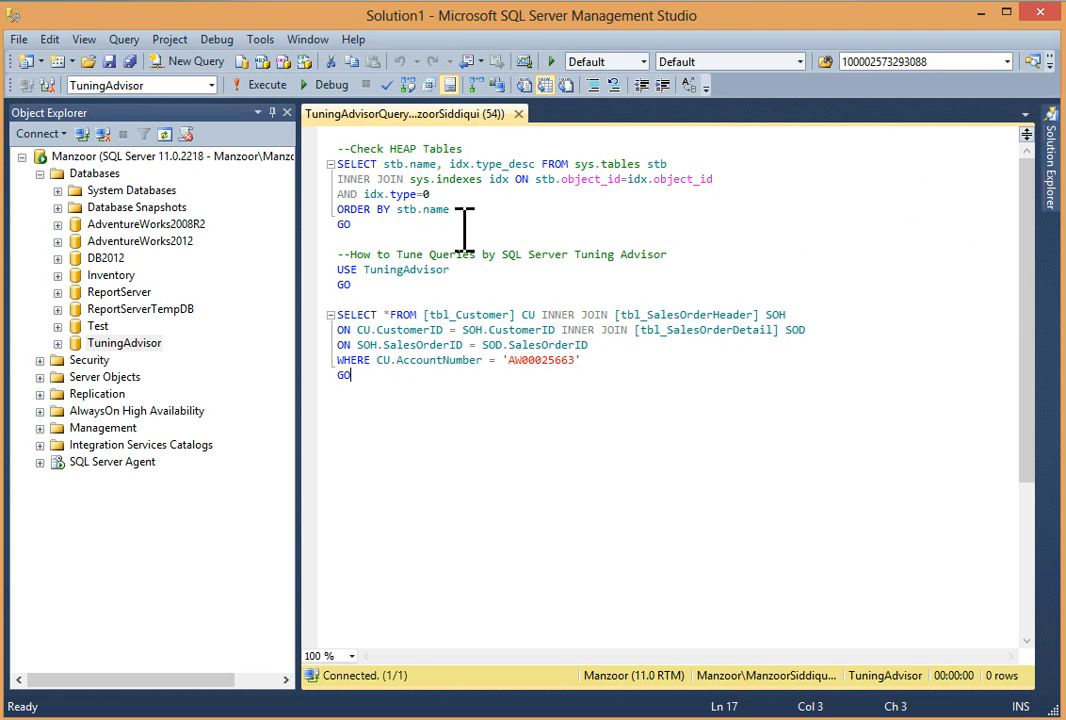
click(477, 215)
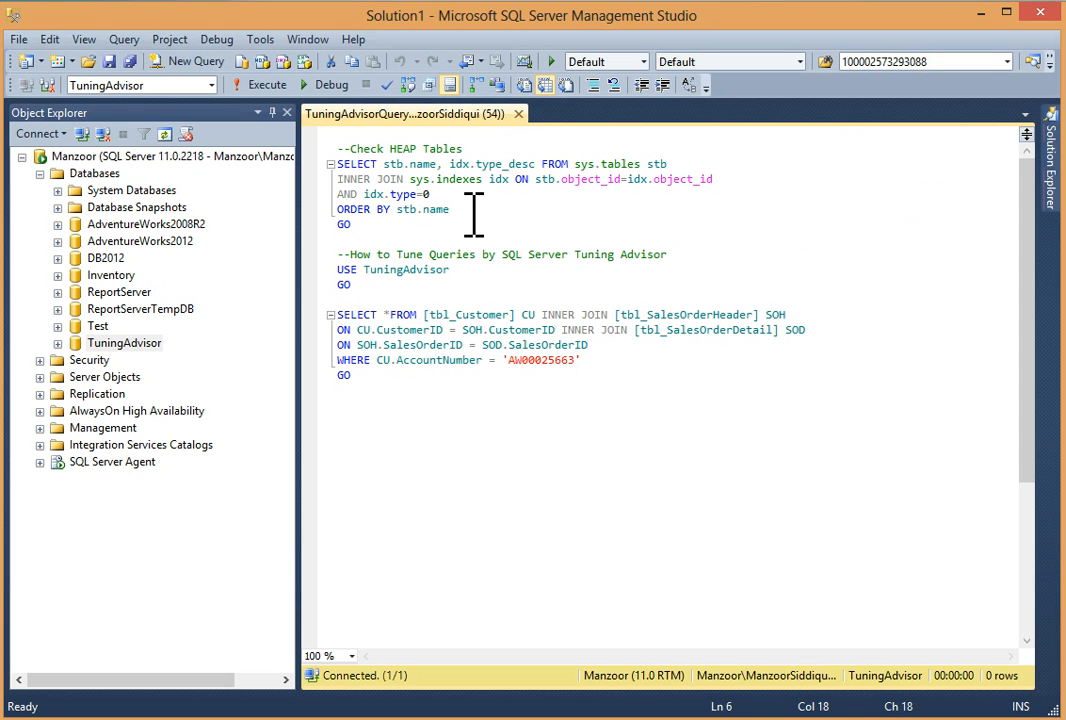
click(449, 209)
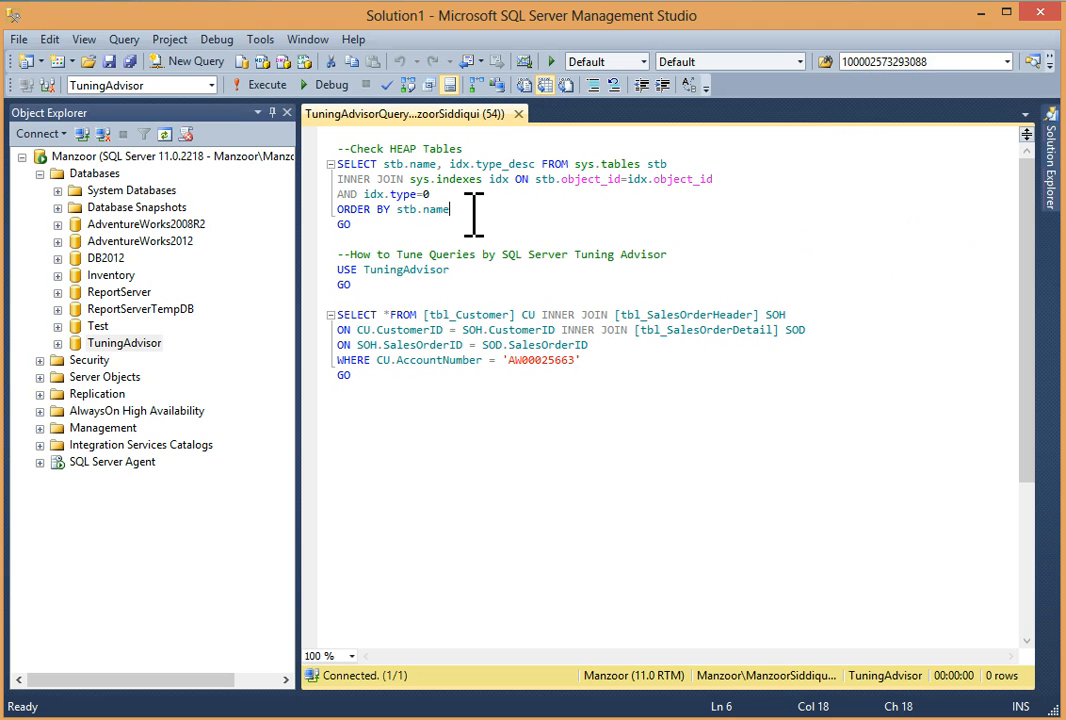
mouse_move(470, 210)
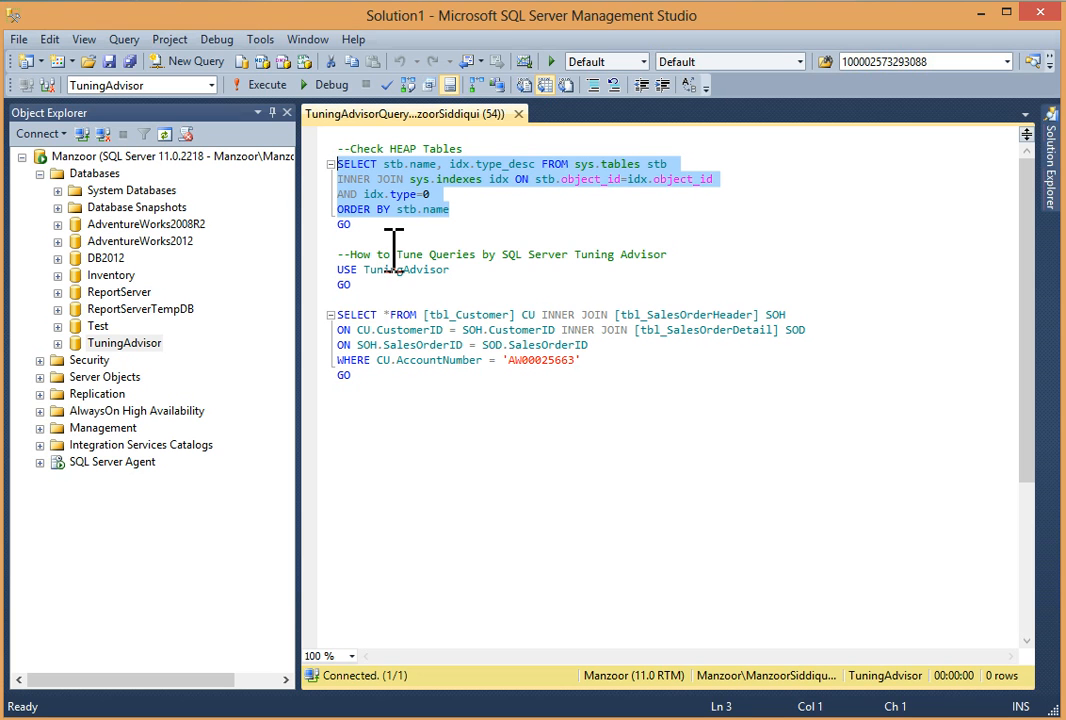
- Execute the heap-check query and review the seven HEAP tables, including tbl_SalesOrderHeader
click(262, 84)
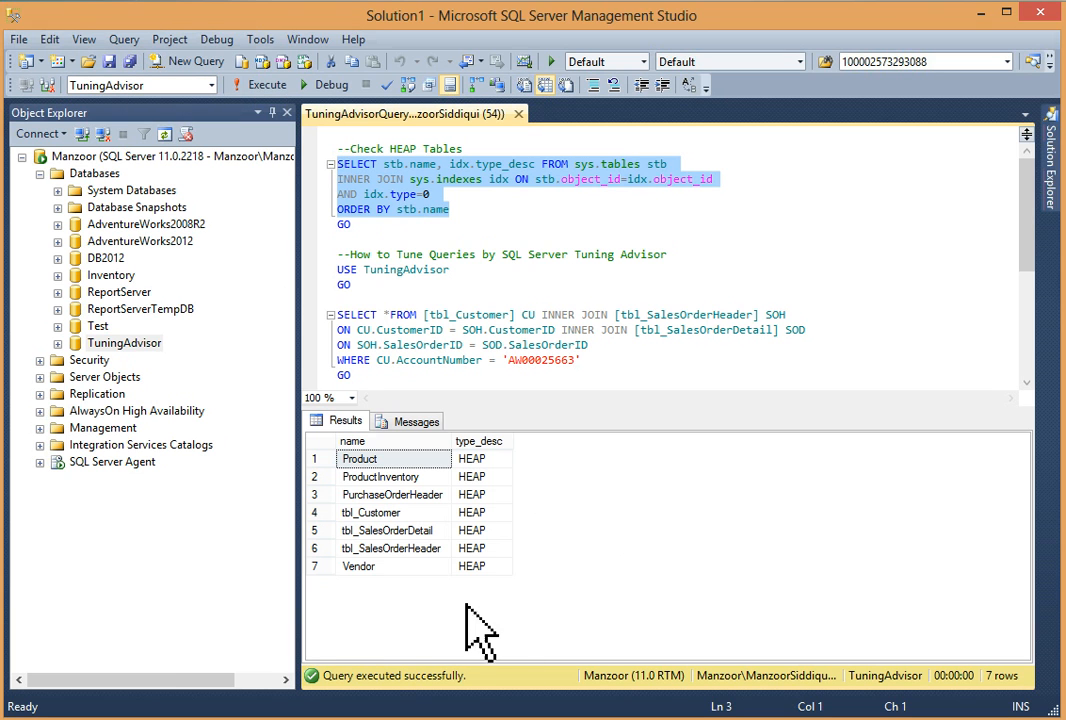
mouse_move(380, 575)
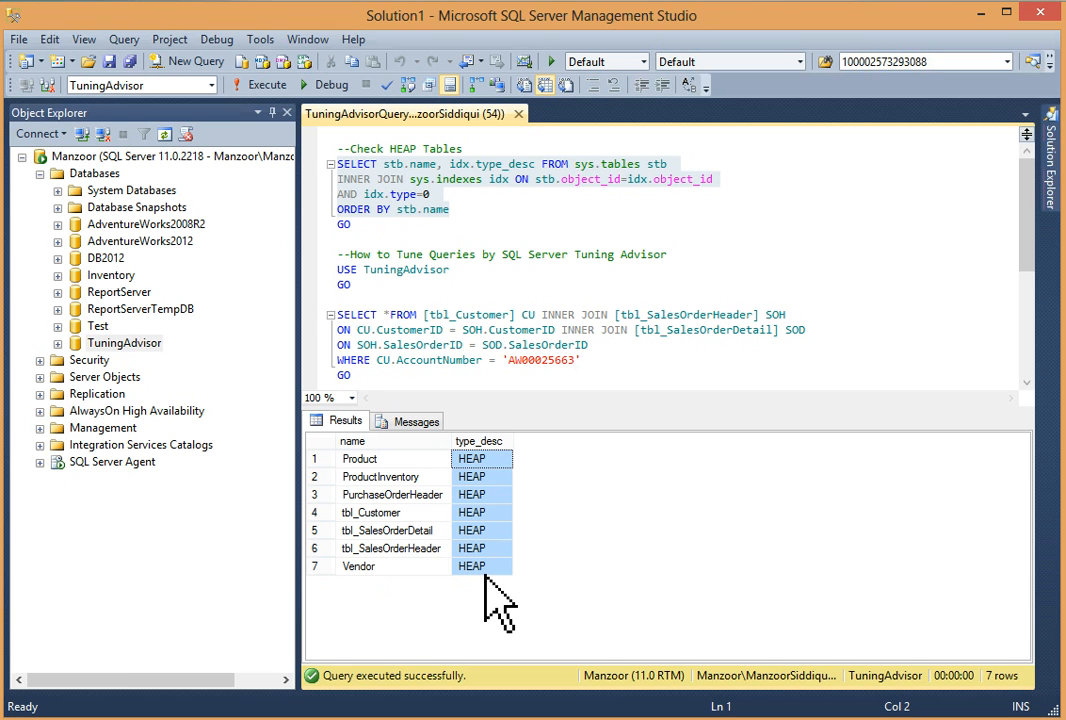
click(482, 548)
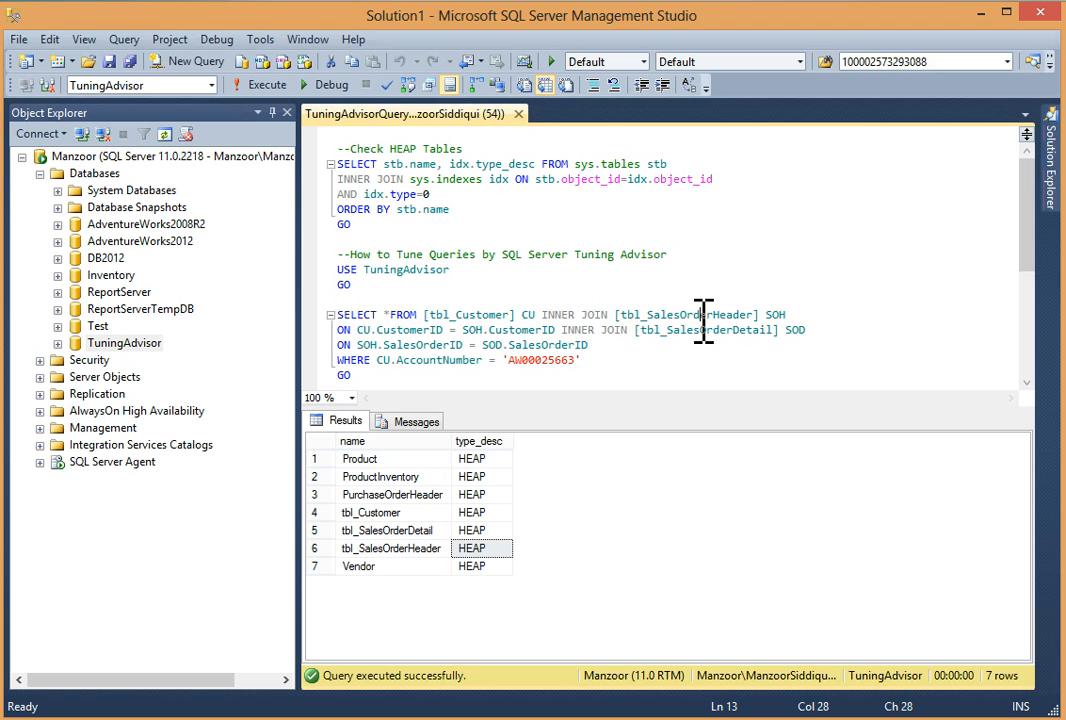
double_click(685, 314)
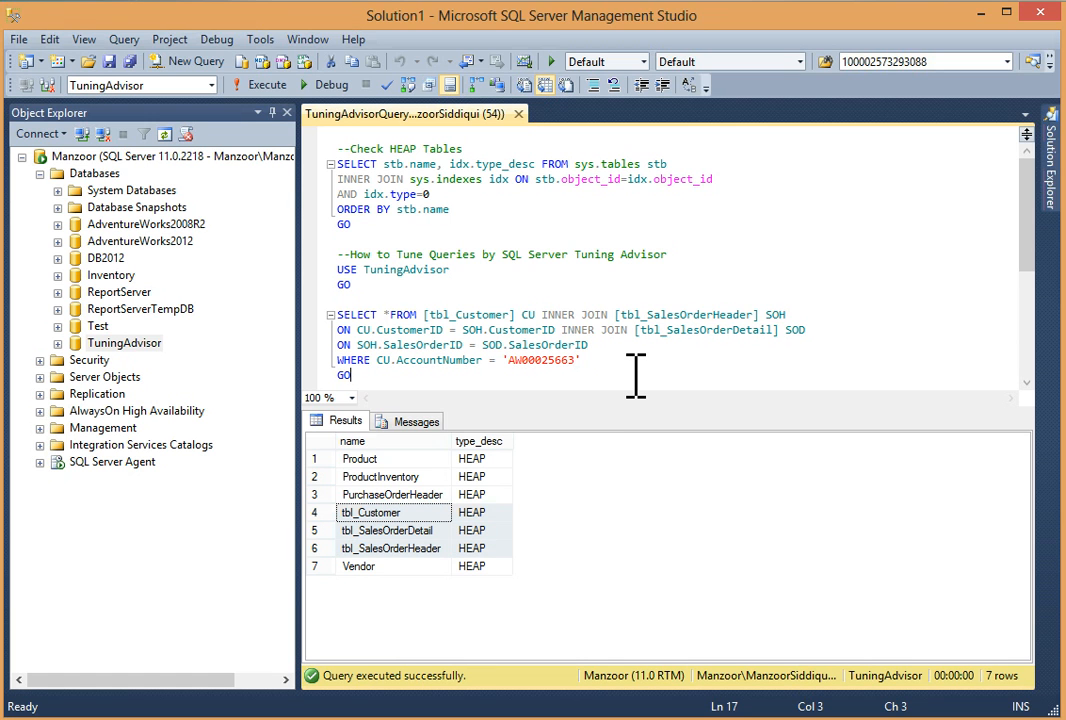
click(452, 269)
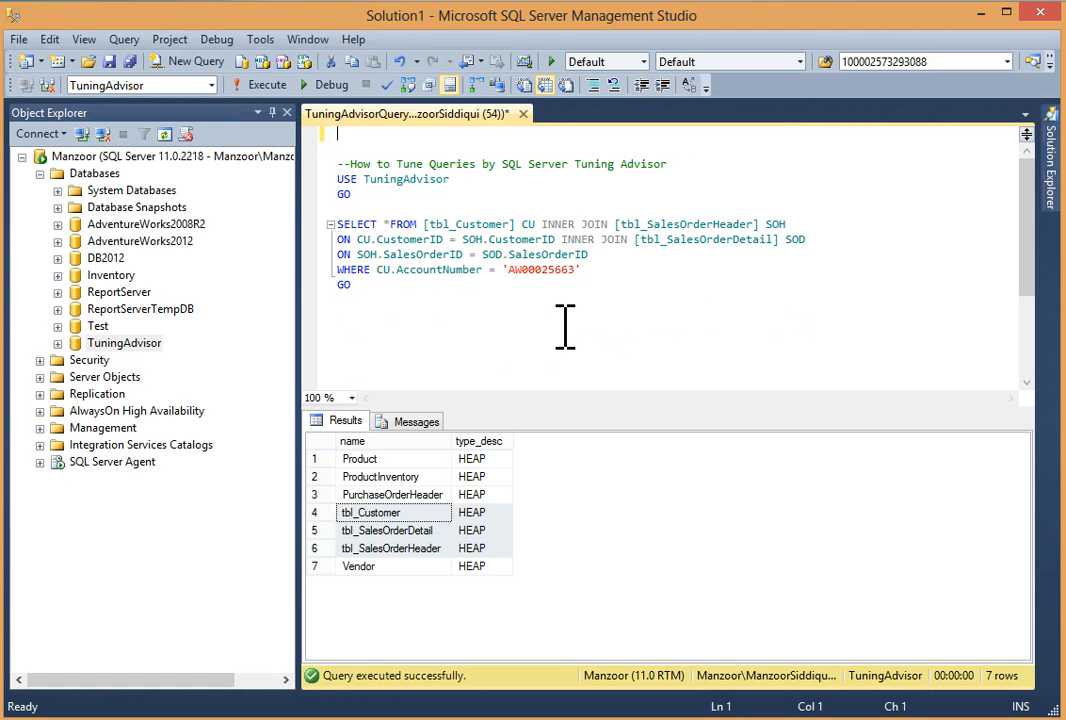
- Send the customer order join query to Database Engine Tuning Advisor with Analyze Query
click(611, 307)
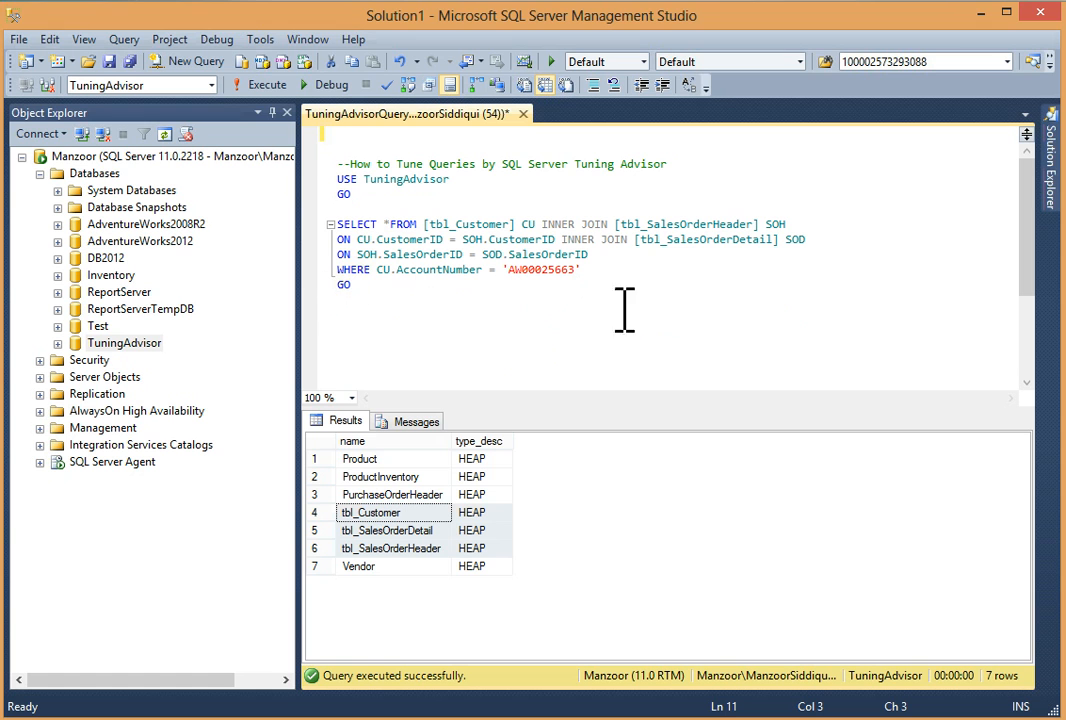
click(582, 269)
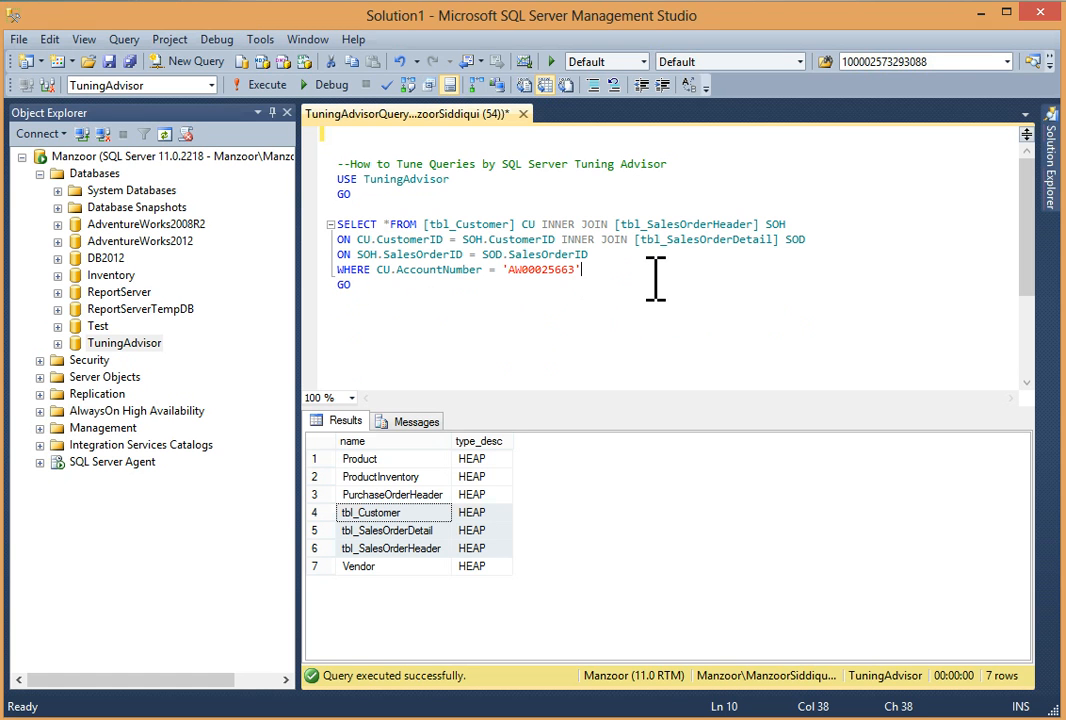
right_click(655, 280)
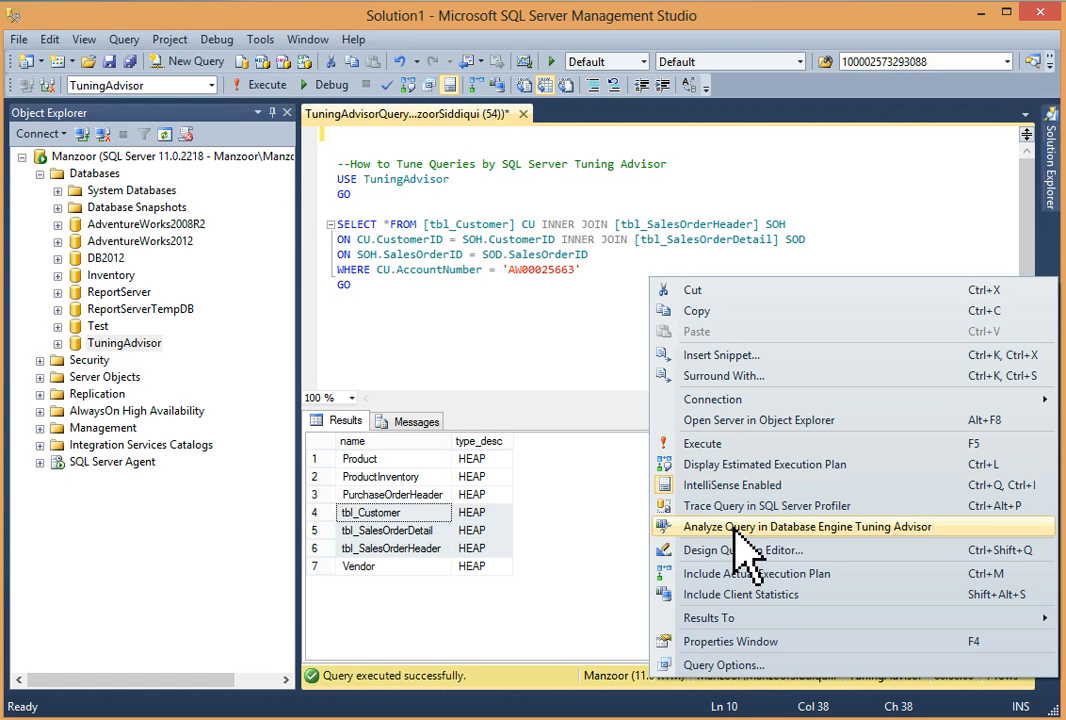
click(805, 526)
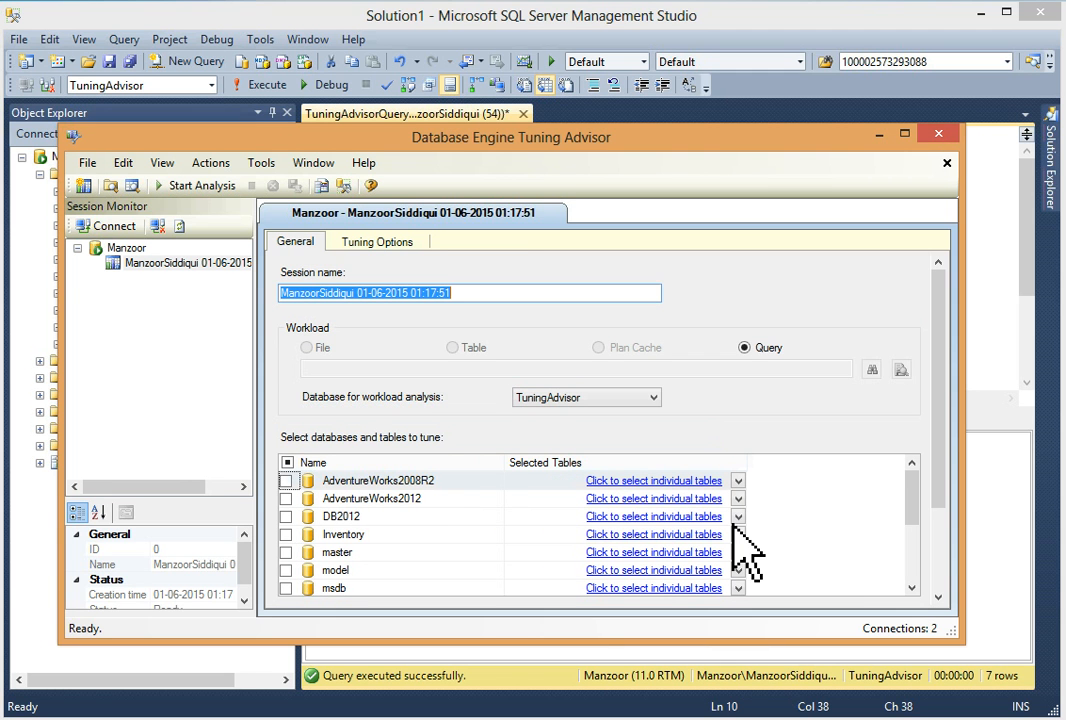
mouse_move(510, 170)
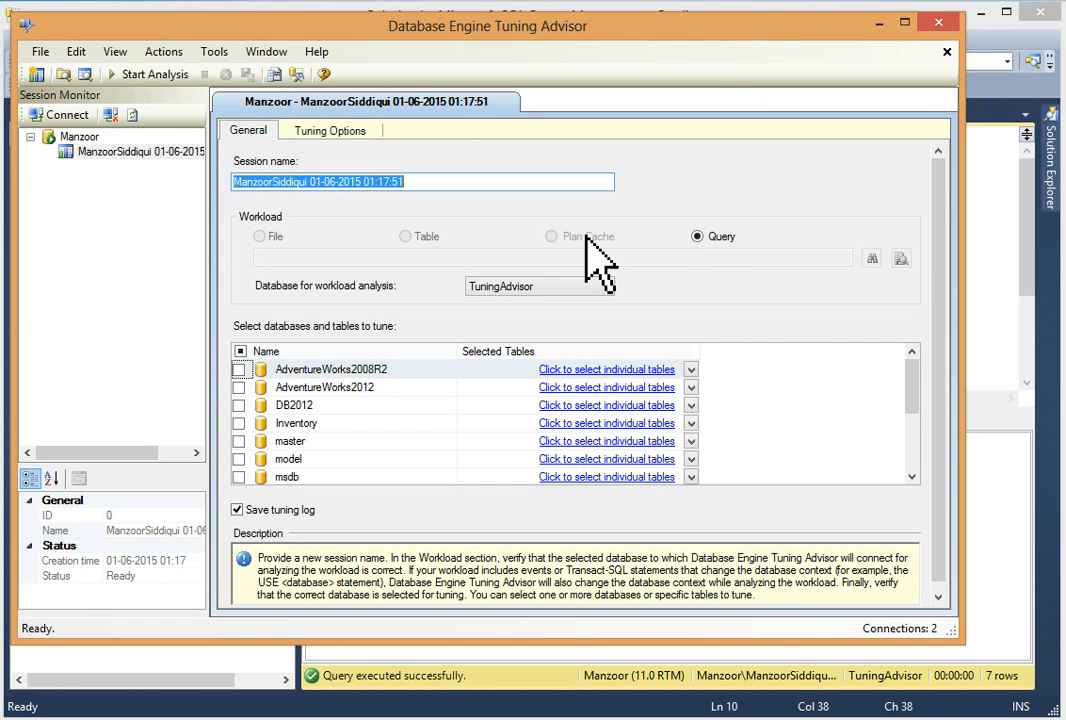
mouse_move(950, 645)
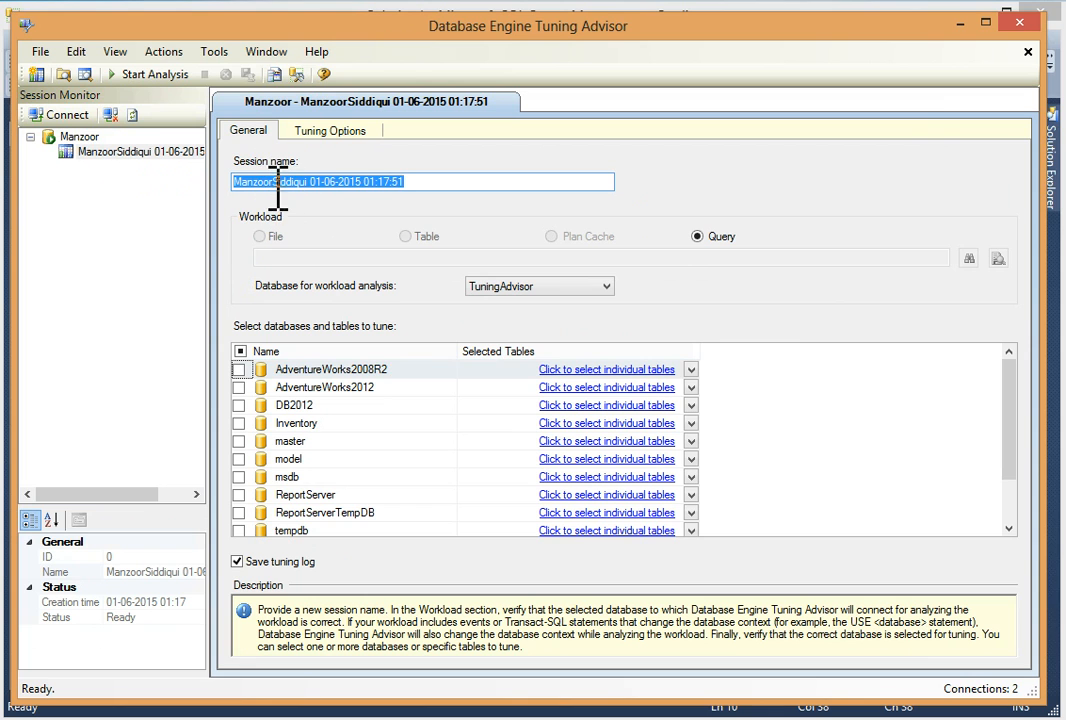
mouse_move(357, 210)
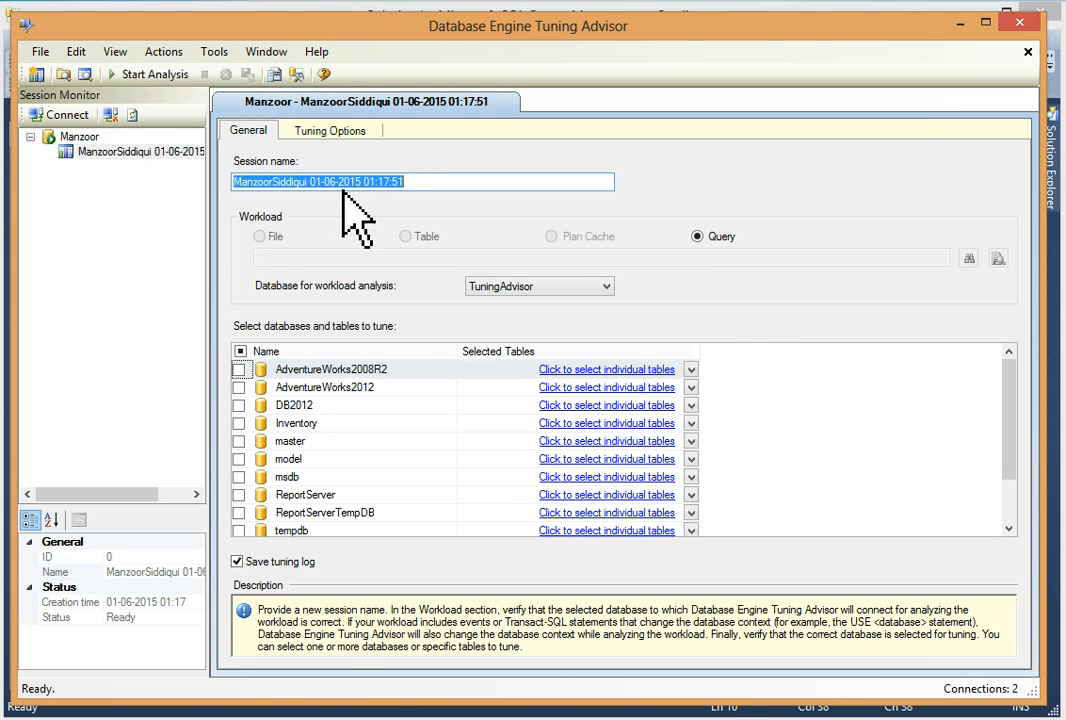
- Set TuningAdvisor as the workload database and select all seven of its tables for tuning
click(283, 181)
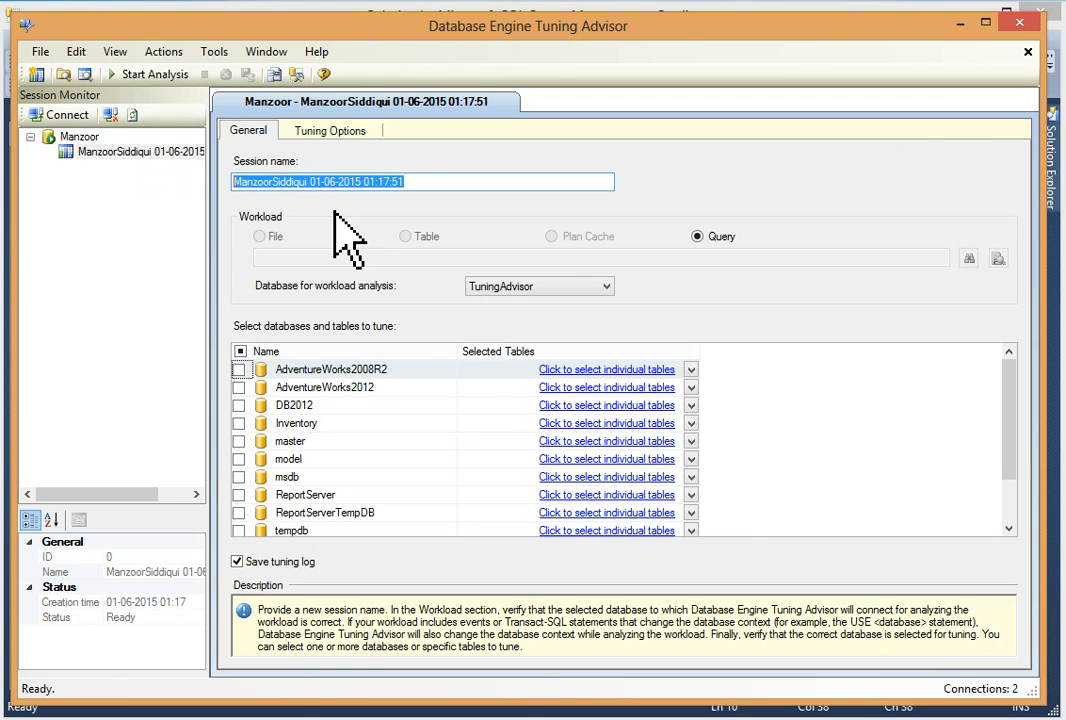
mouse_move(300, 285)
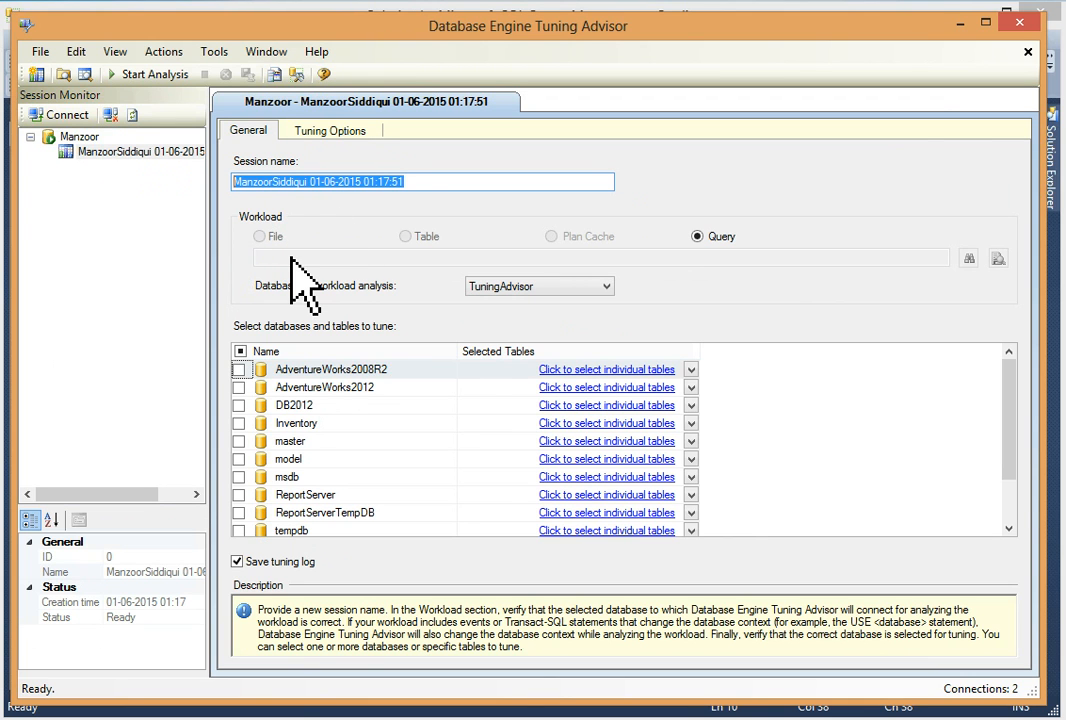
mouse_move(285, 265)
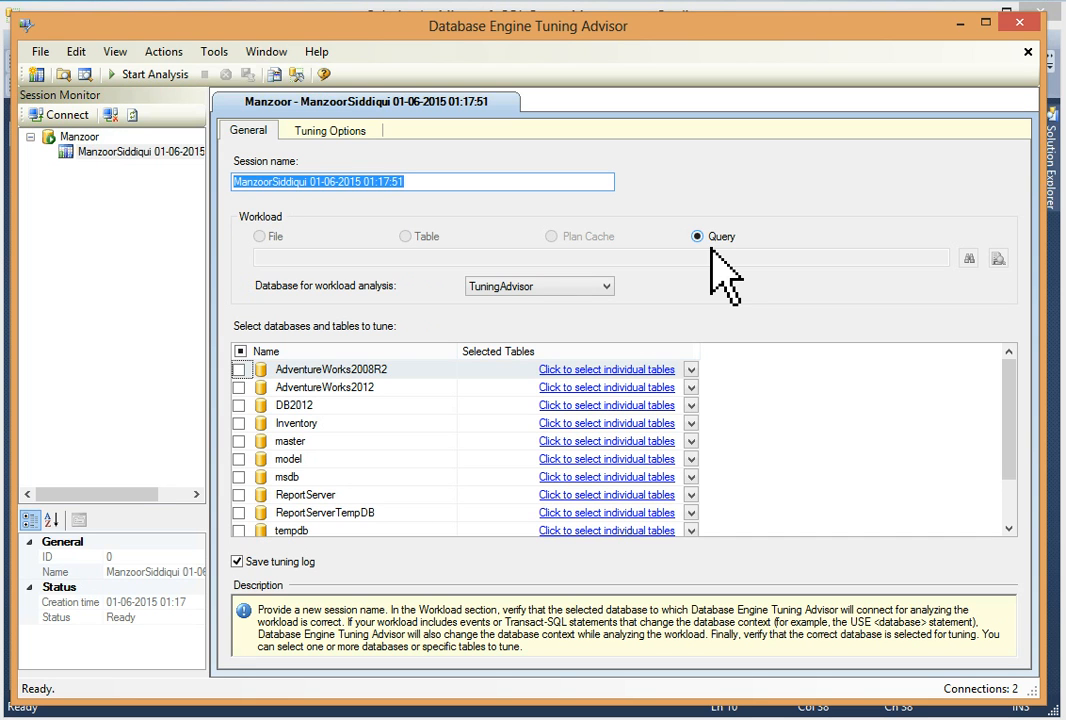
mouse_move(715, 270)
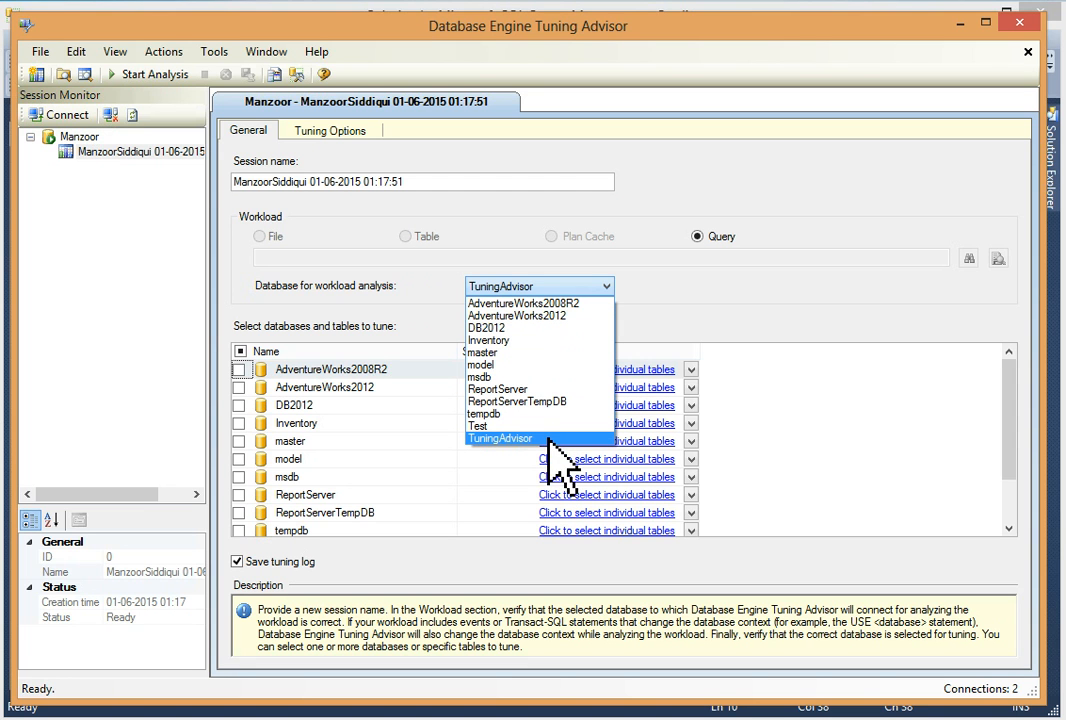
click(500, 438)
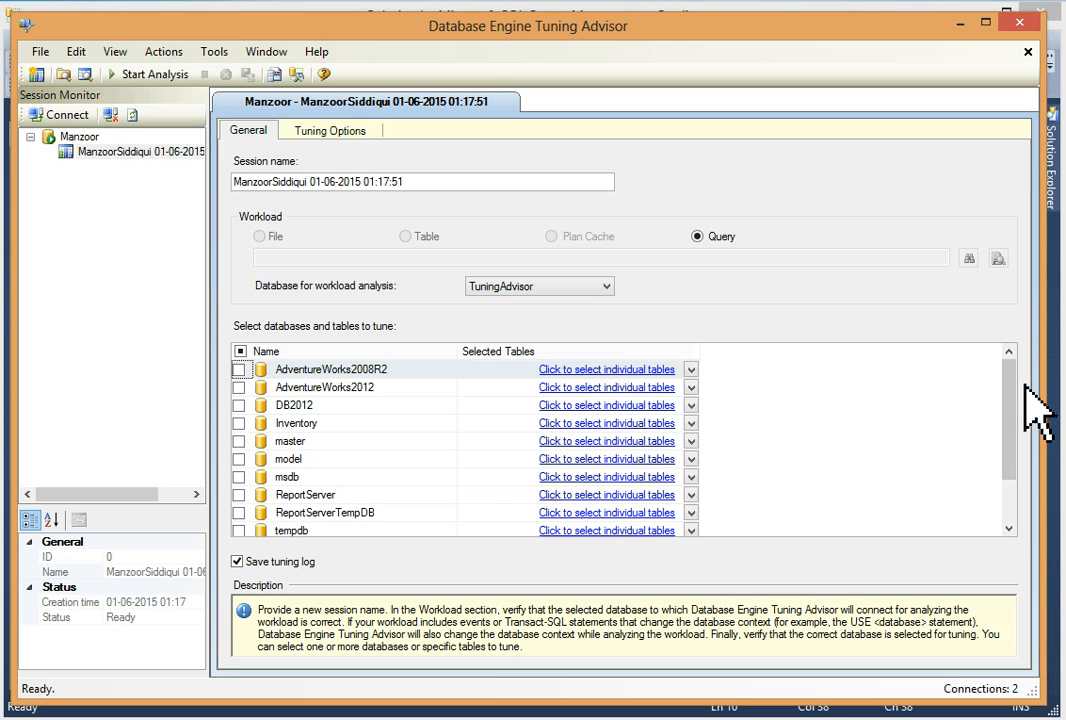
scroll(down, 3)
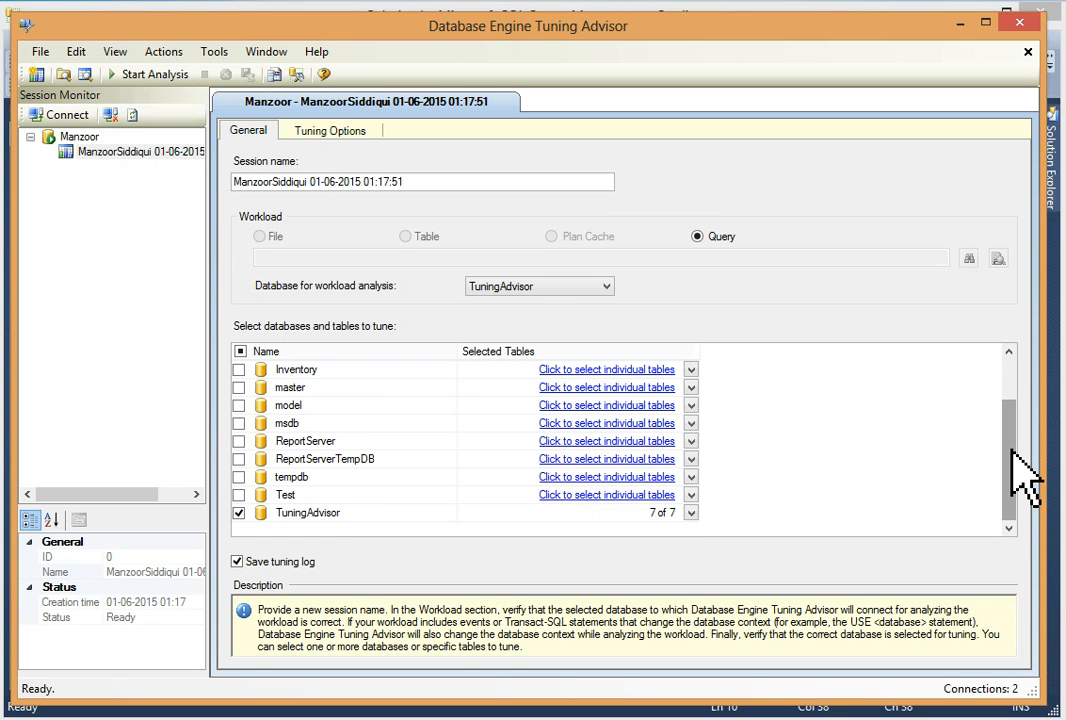
mouse_move(365, 545)
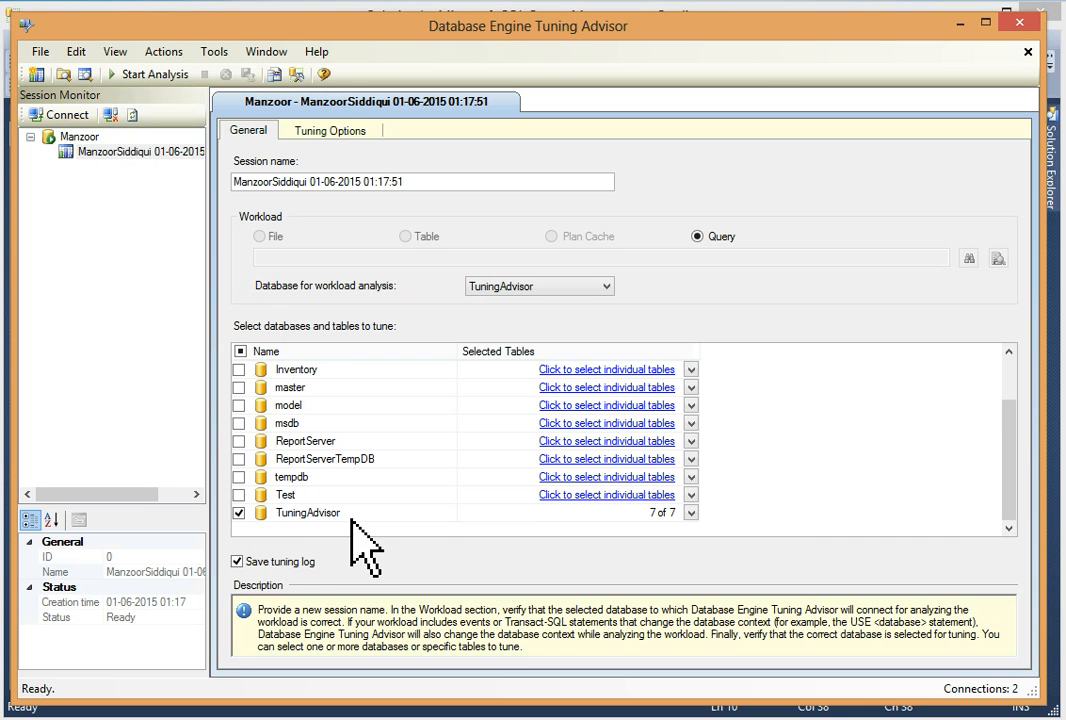
mouse_move(306, 548)
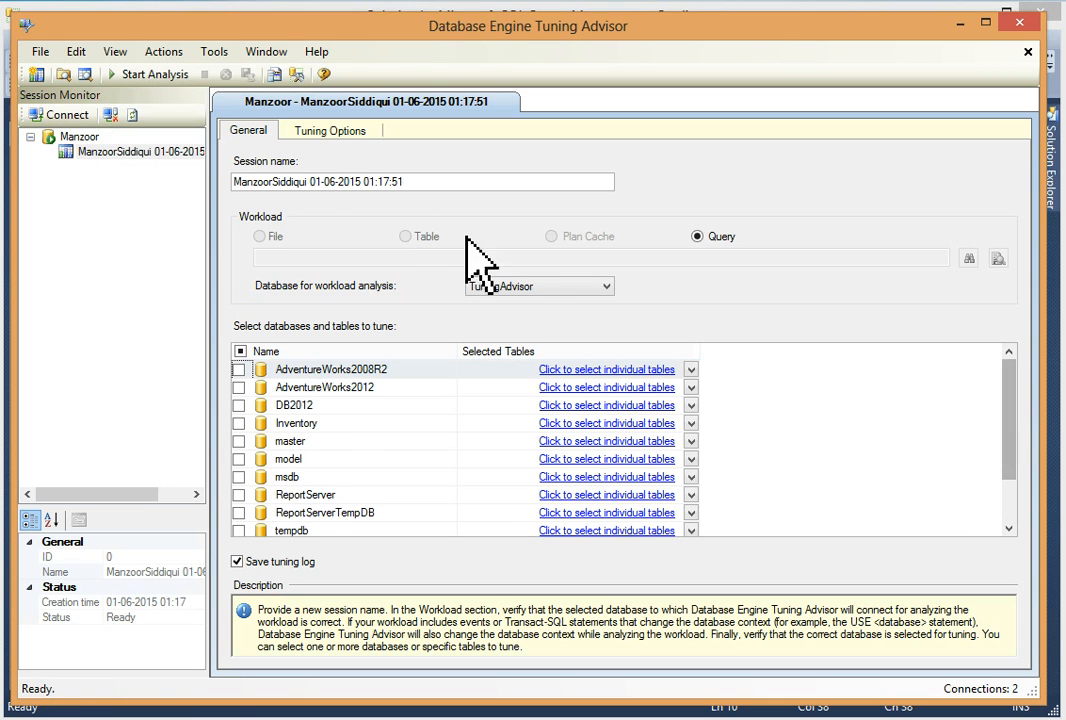
click(330, 130)
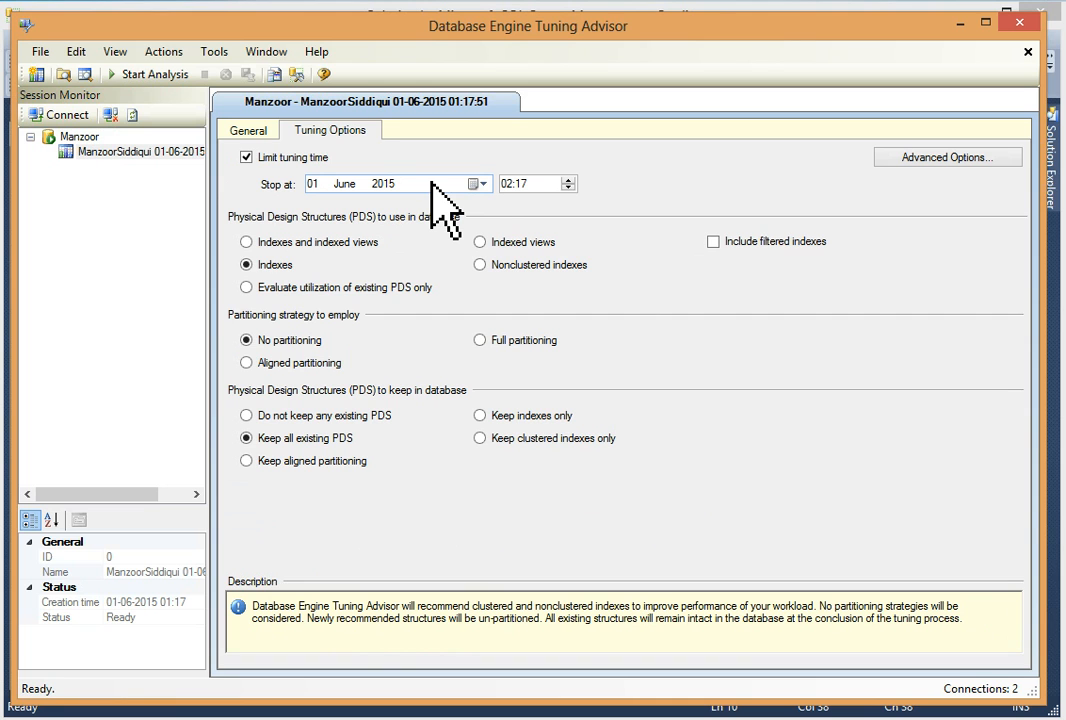
mouse_move(400, 310)
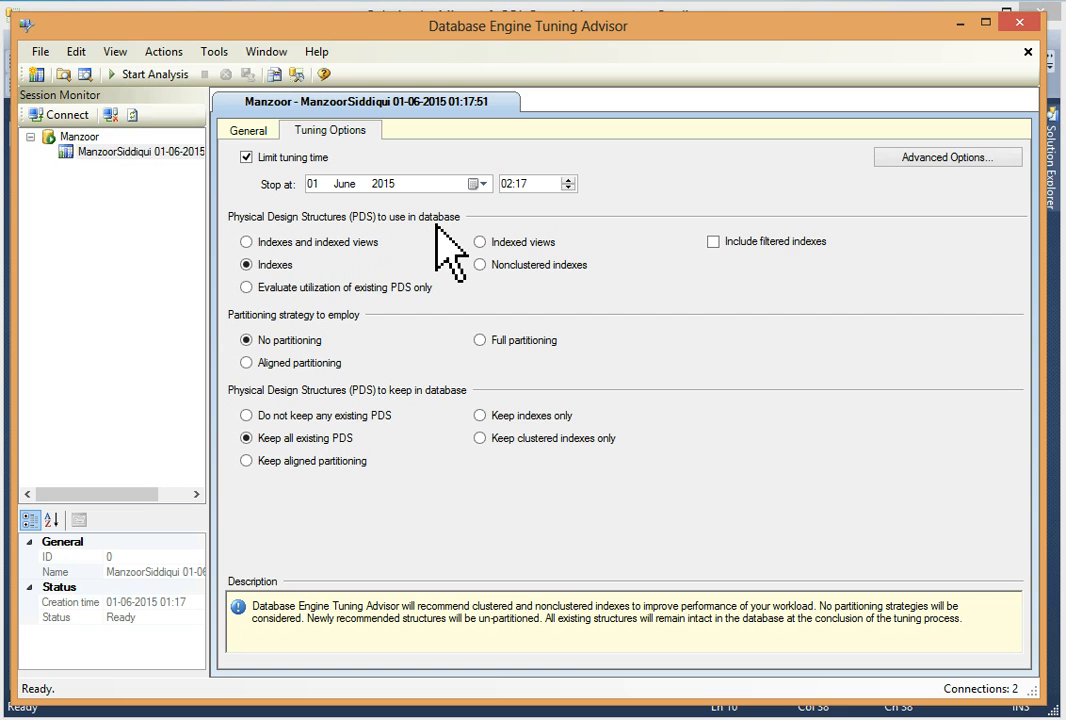
mouse_move(481, 265)
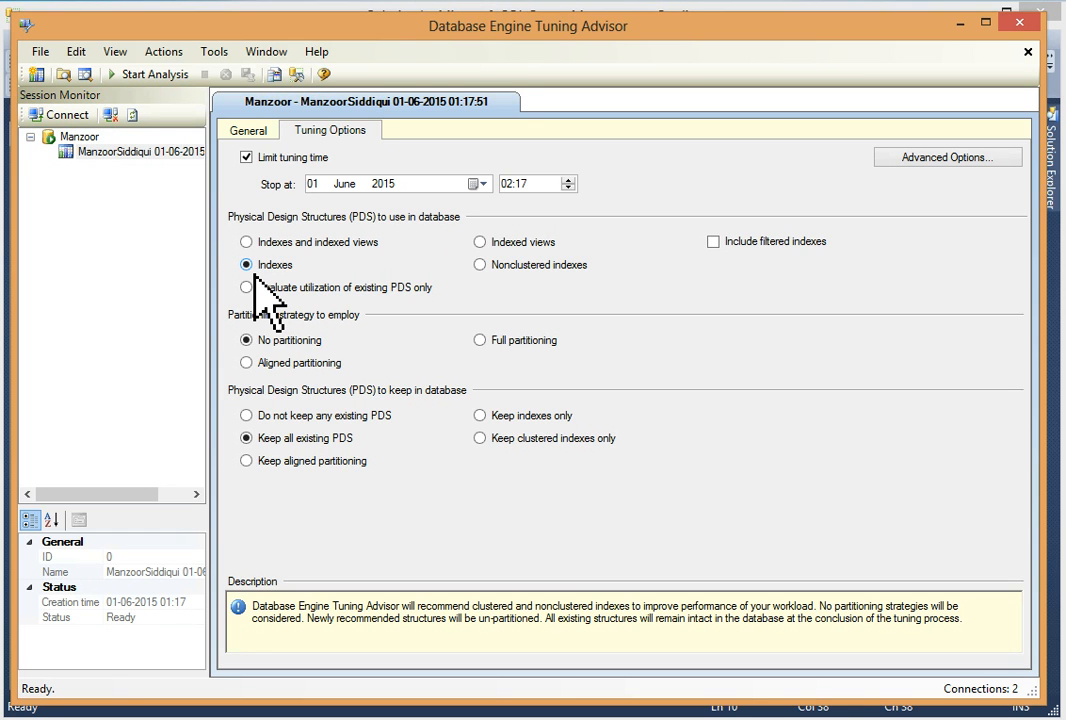
mouse_move(245, 345)
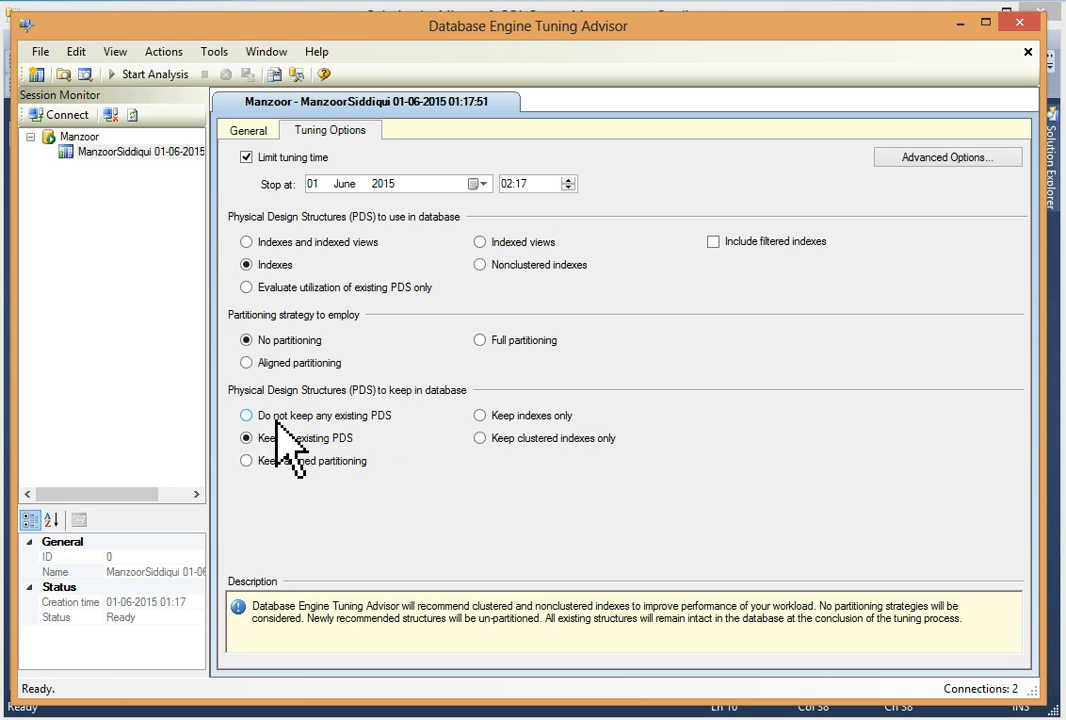
mouse_move(385, 440)
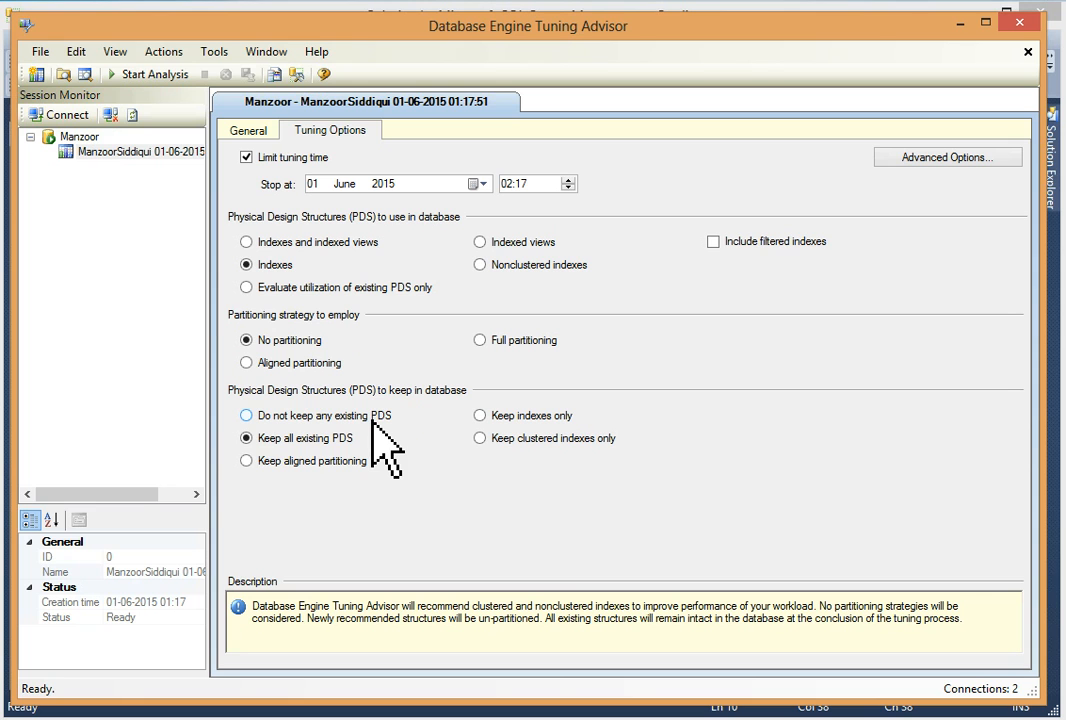
mouse_move(285, 475)
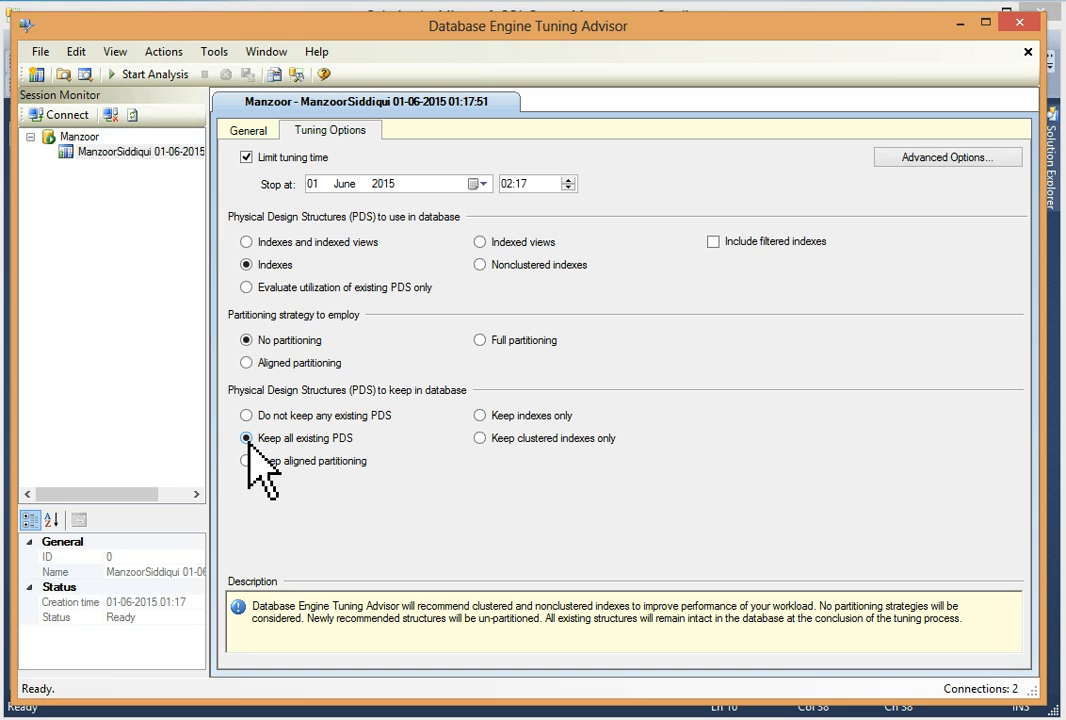
- Keep Indexes, No partitioning and existing PDS, and bring up Advanced Options
click(947, 157)
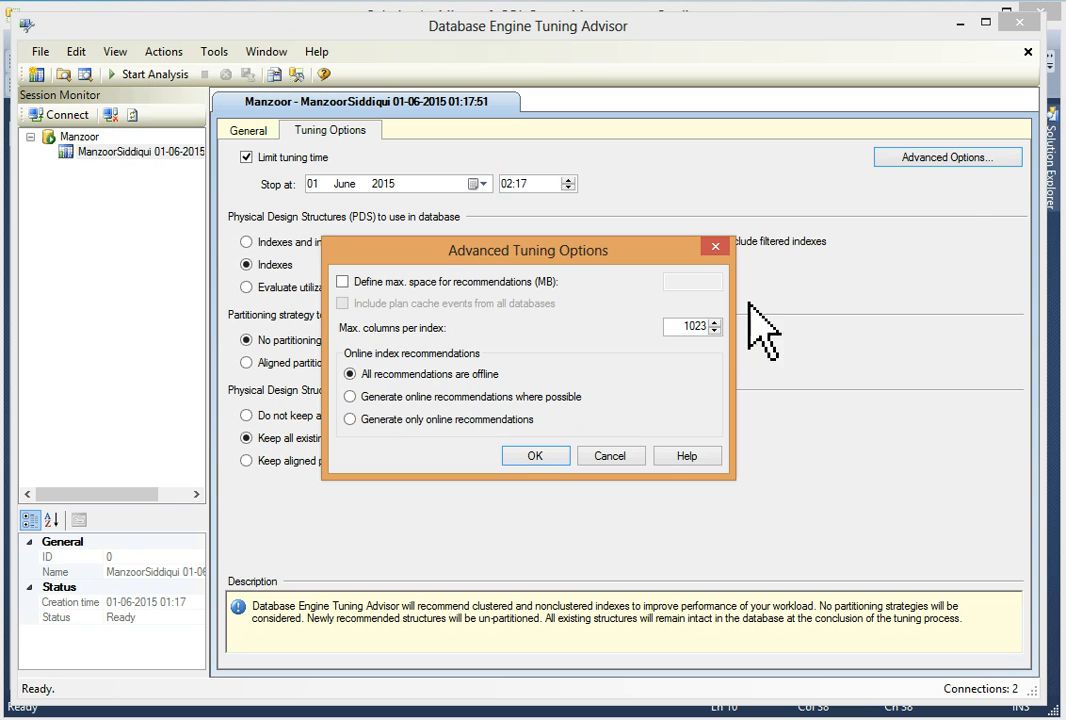
mouse_move(390, 390)
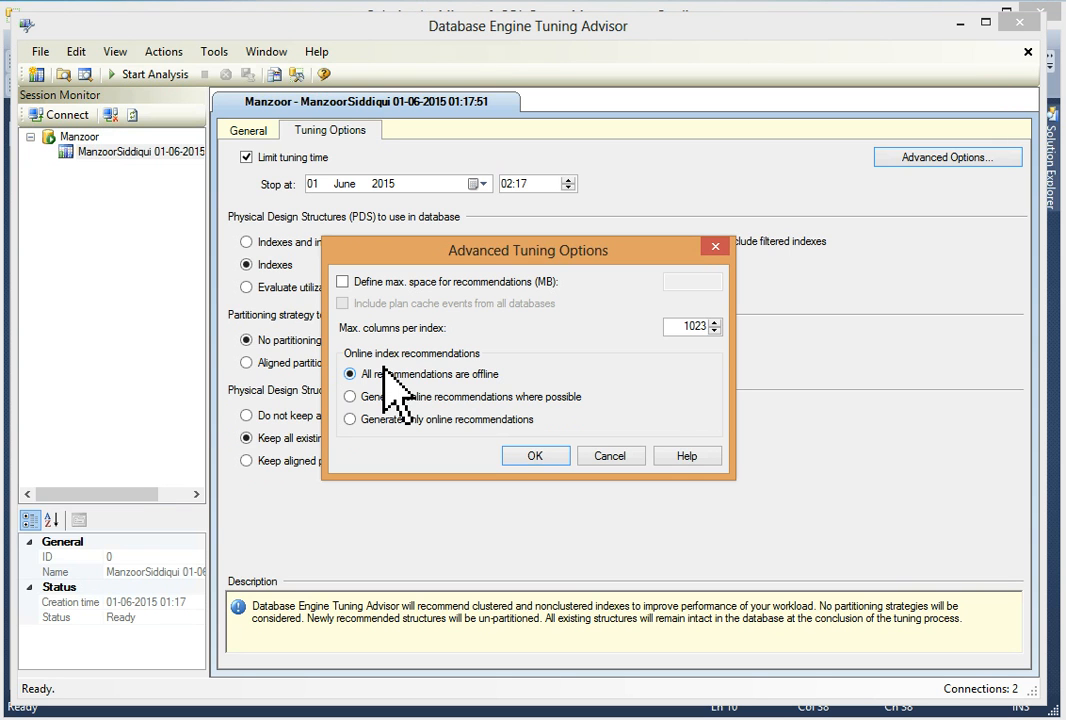
mouse_move(390, 405)
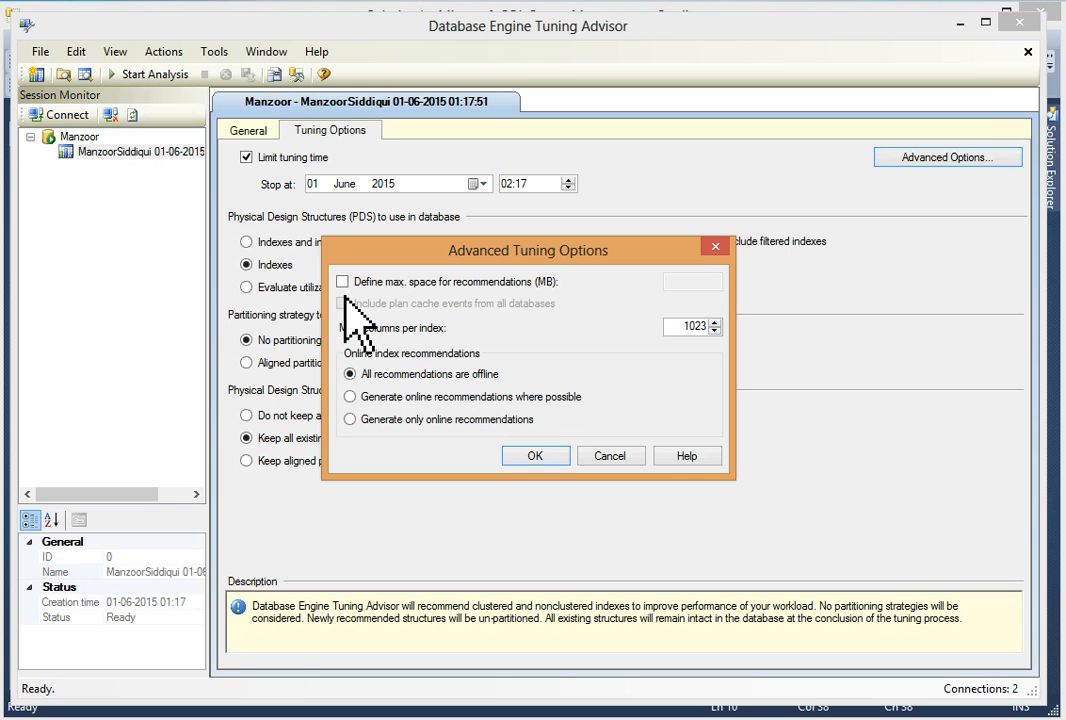
- Toggle the max space limit on and off, then close Advanced Tuning Options
click(343, 281)
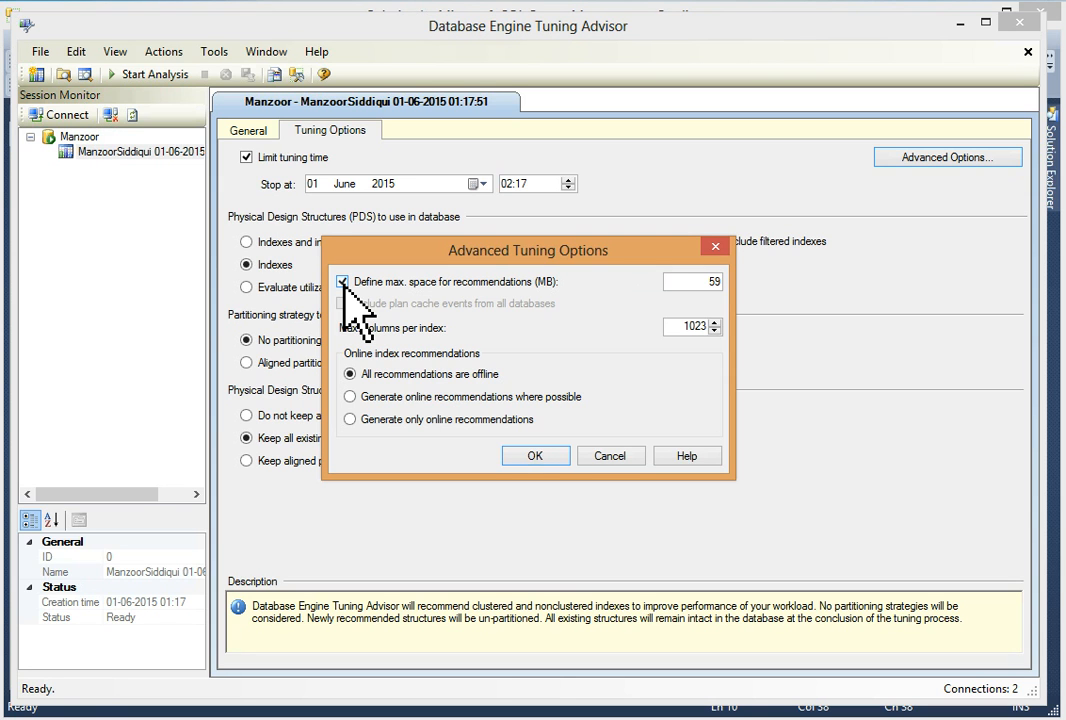
click(342, 281)
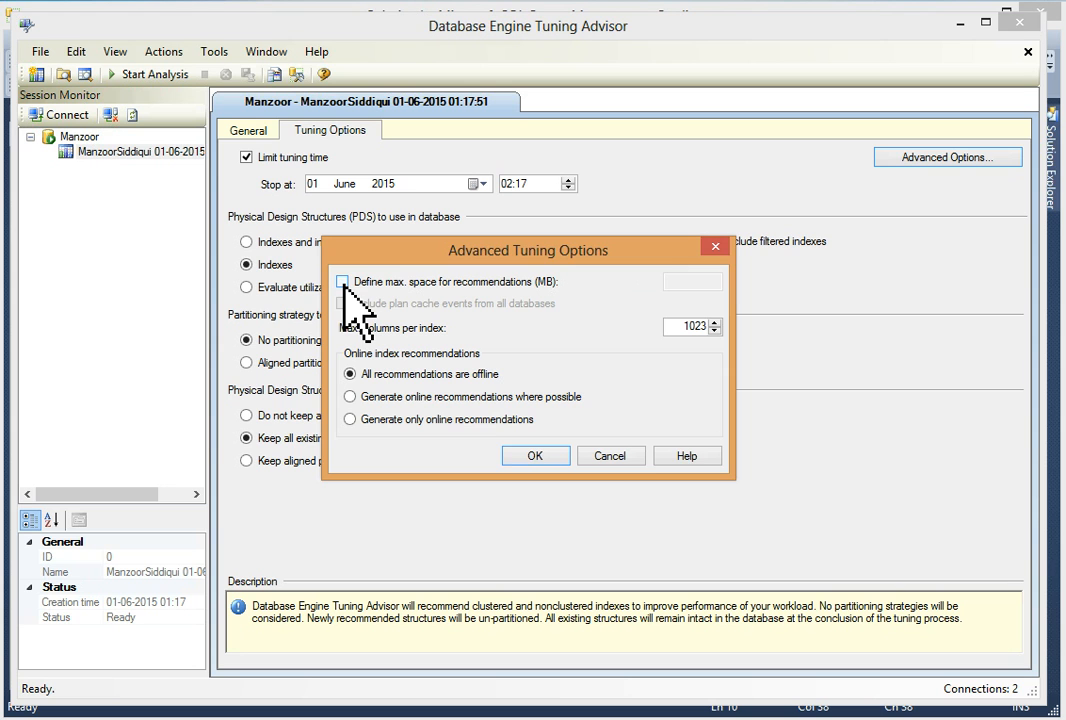
click(535, 455)
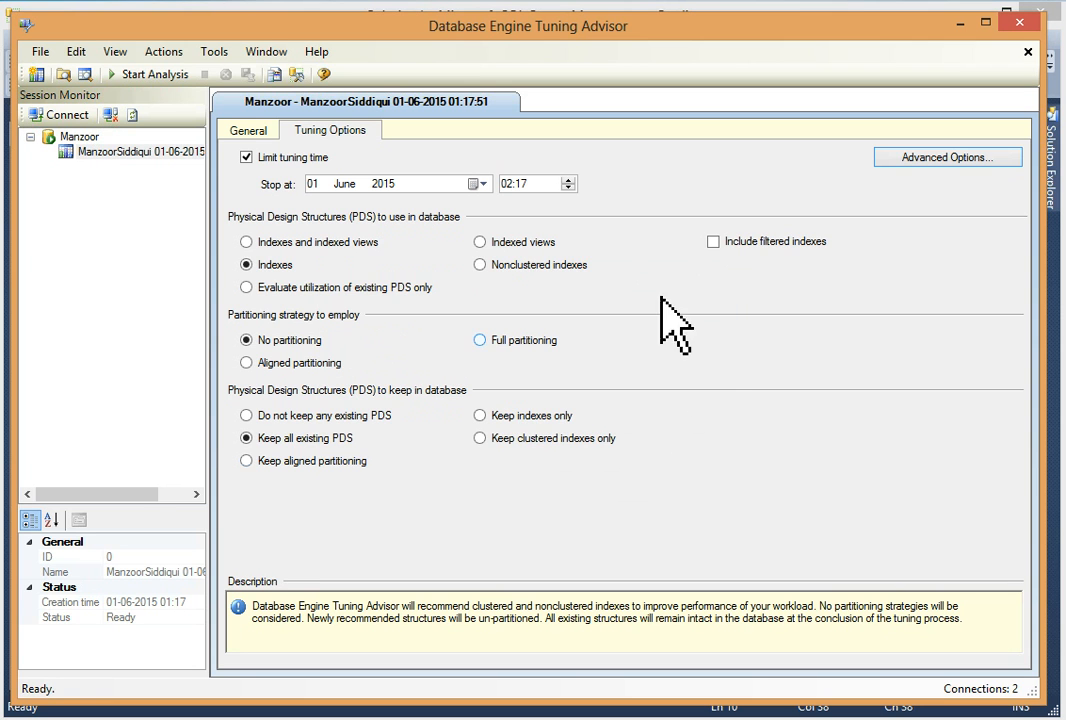
- Return to the General tab and start the tuning analysis
click(248, 130)
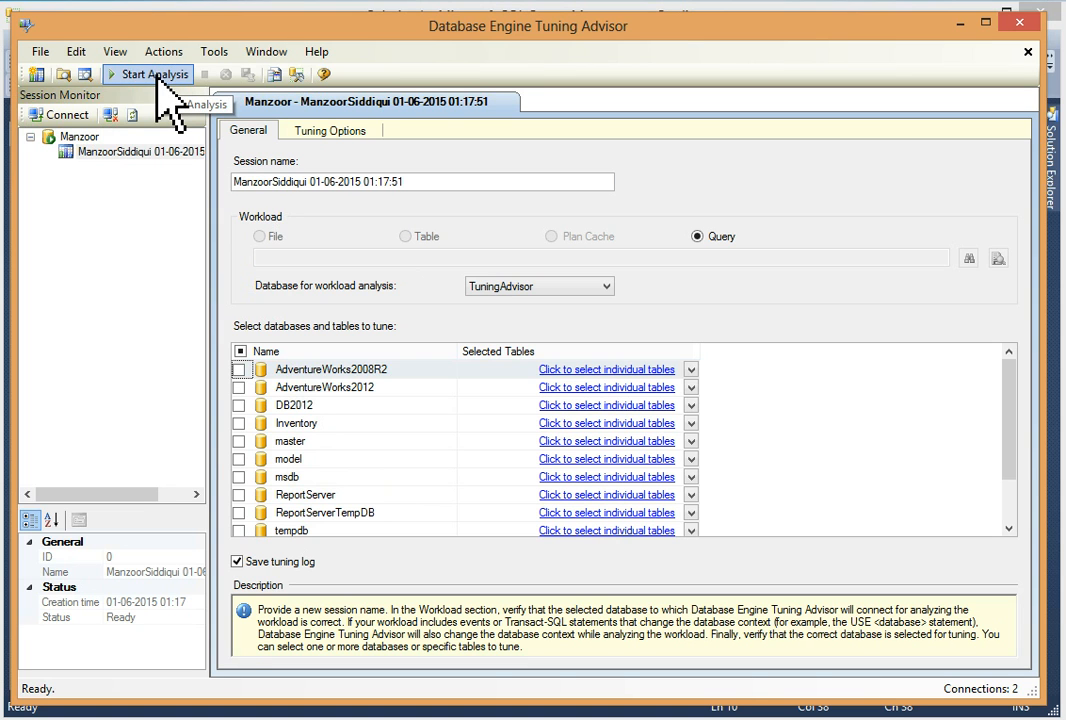
click(148, 74)
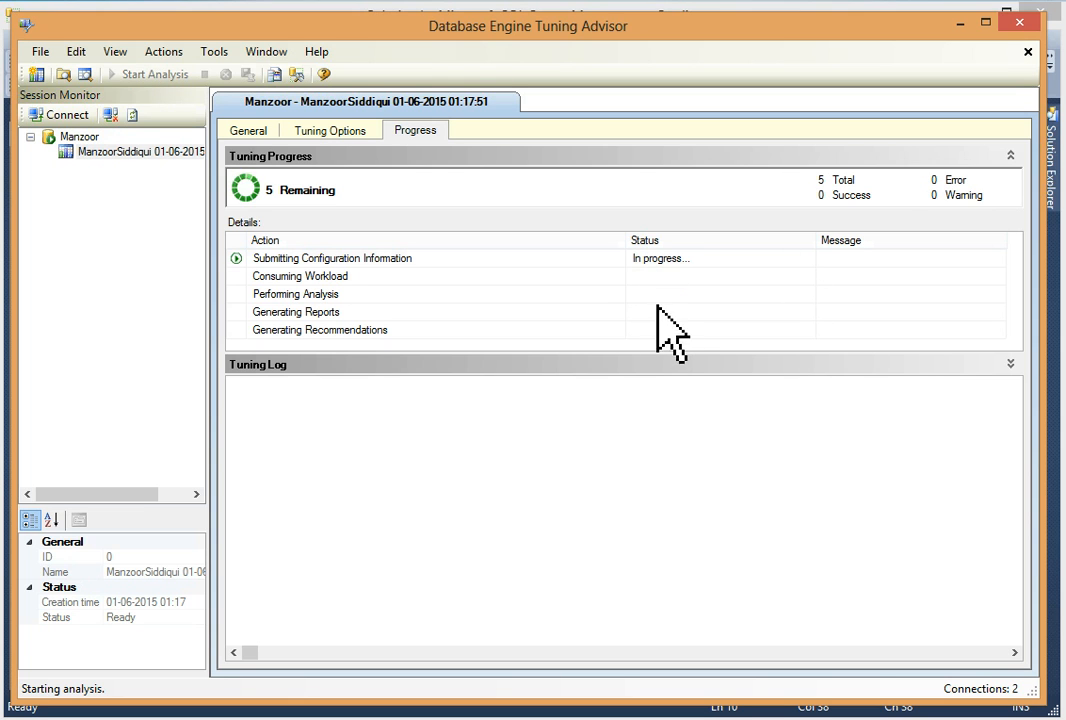
mouse_move(687, 343)
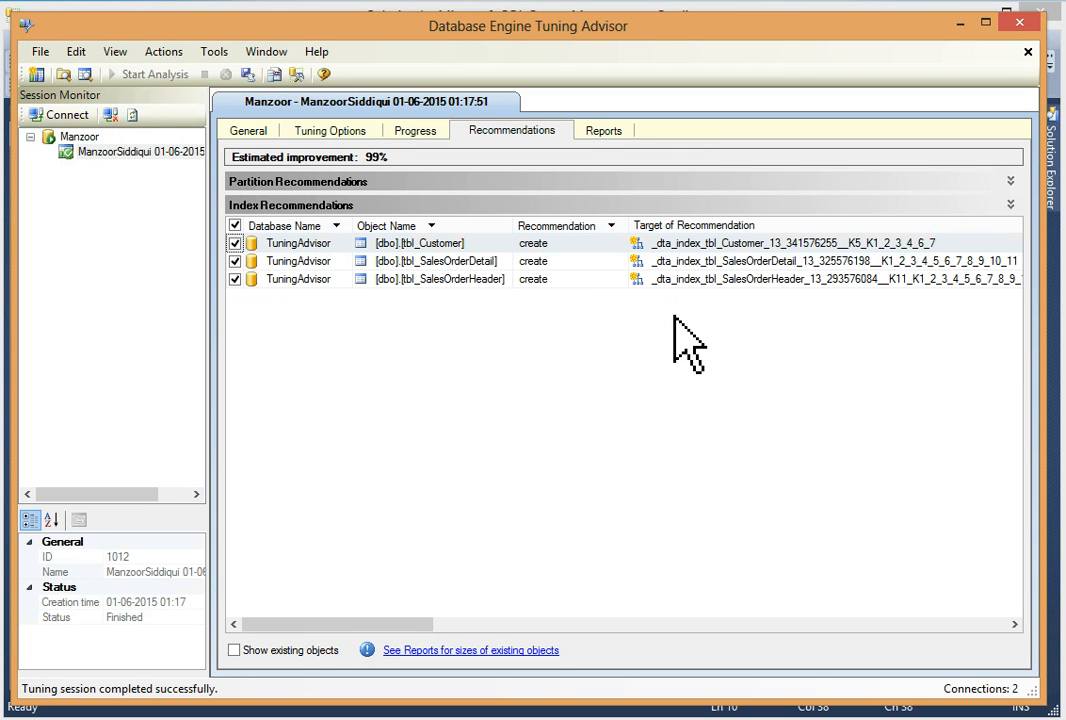
mouse_move(545, 695)
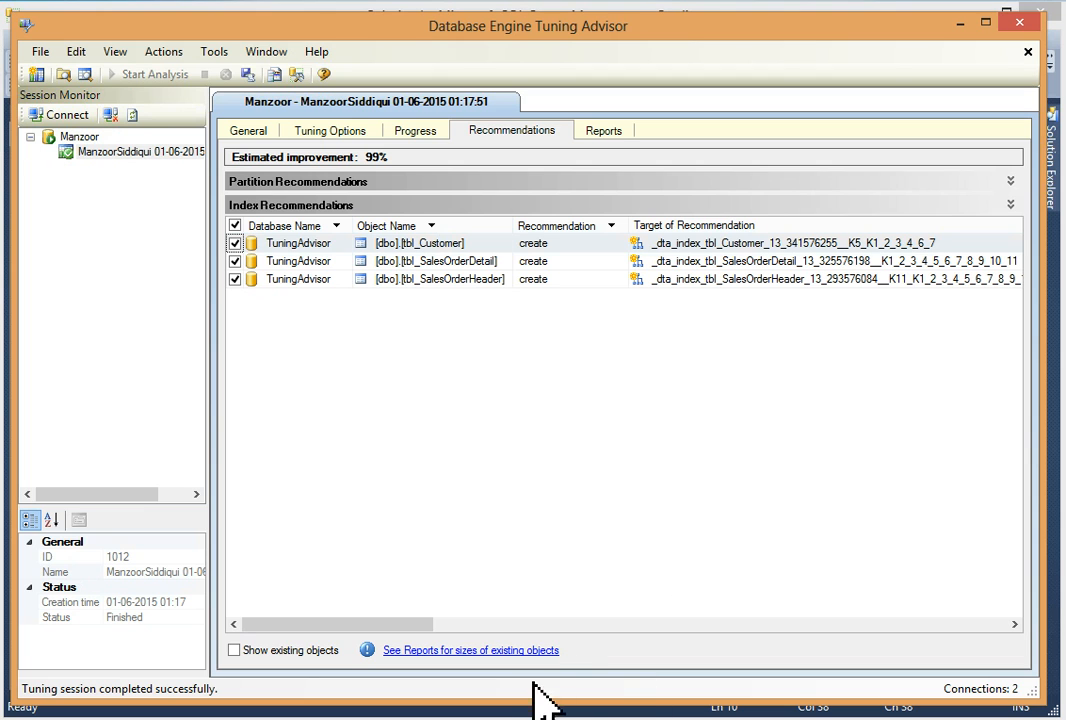
mouse_move(500, 525)
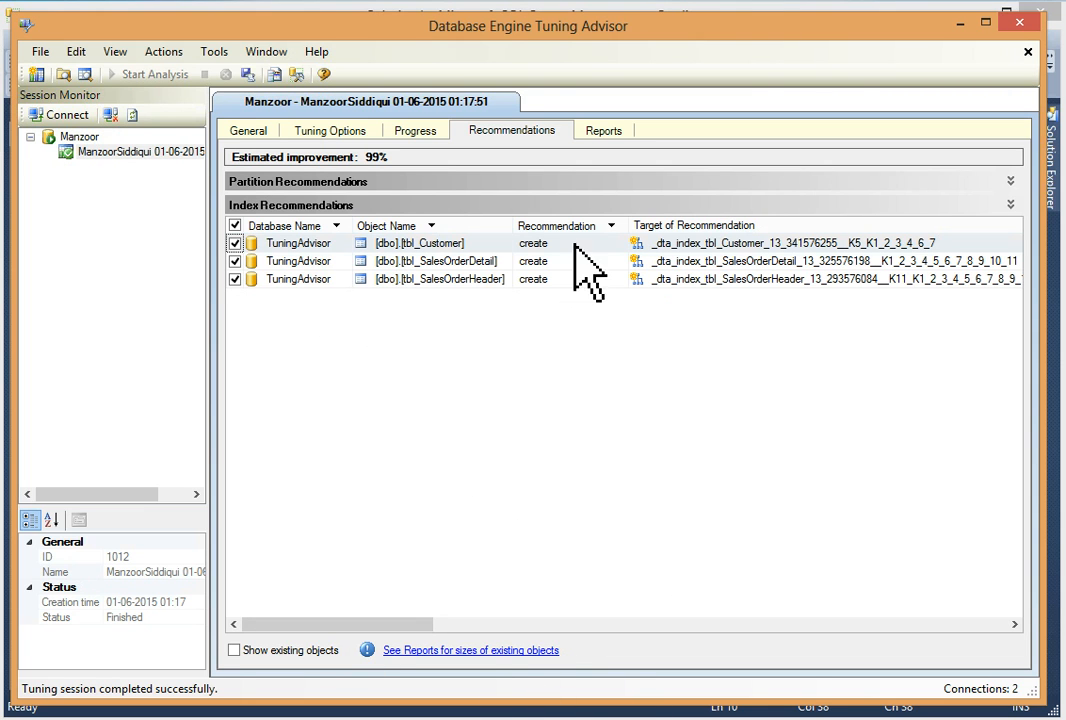
mouse_move(455, 285)
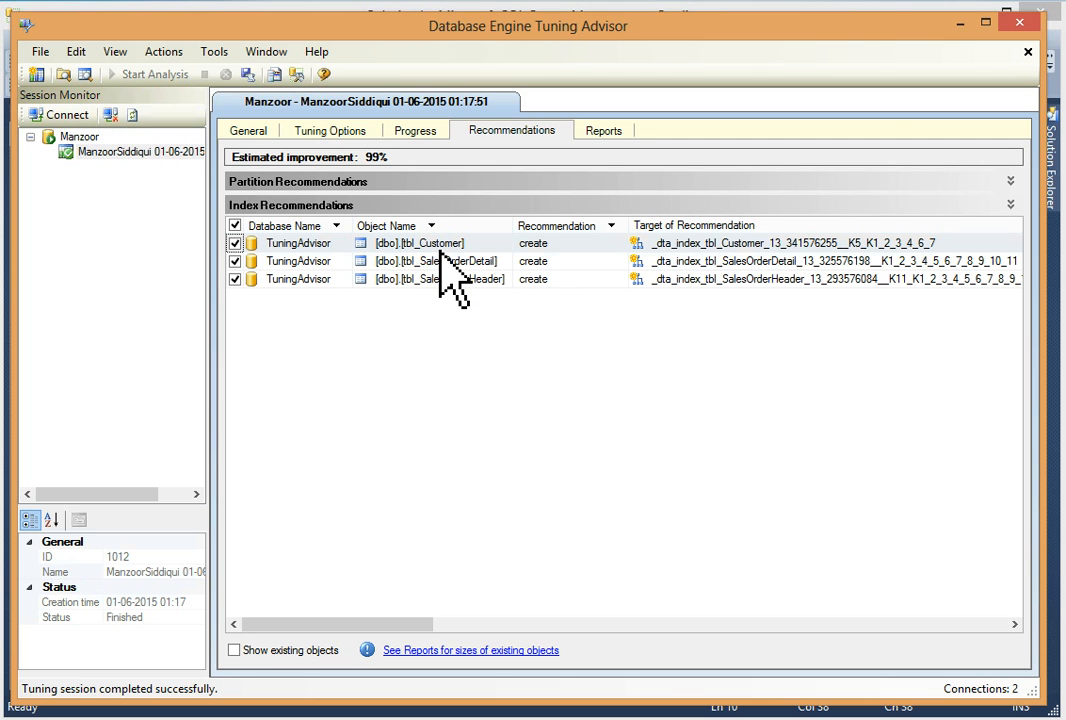
mouse_move(460, 305)
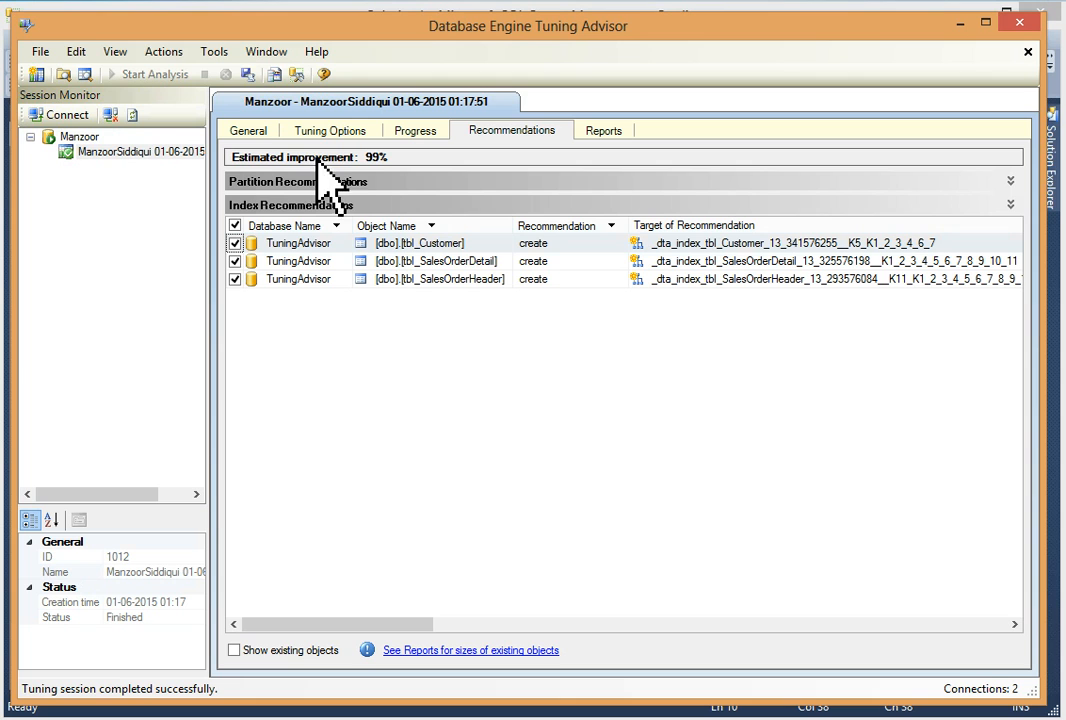
mouse_move(390, 195)
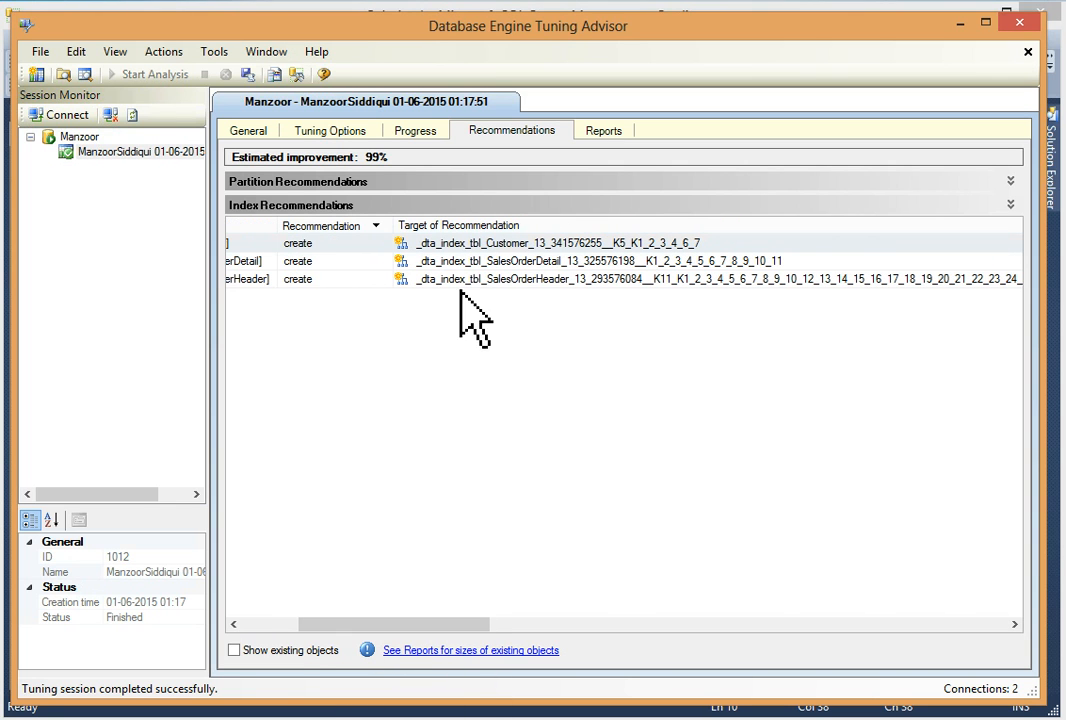
mouse_move(445, 280)
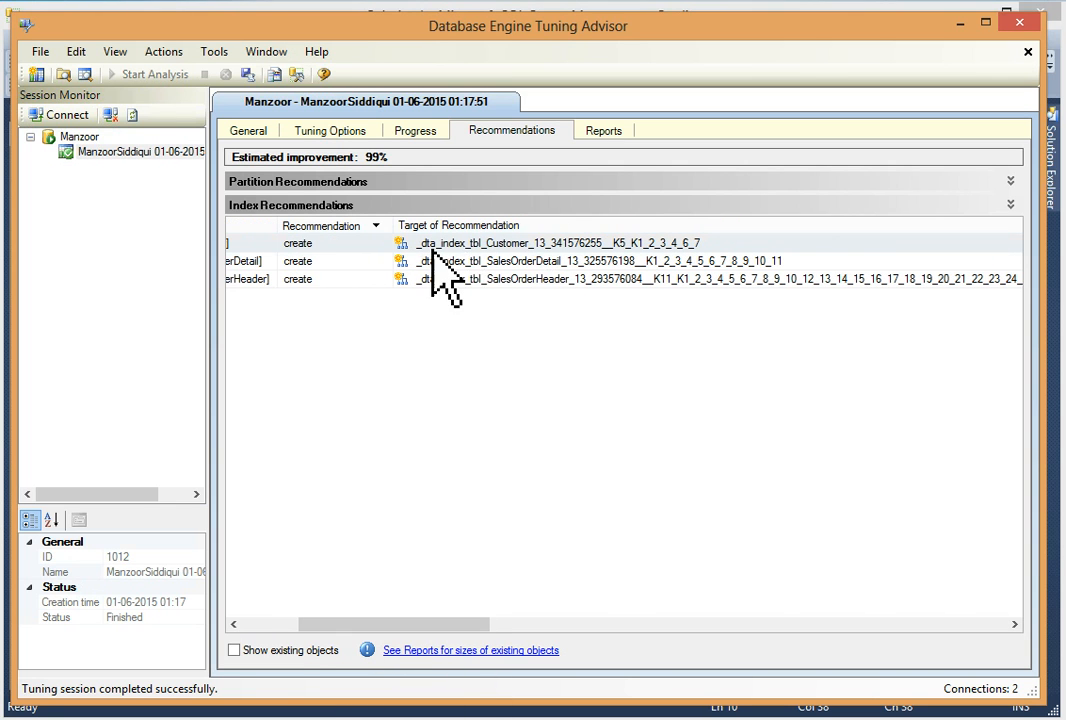
mouse_move(450, 279)
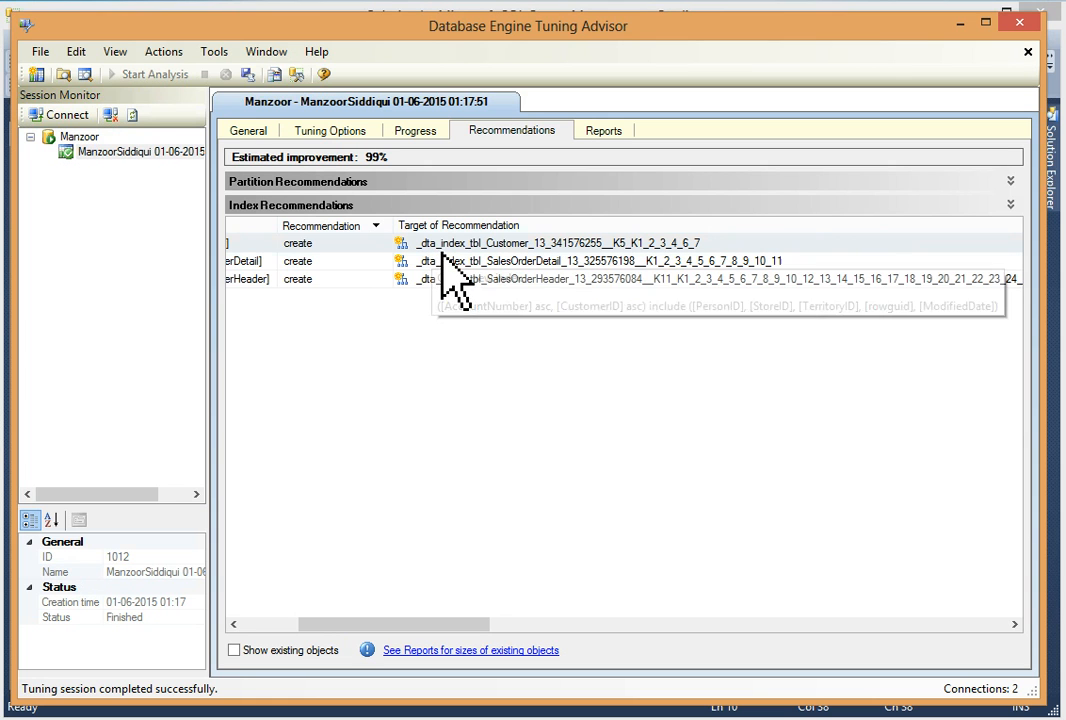
mouse_move(680, 280)
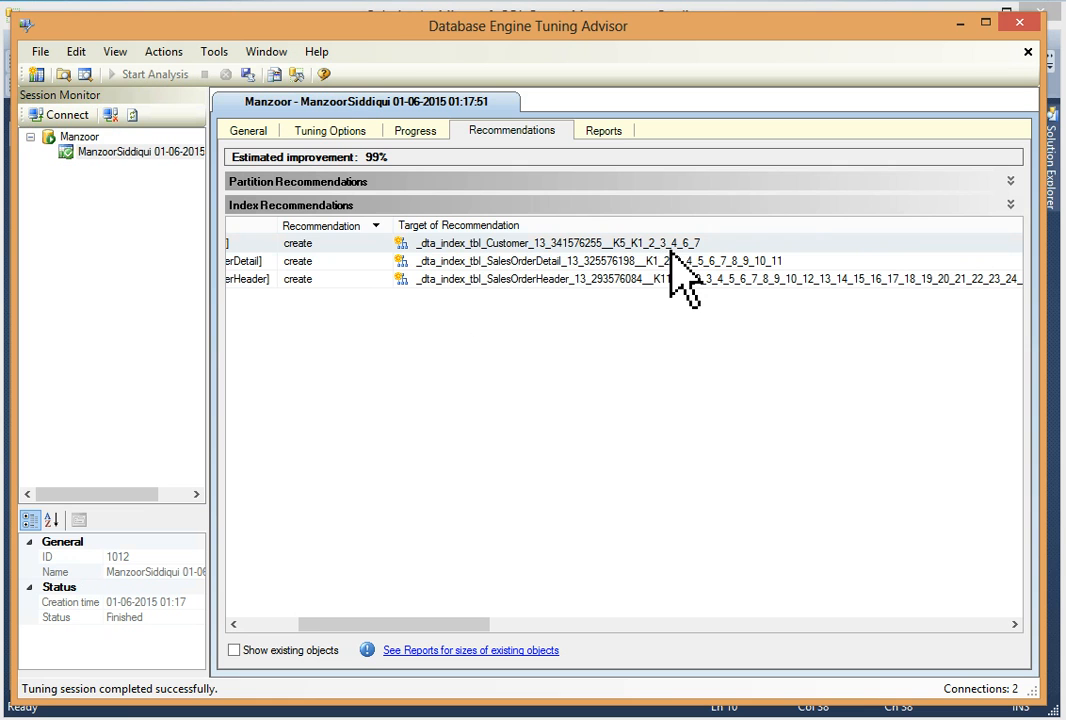
mouse_move(685, 300)
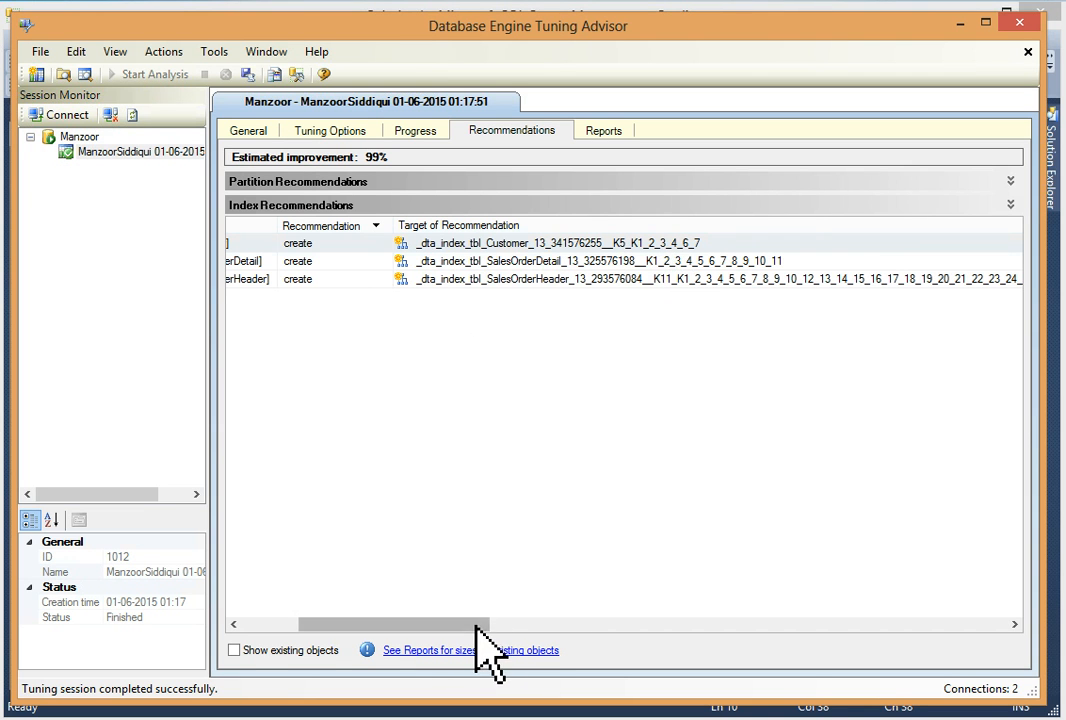
- Scroll the recommendations grid right to reveal the Size (KB) and Definition columns
drag(370, 624, 610, 624)
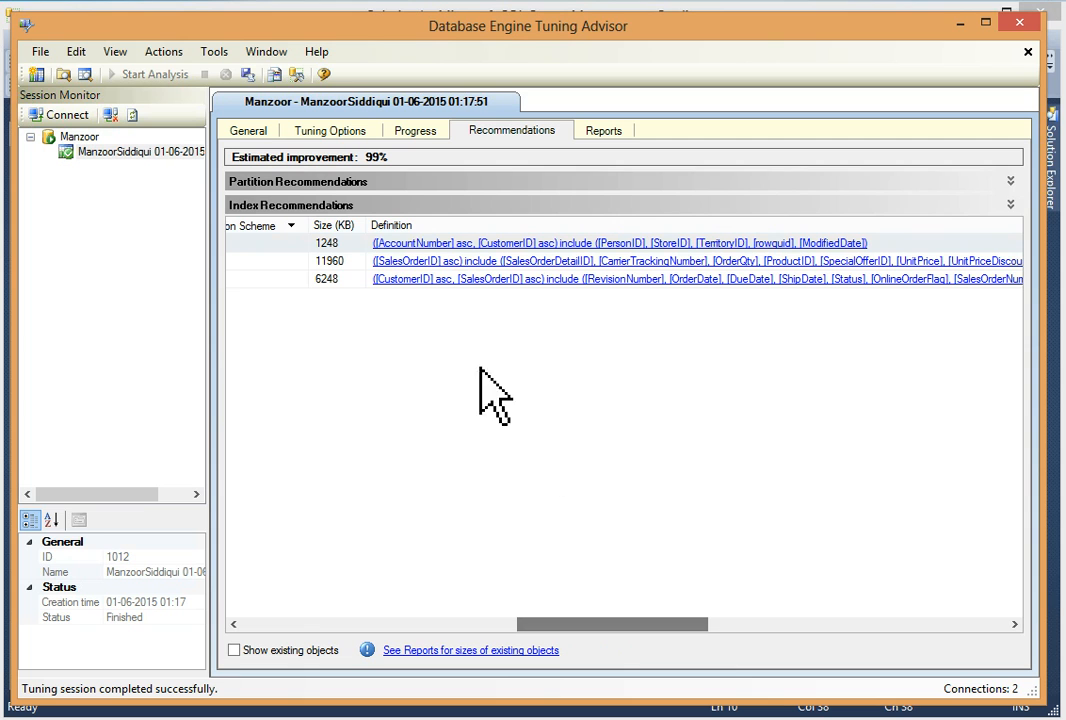
mouse_move(632, 270)
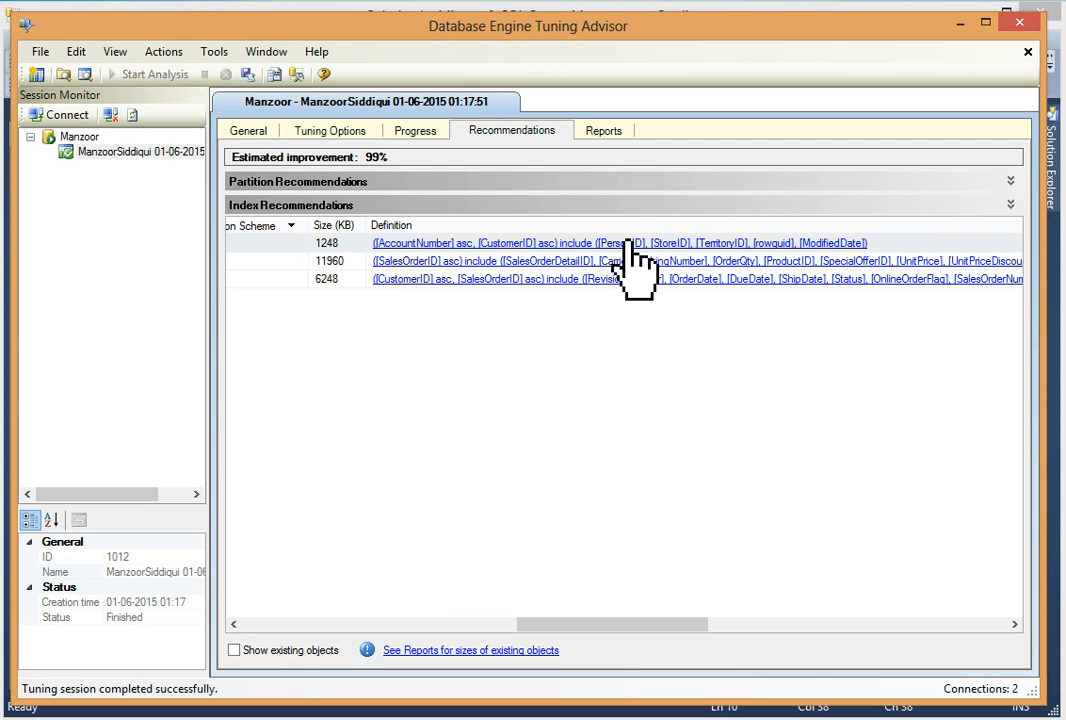
mouse_move(630, 243)
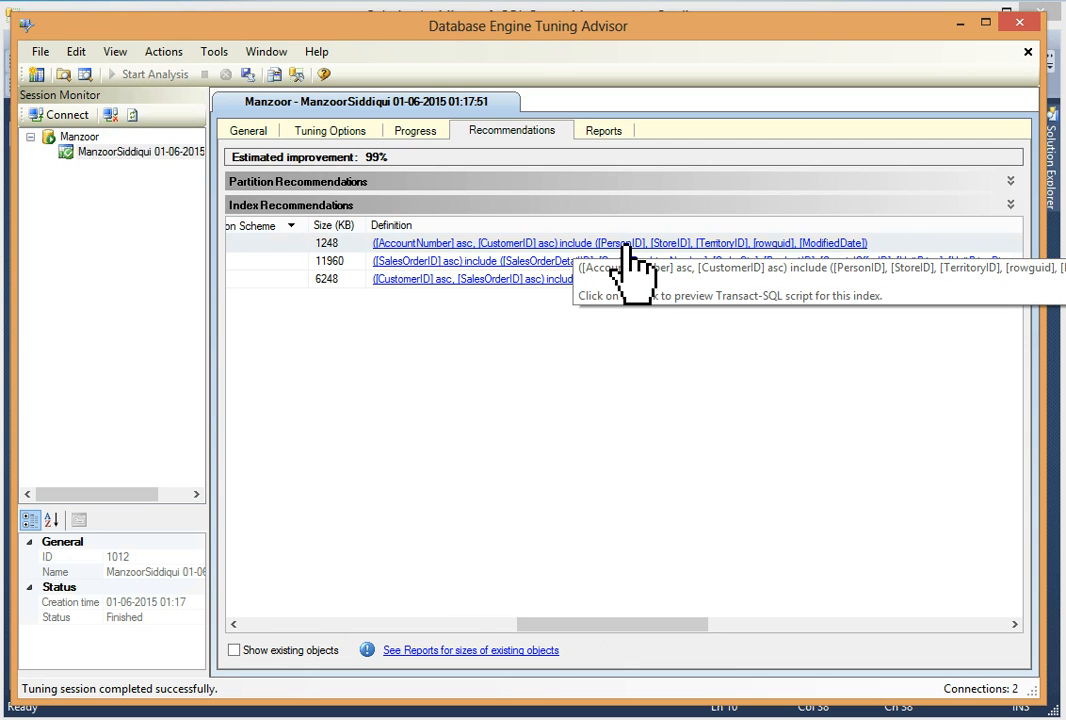
click(620, 243)
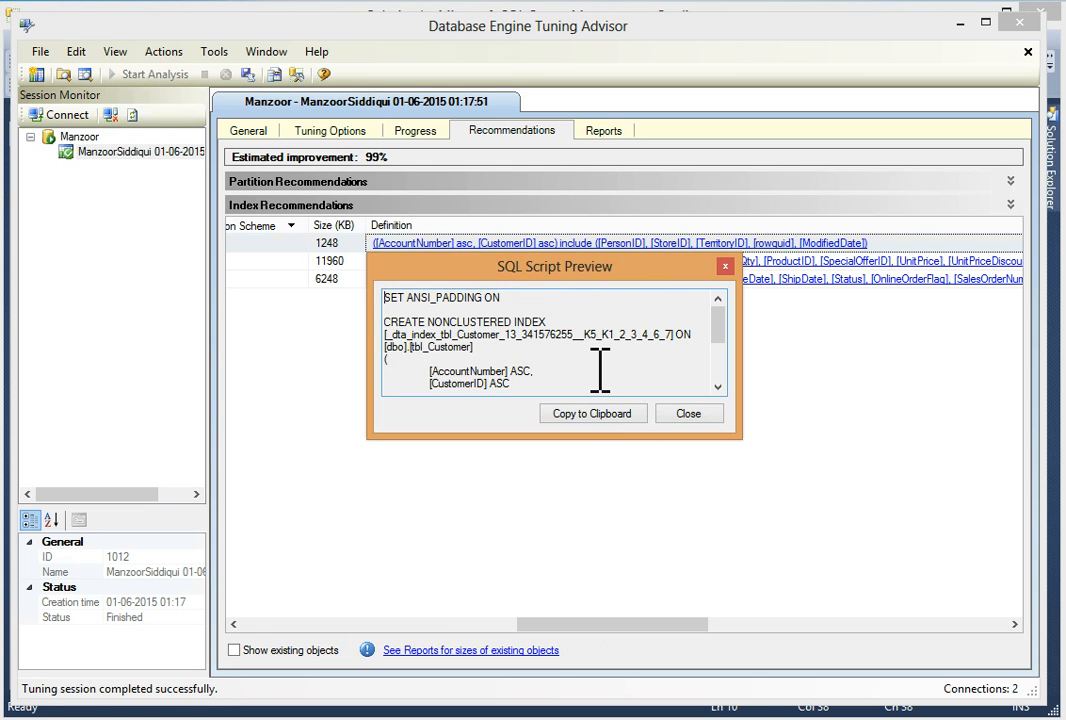
mouse_move(628, 440)
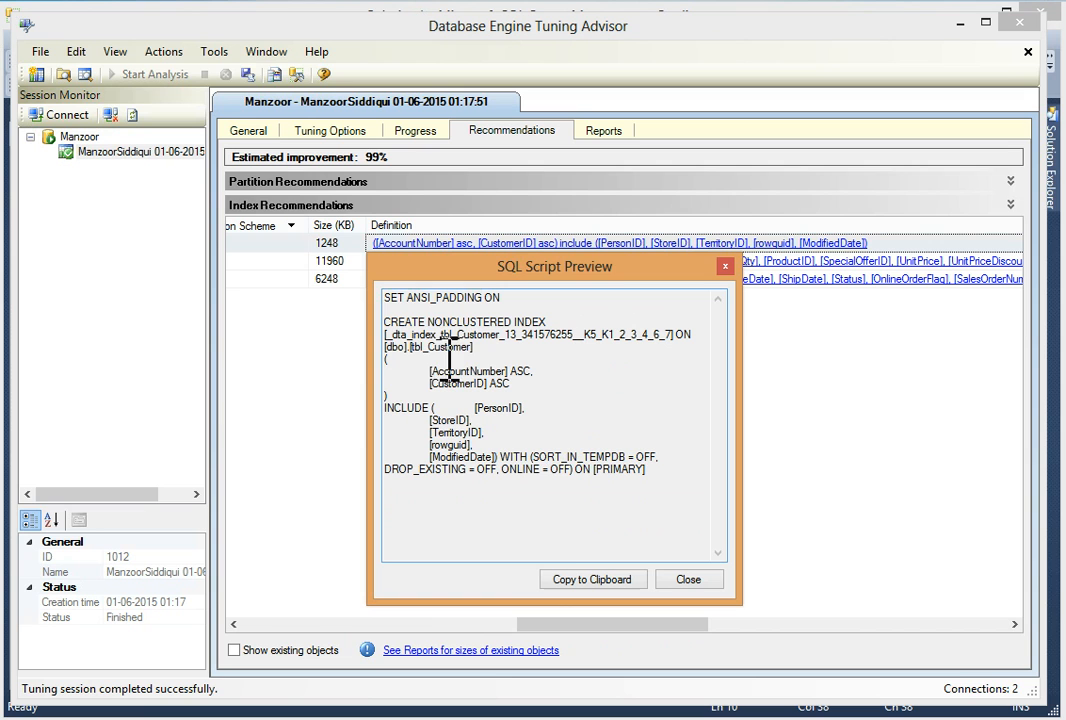
drag(384, 321, 448, 321)
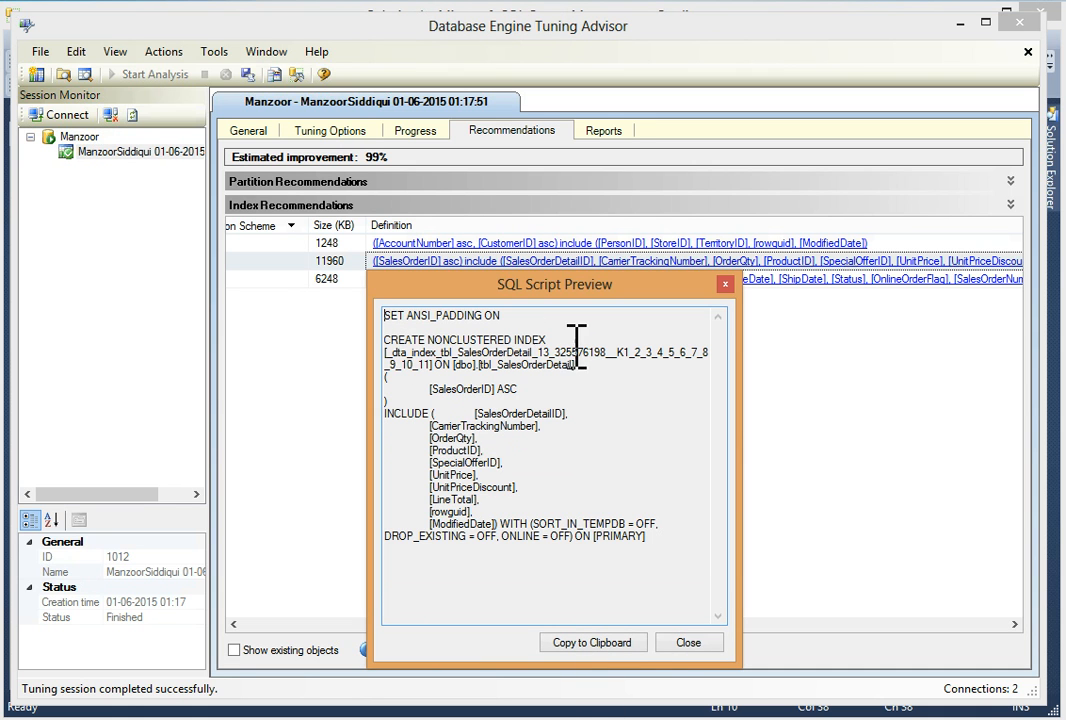
click(688, 642)
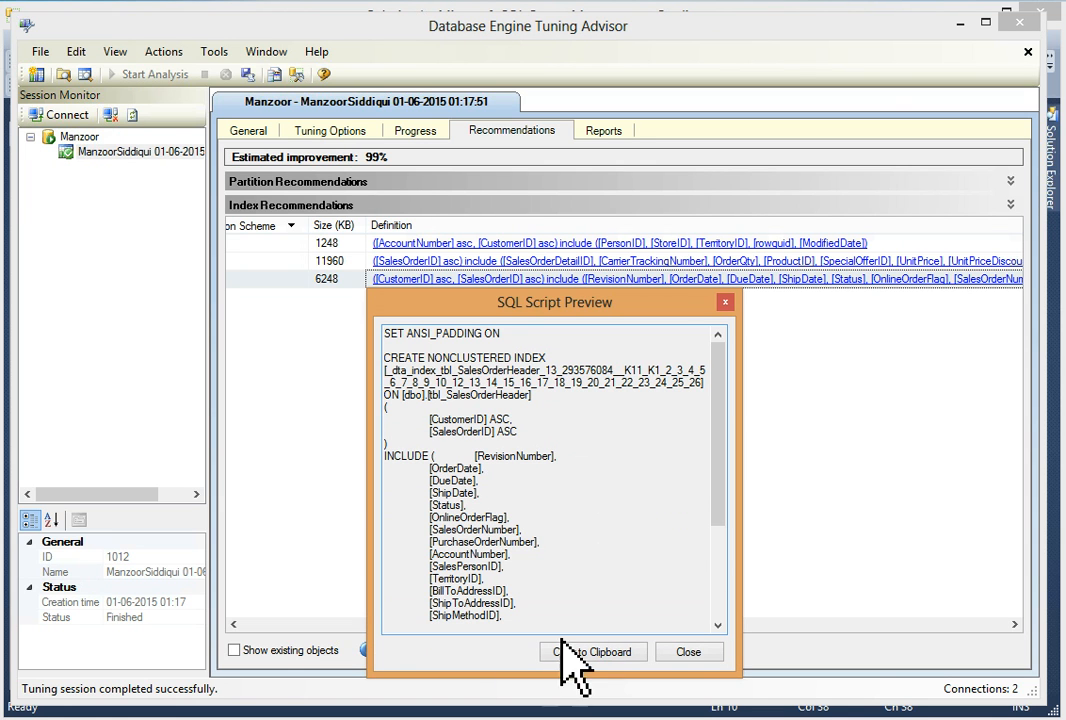
mouse_move(620, 533)
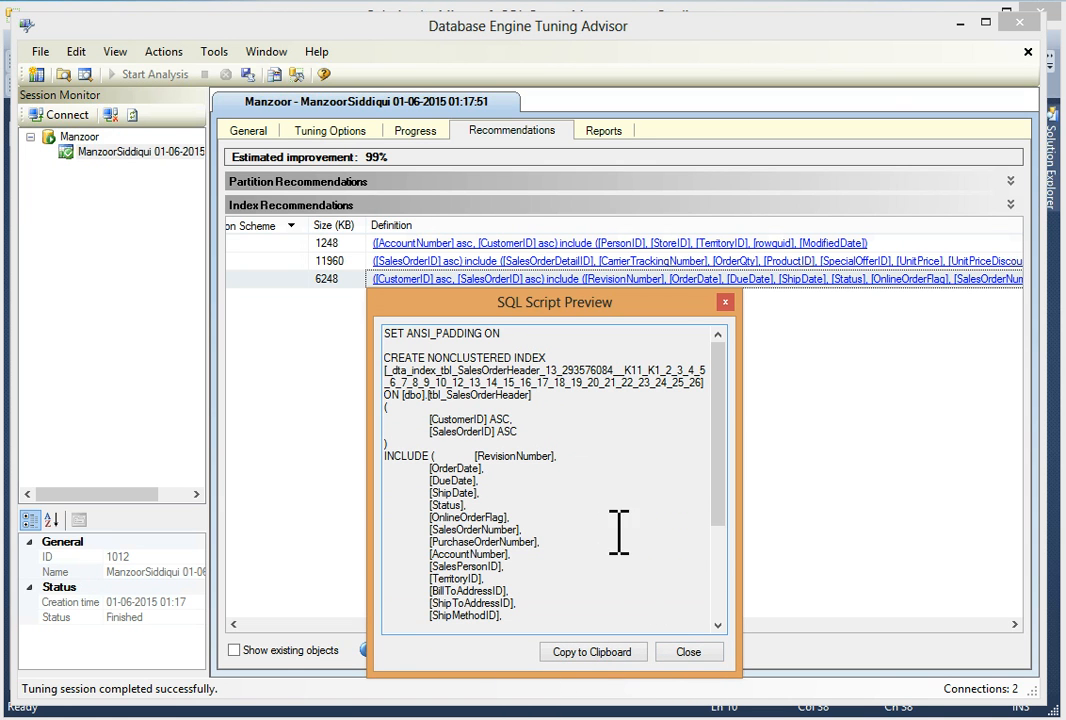
mouse_move(558, 368)
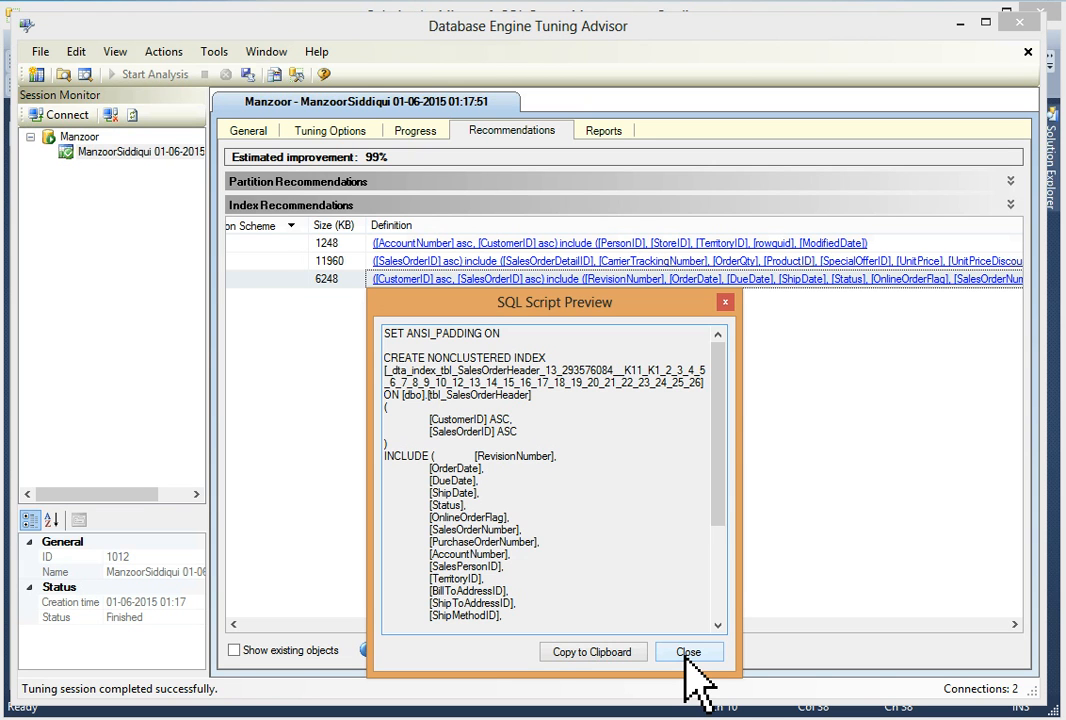
click(688, 651)
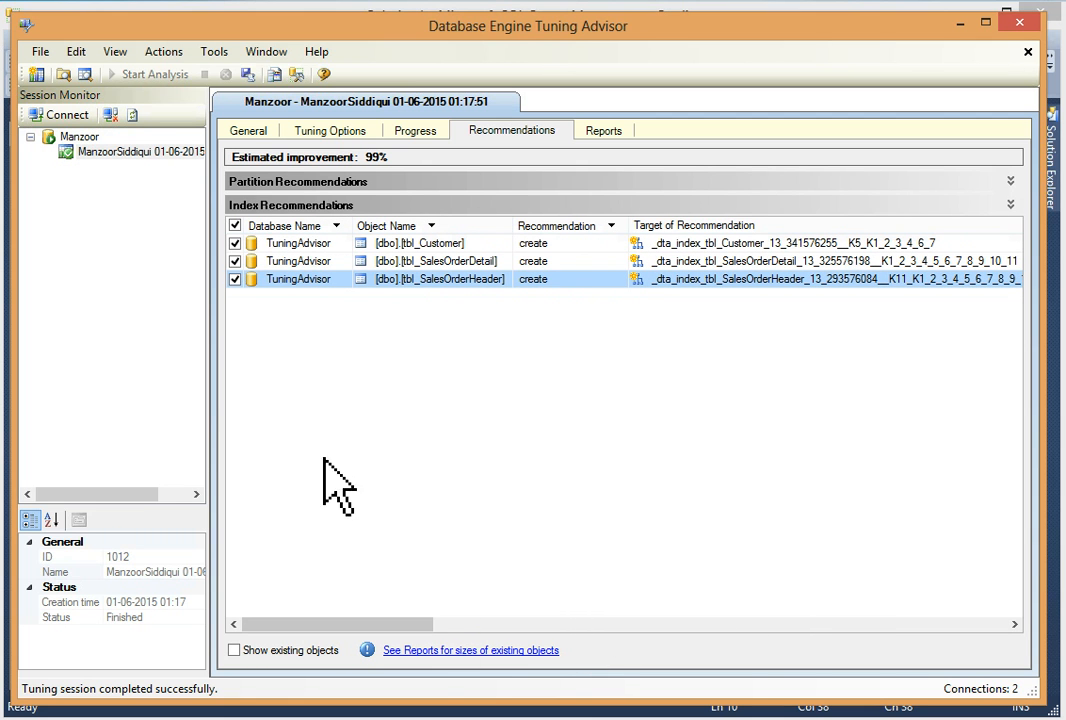
mouse_move(423, 425)
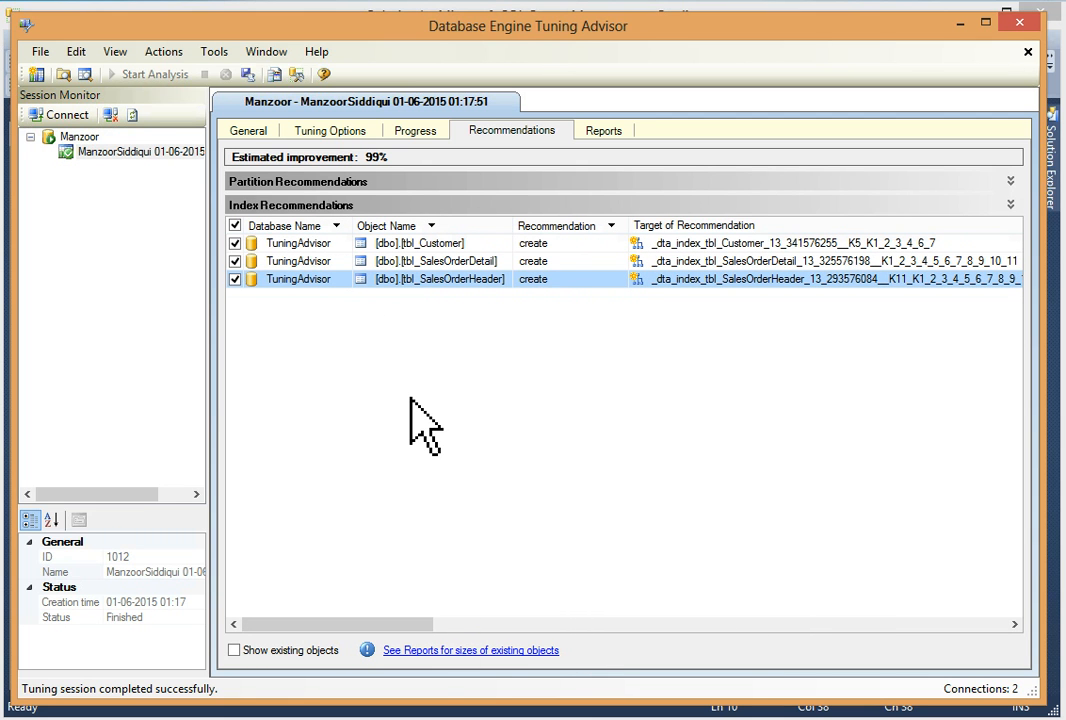
click(163, 51)
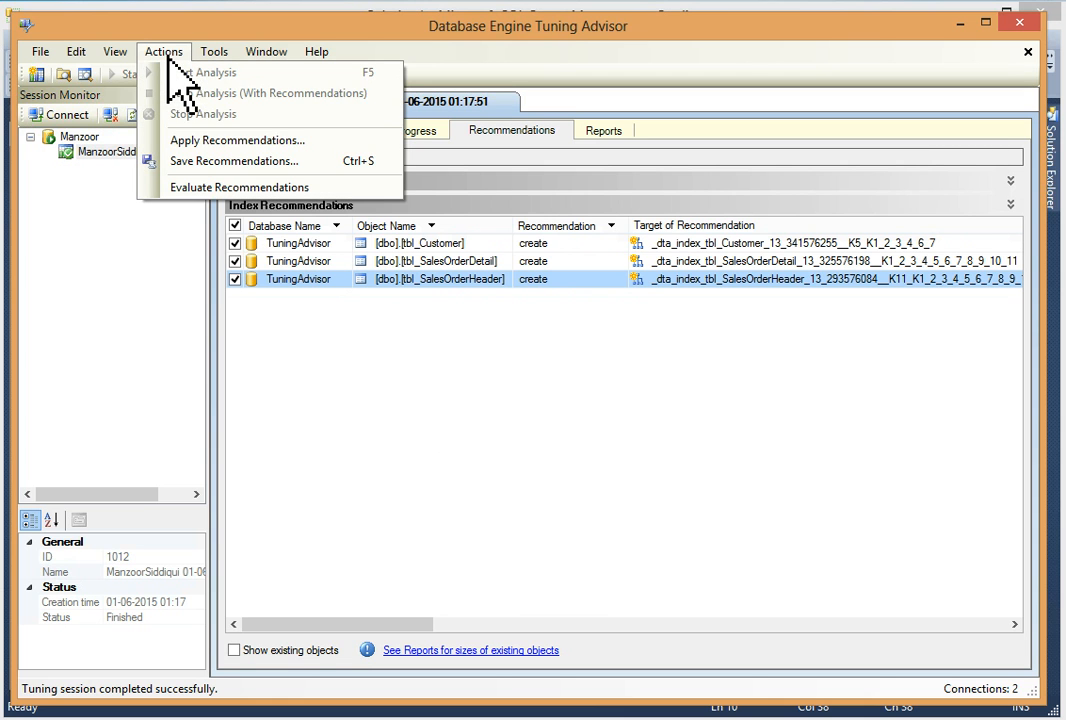
click(237, 139)
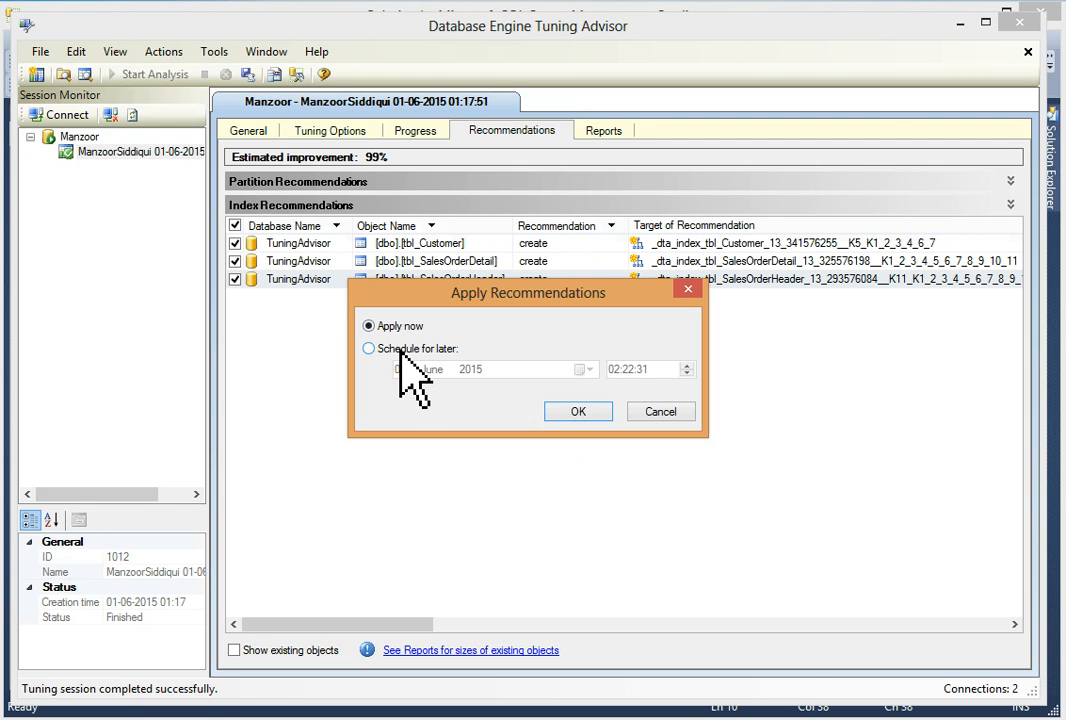
click(369, 348)
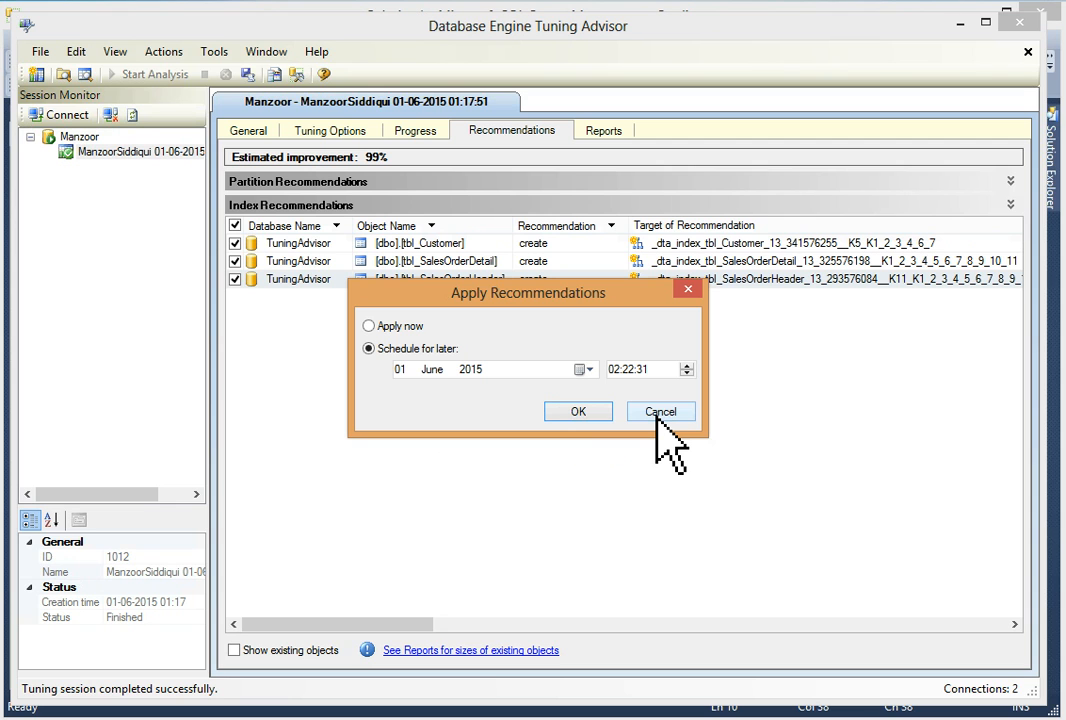
click(660, 411)
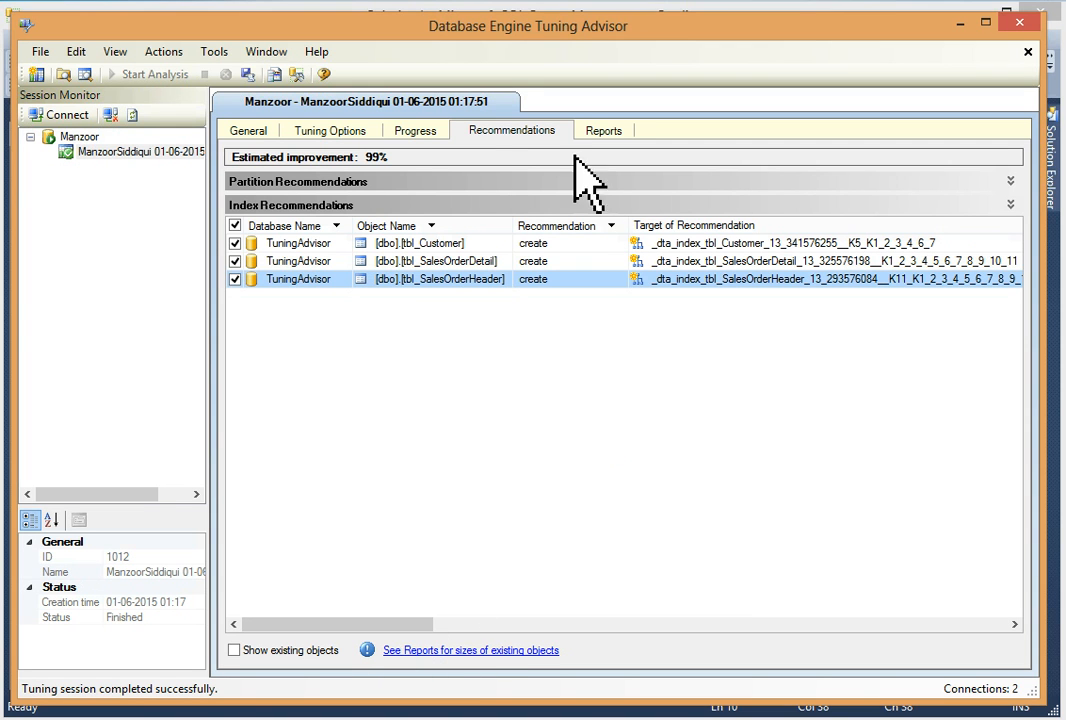
mouse_move(595, 320)
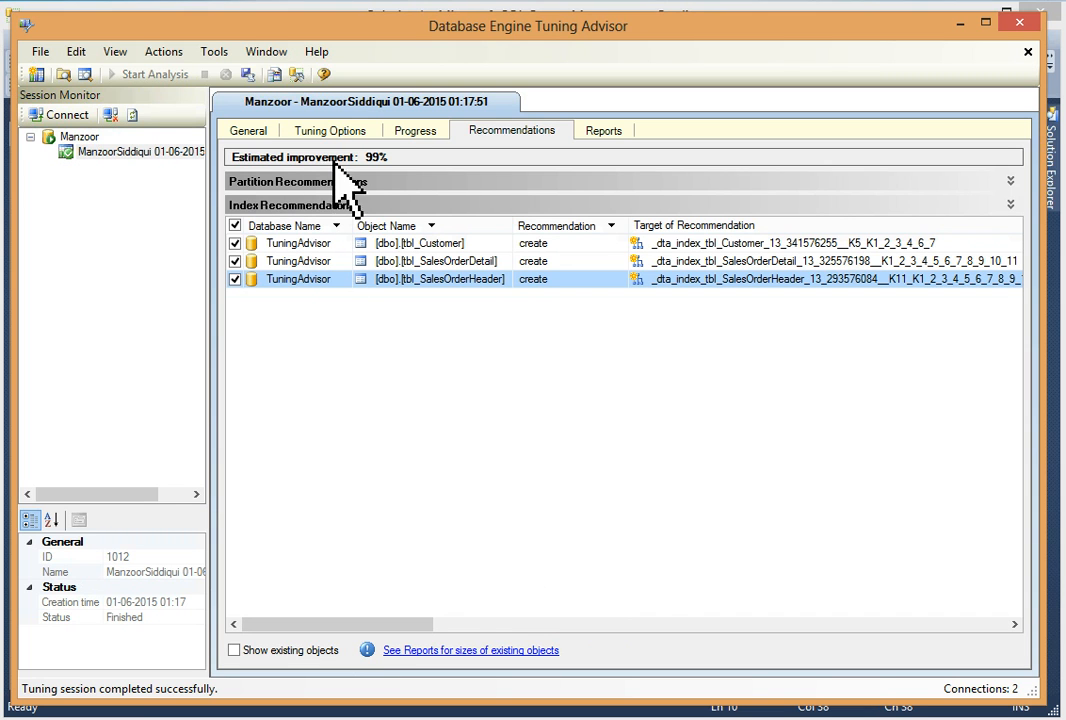
mouse_move(310, 180)
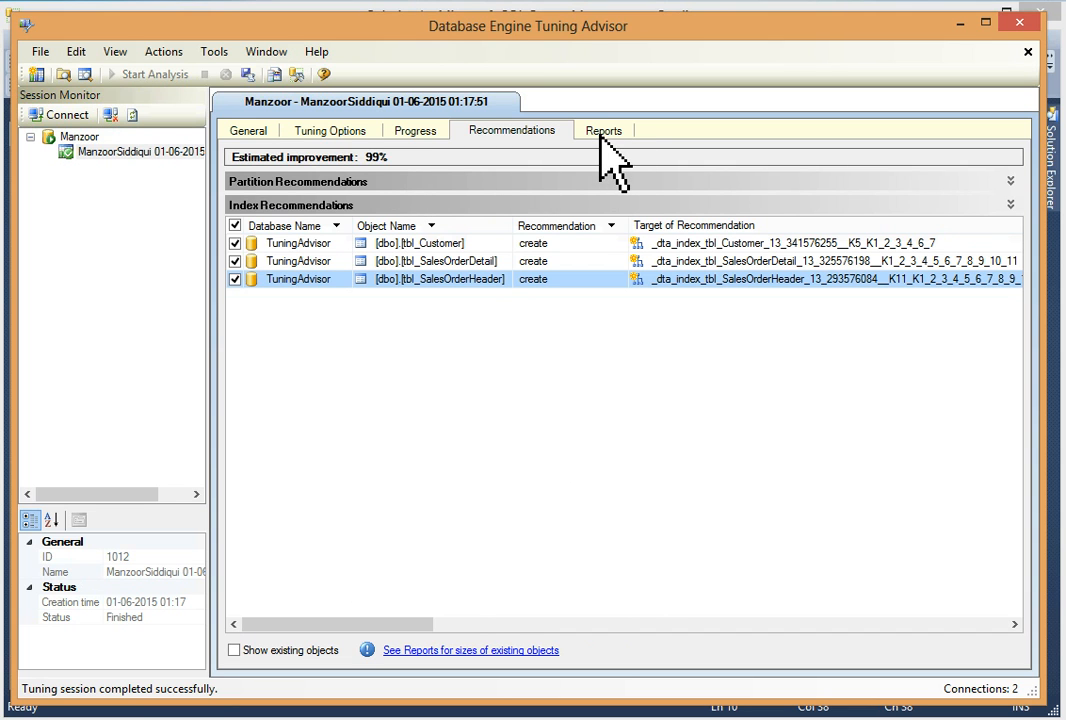
click(603, 130)
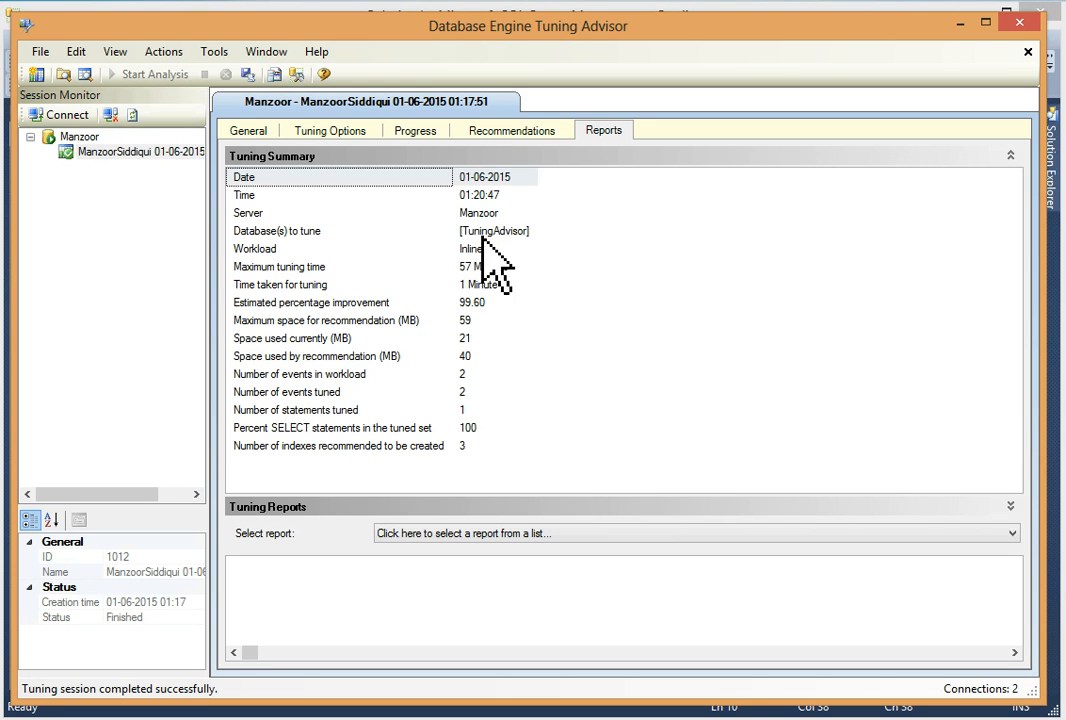
mouse_move(500, 270)
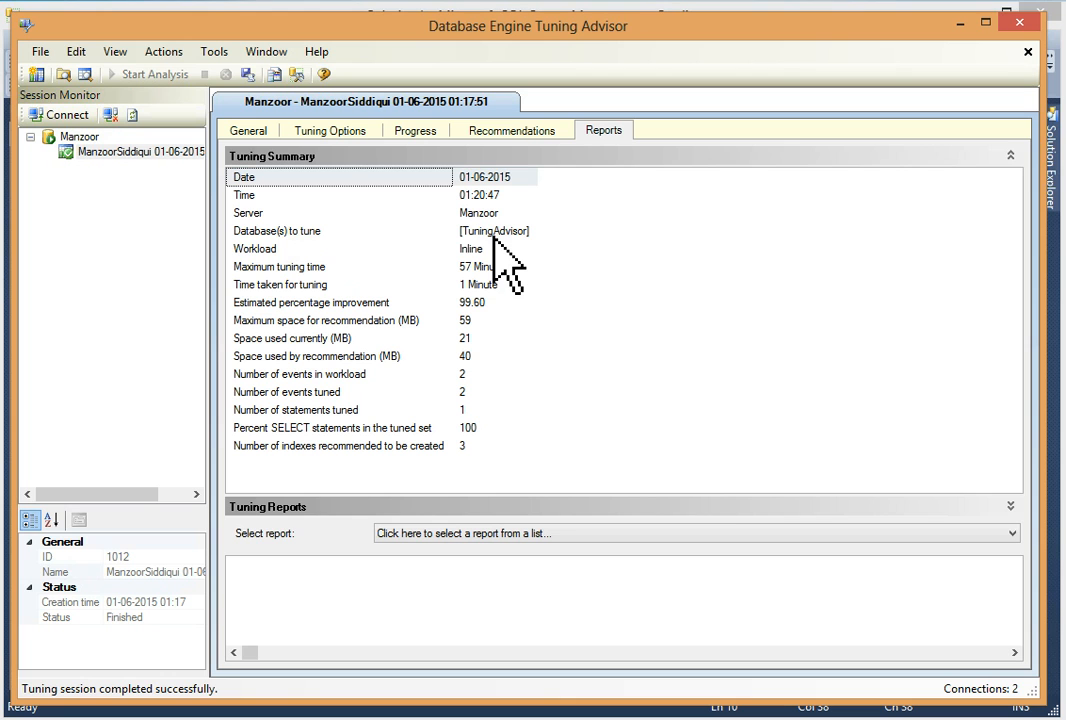
mouse_move(320, 300)
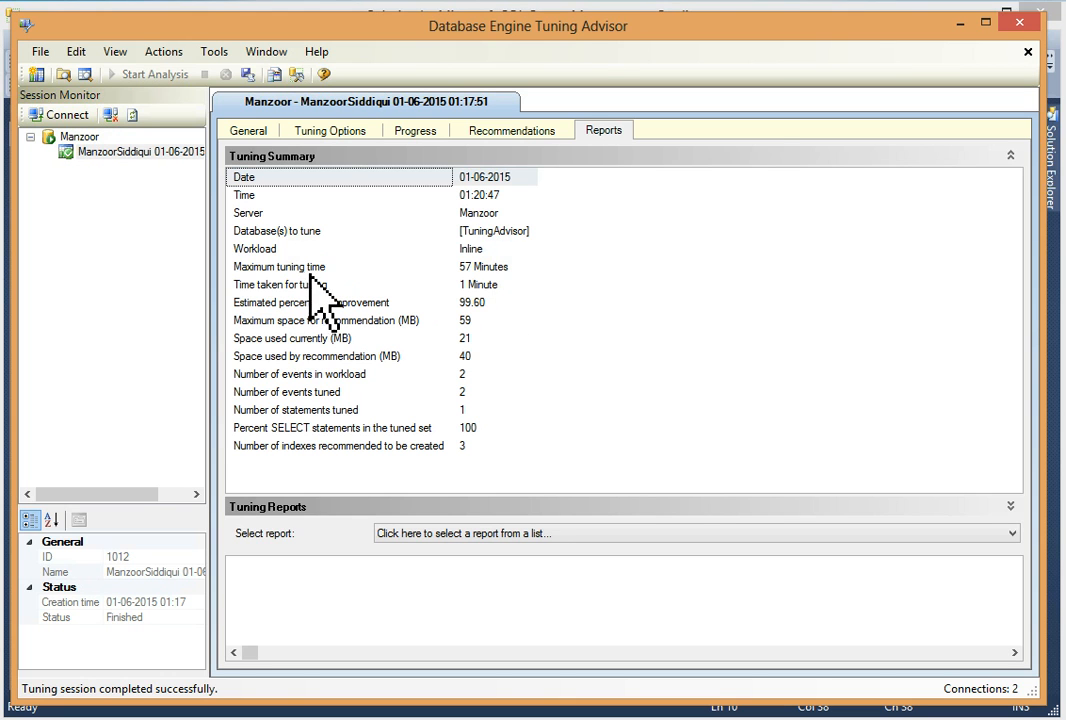
mouse_move(525, 305)
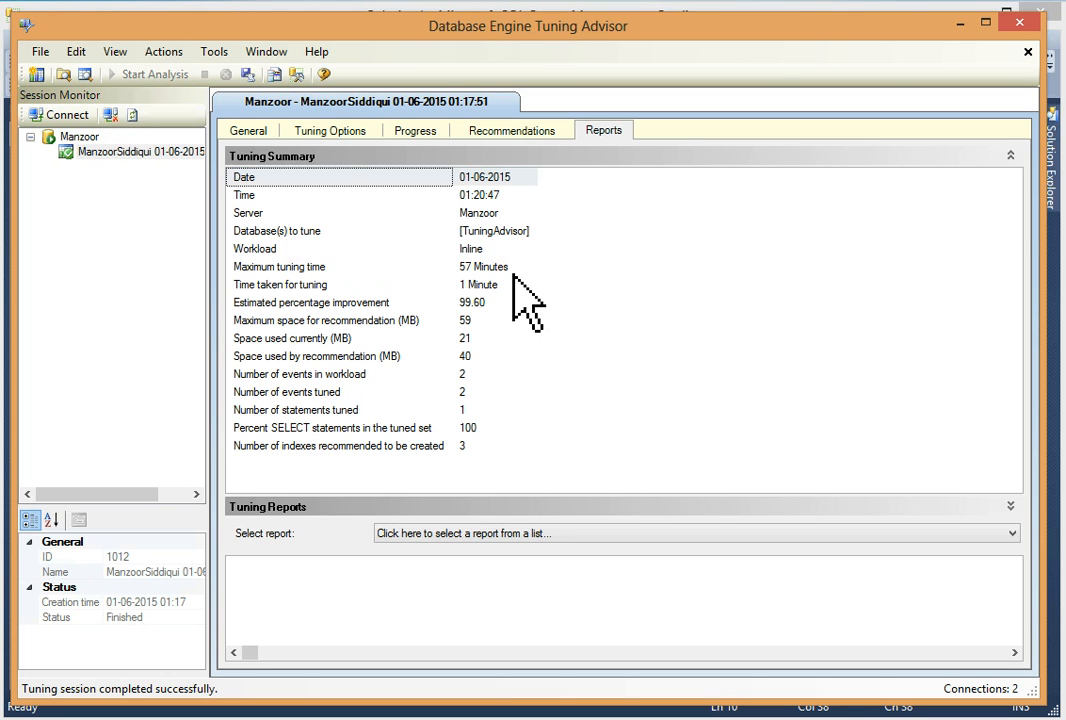
mouse_move(483, 325)
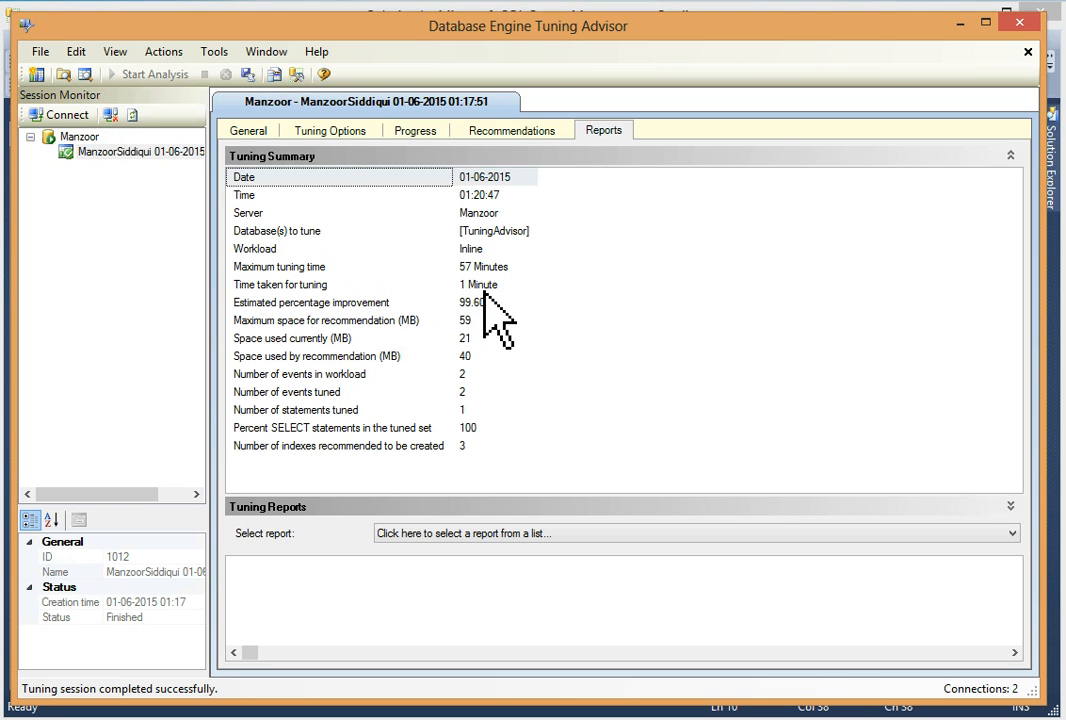
mouse_move(345, 340)
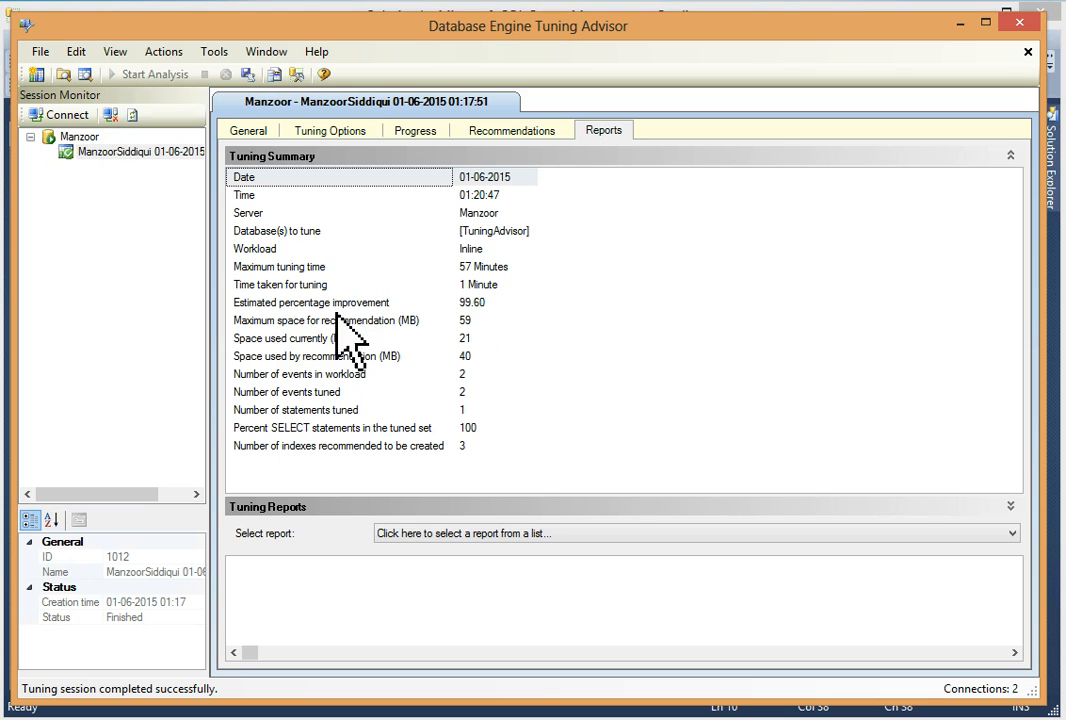
mouse_move(500, 338)
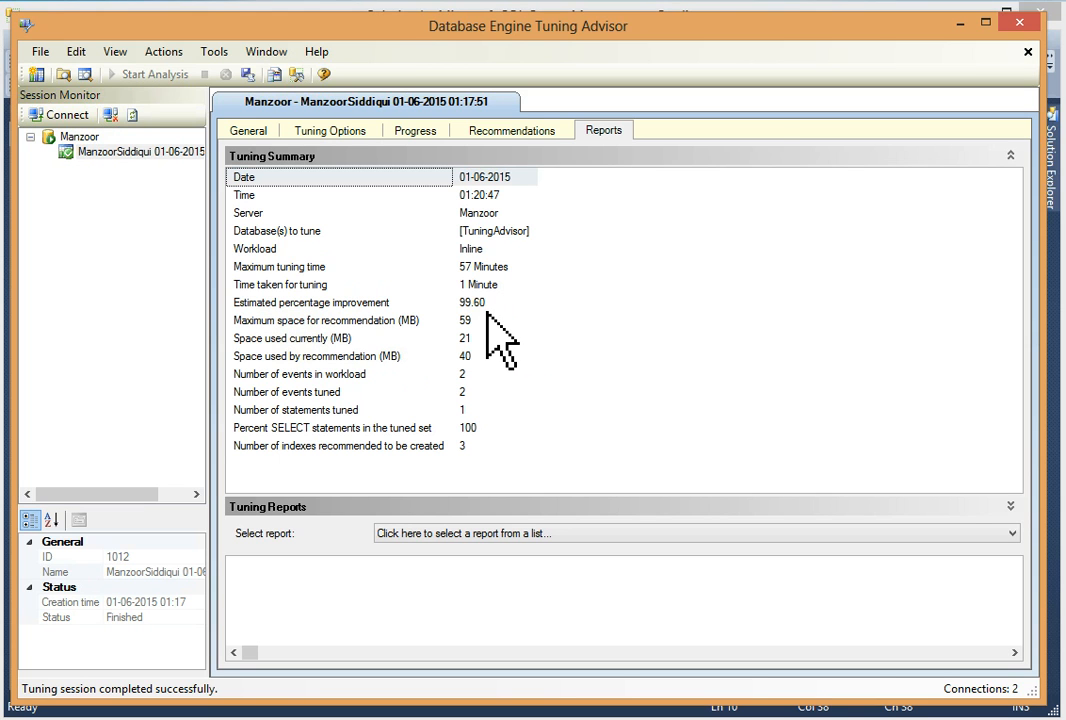
mouse_move(410, 475)
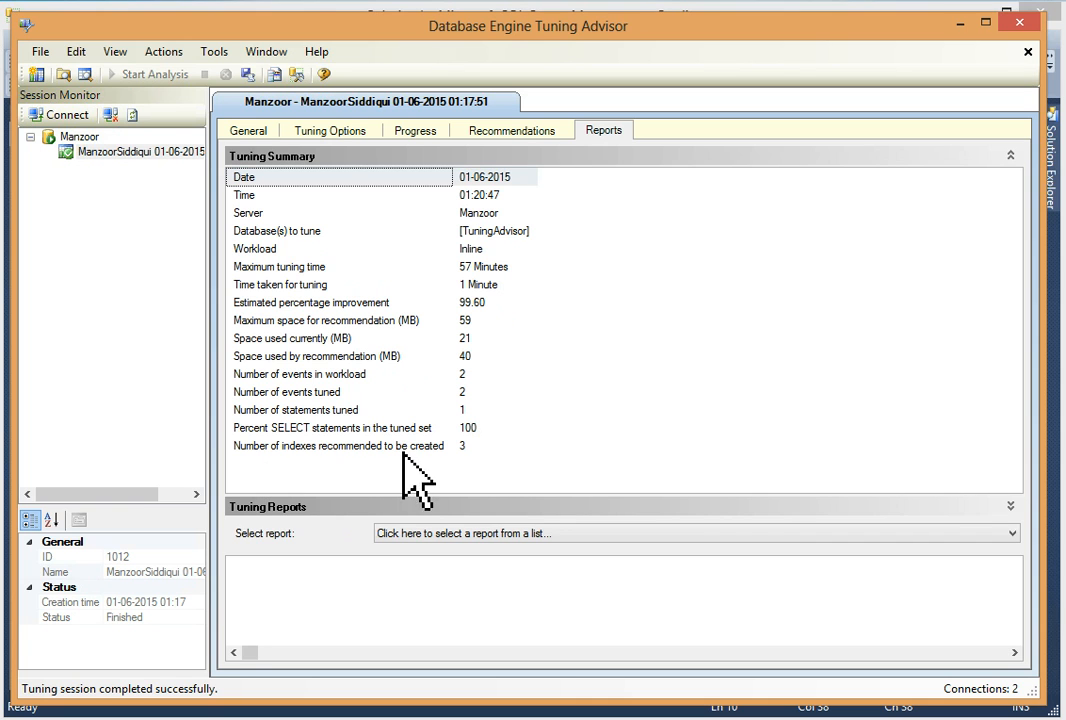
mouse_move(490, 520)
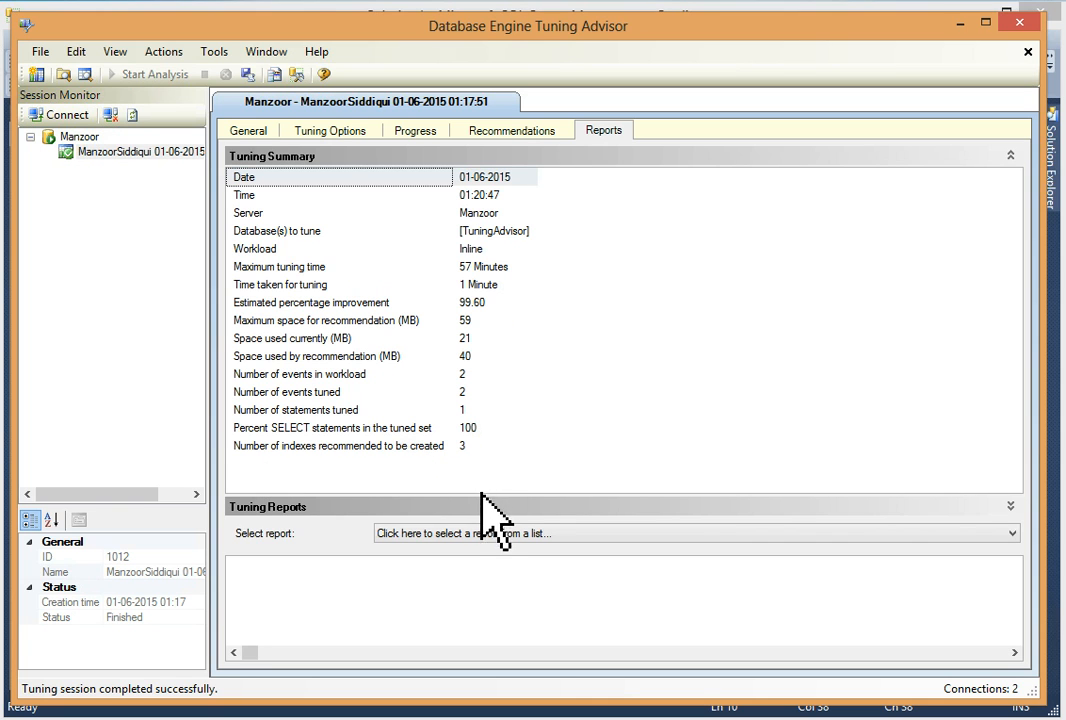
mouse_move(480, 480)
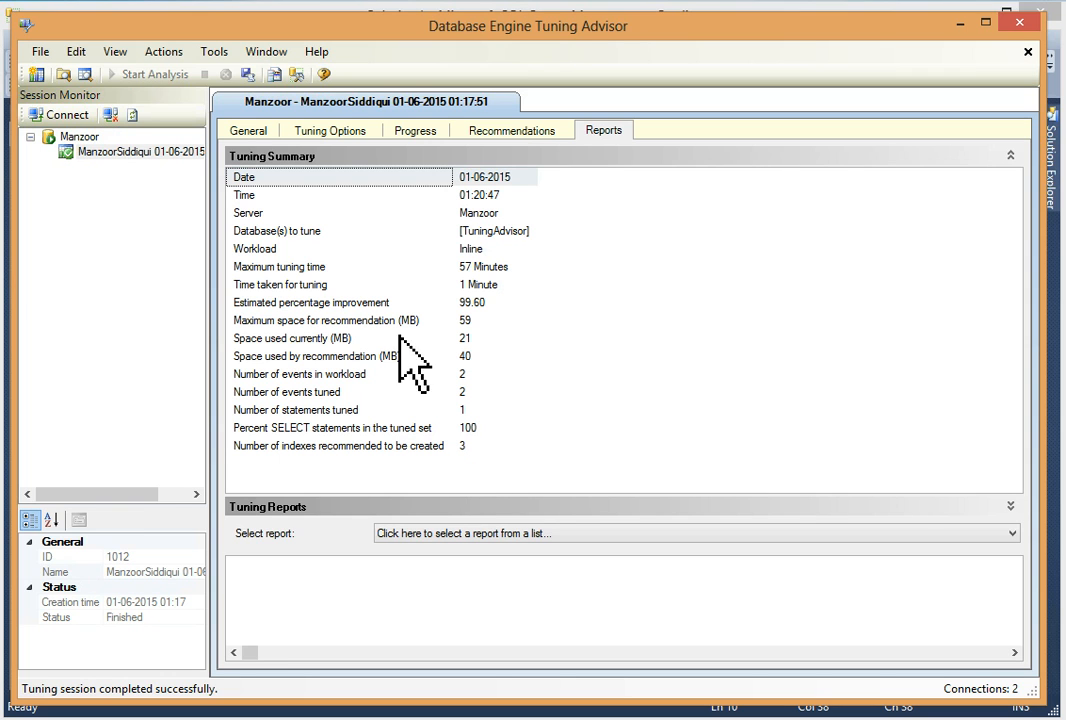
mouse_move(483, 335)
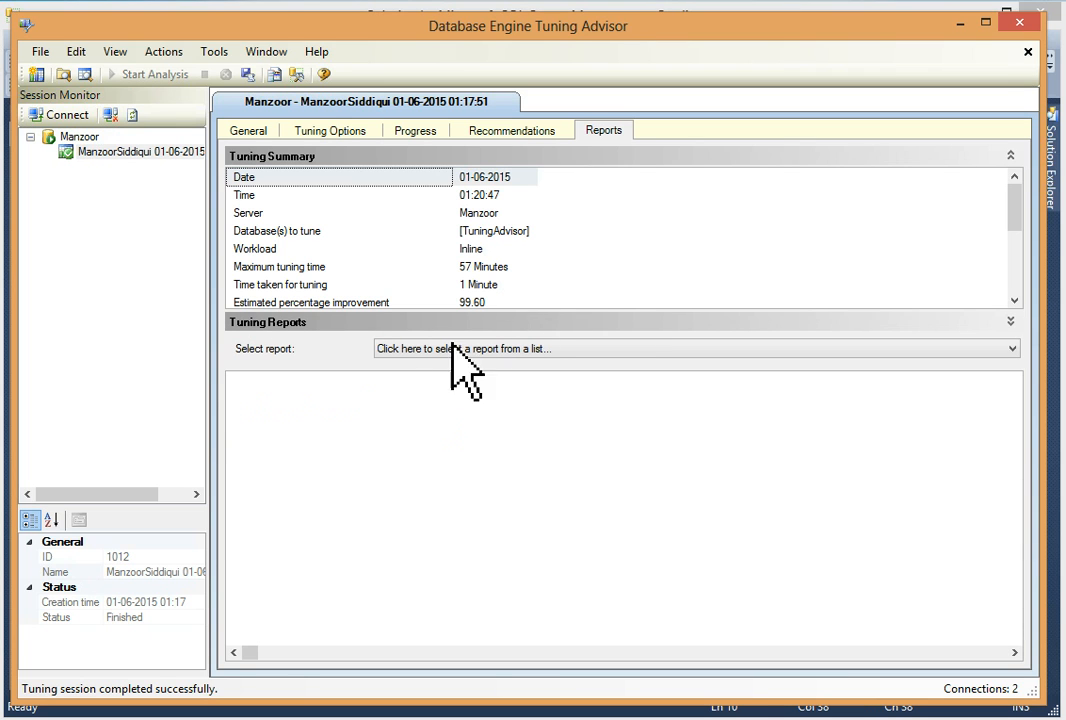
mouse_move(288, 368)
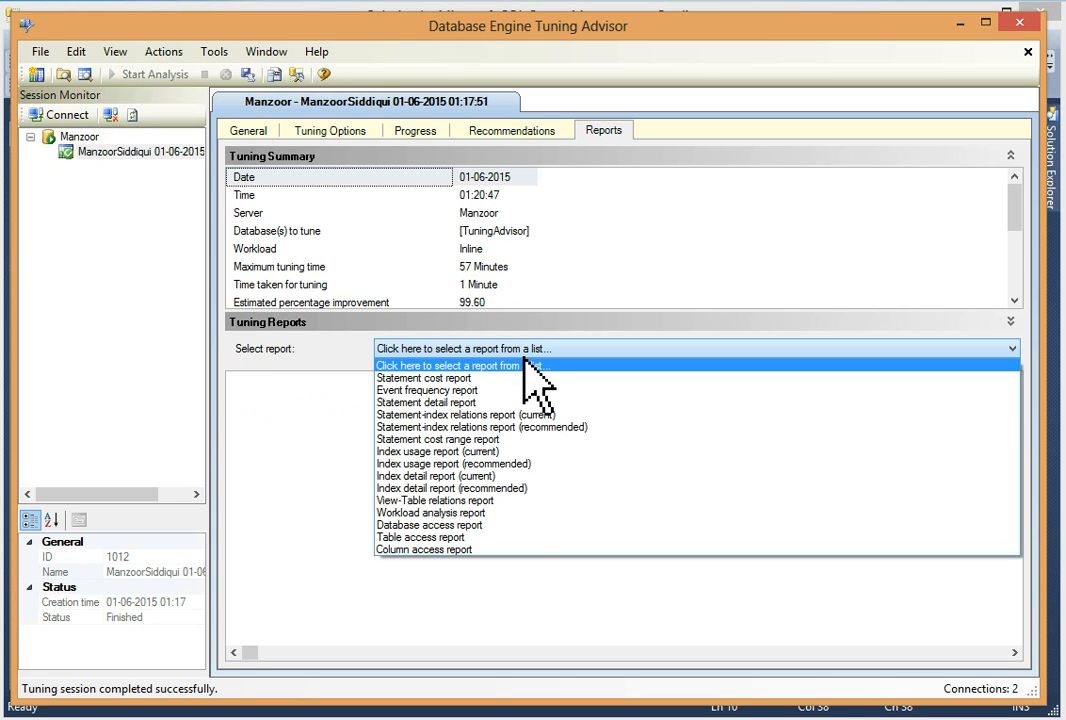
mouse_move(515, 400)
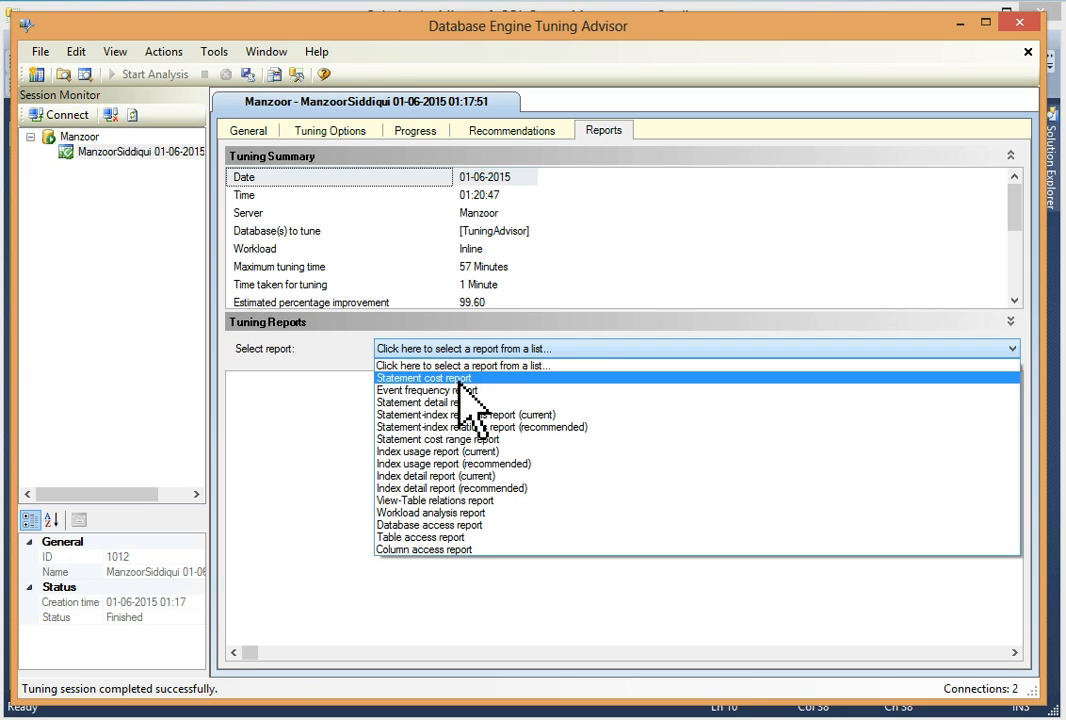
- Choose the Statement cost report and inspect the SELECT statement's 99.60 percent improvement
click(422, 377)
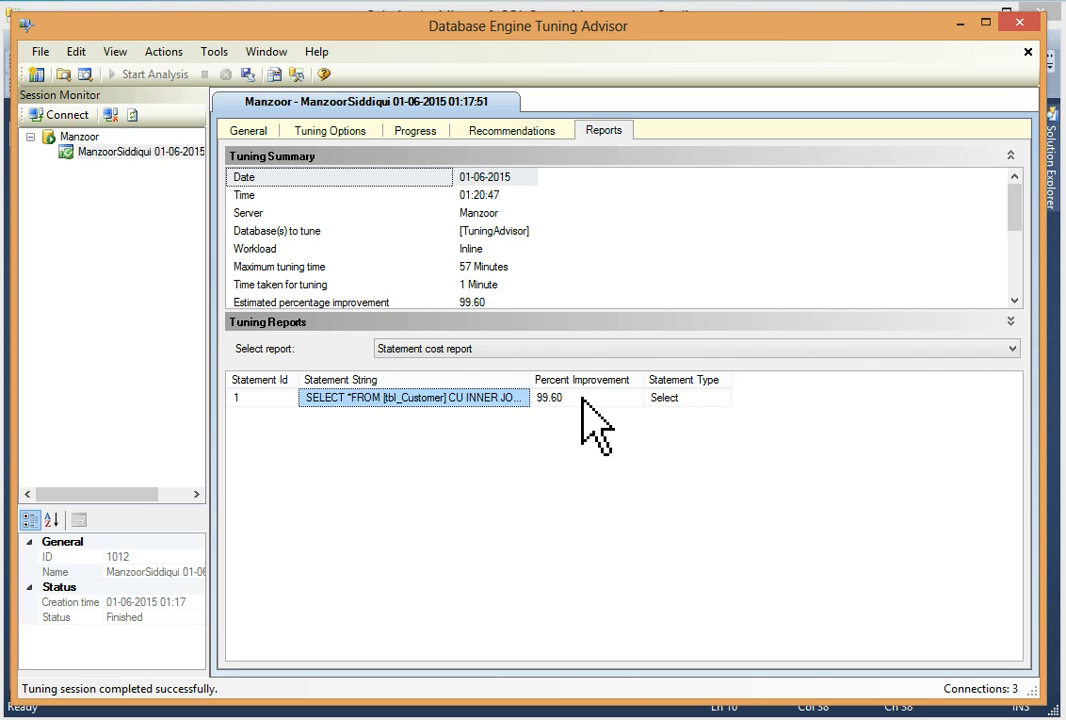
click(586, 397)
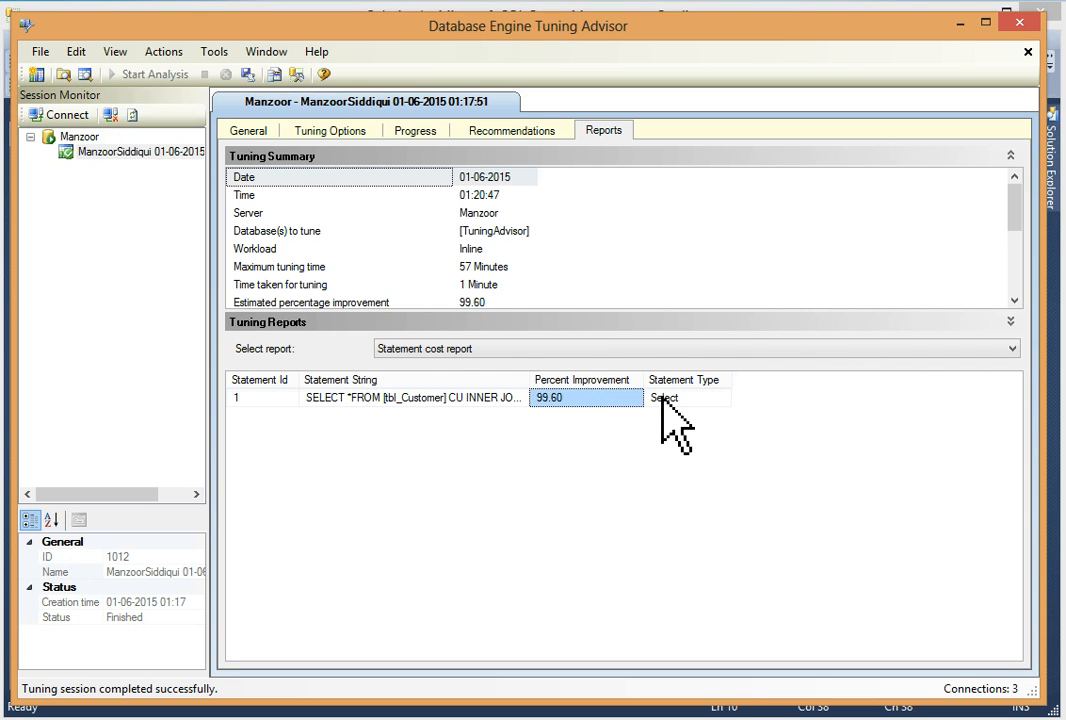
click(686, 397)
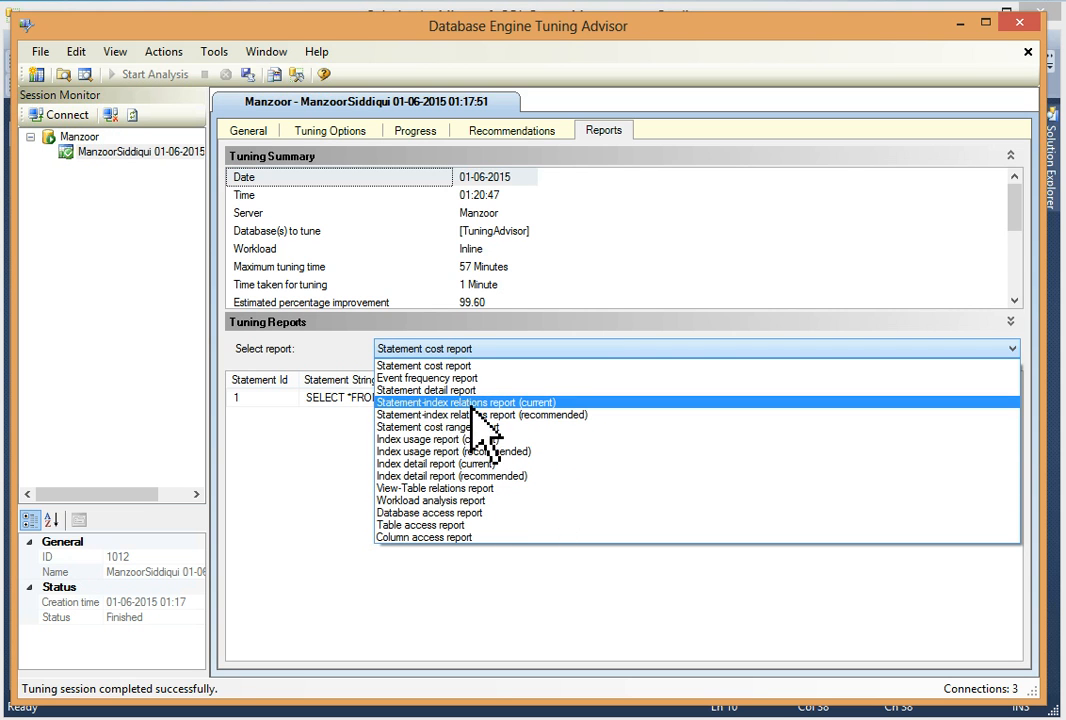
mouse_move(490, 414)
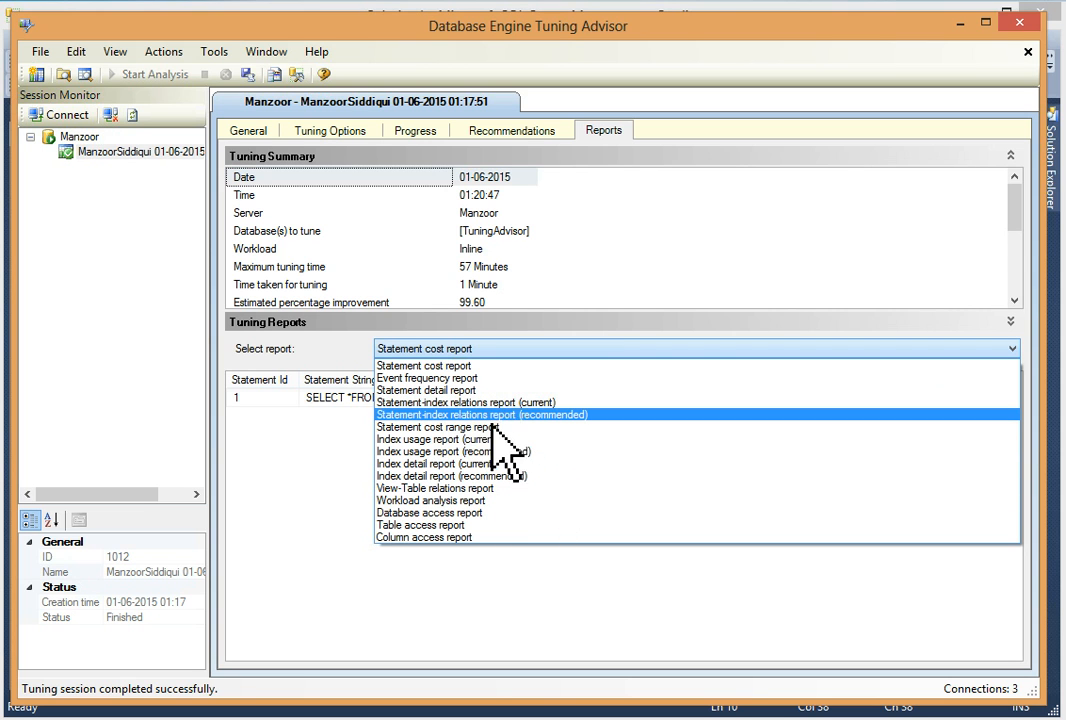
mouse_move(480, 427)
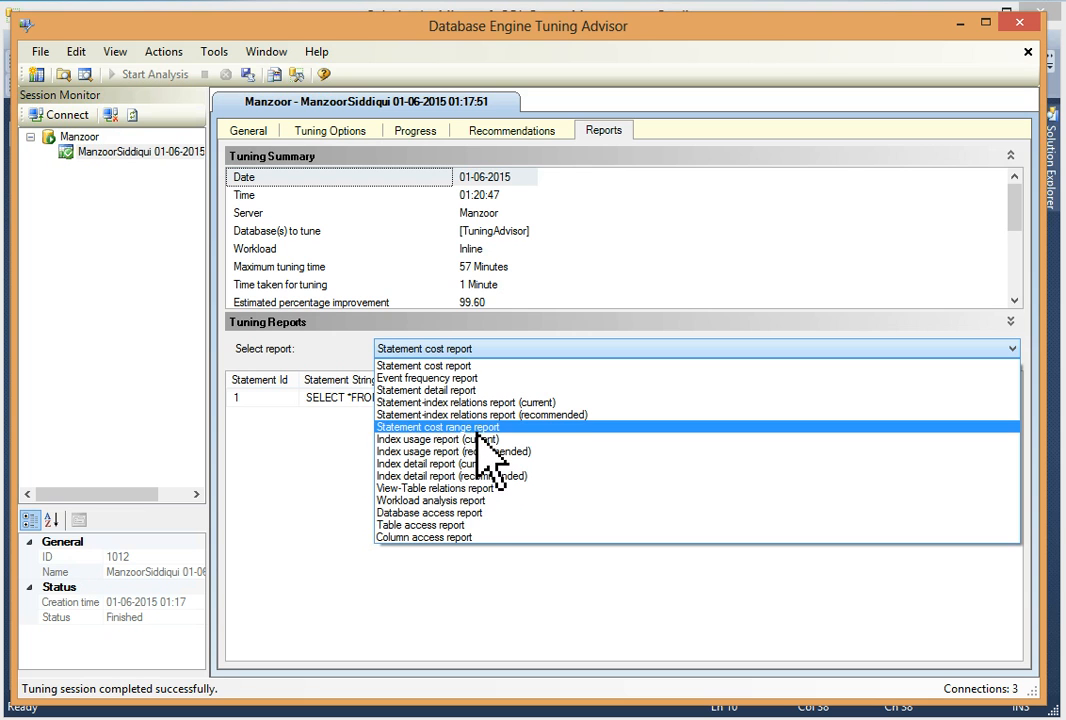
mouse_move(480, 378)
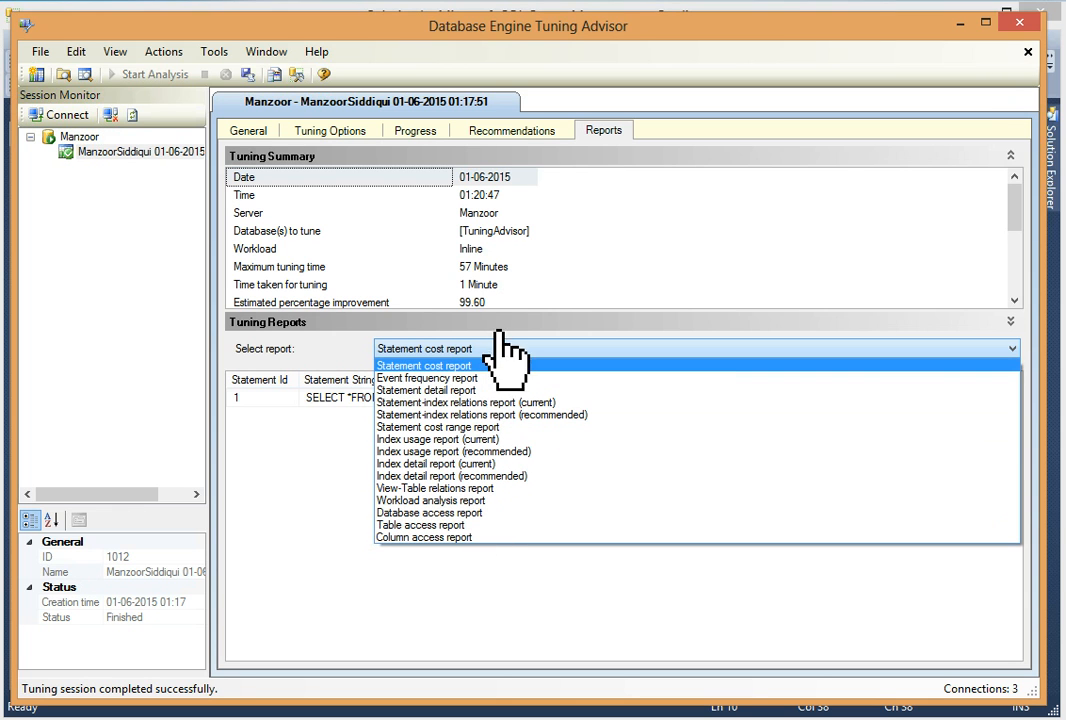
- Dismiss the report dropdown, expand Tuning Summary, and return to the session's General settings
click(423, 365)
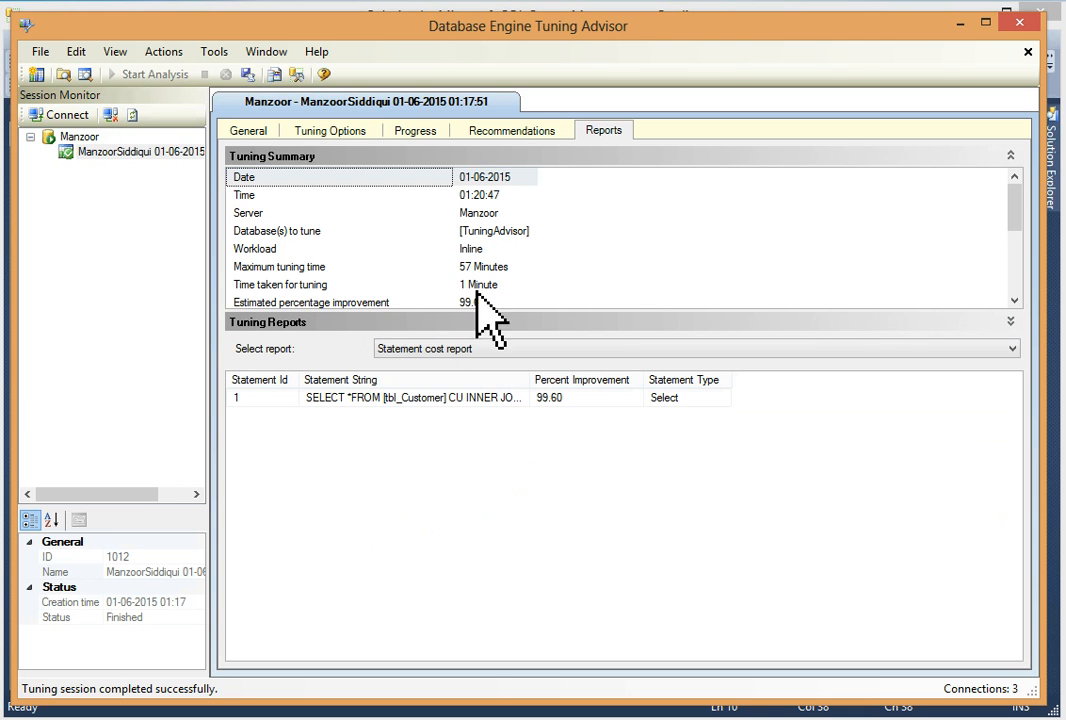
click(1010, 321)
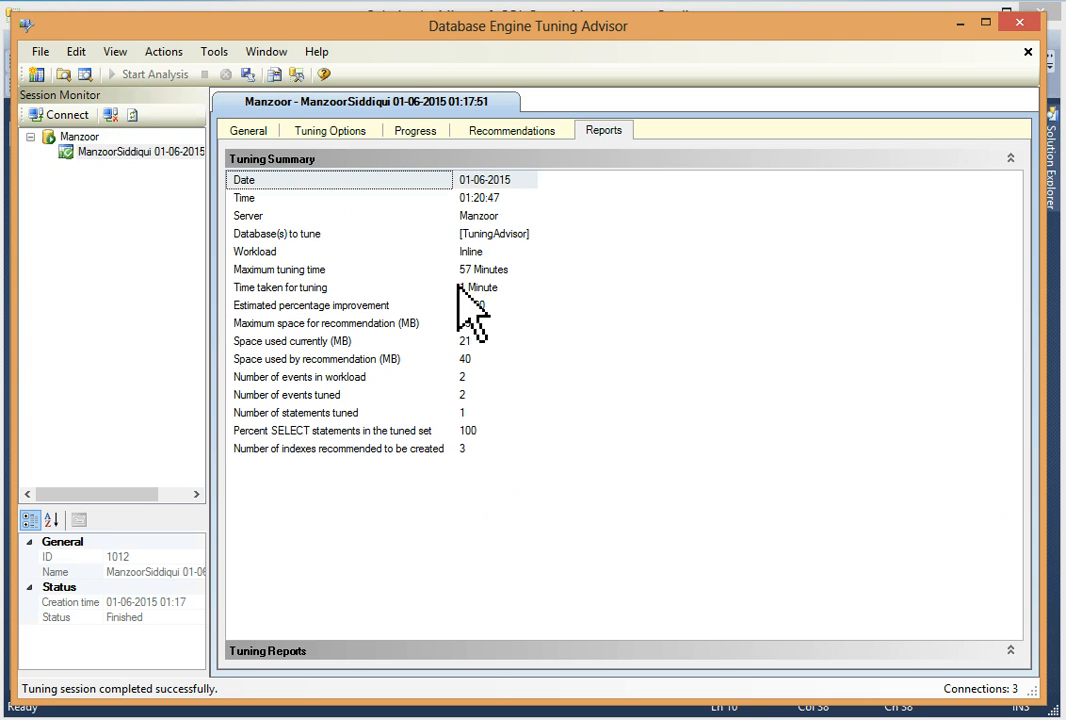
click(248, 130)
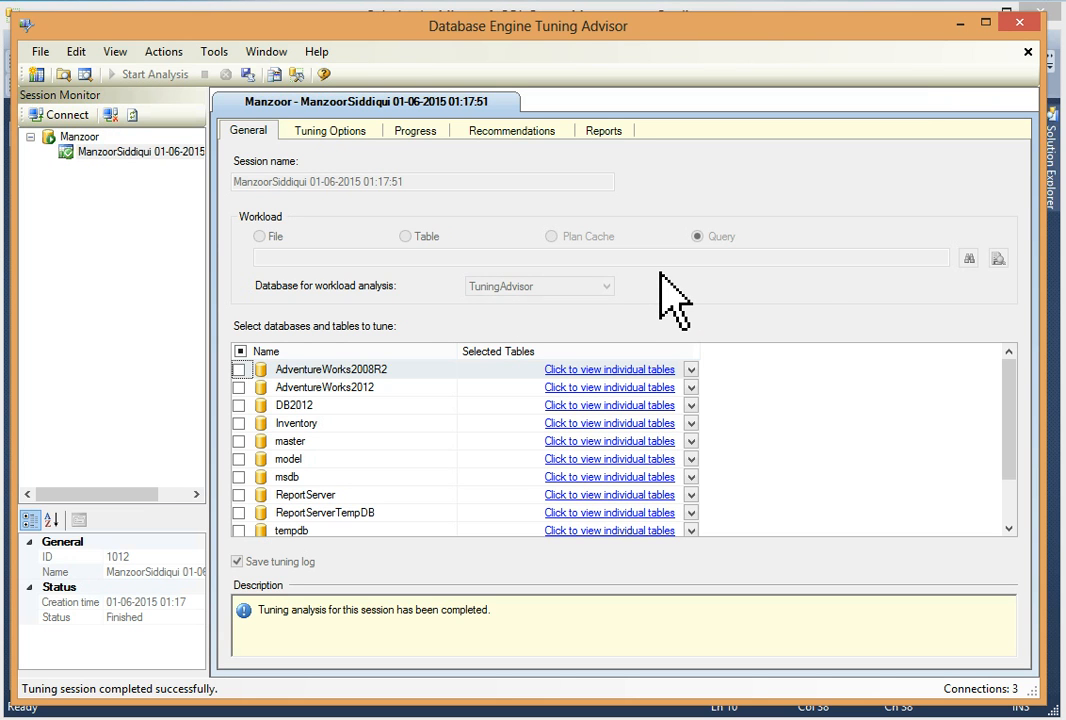
mouse_move(820, 285)
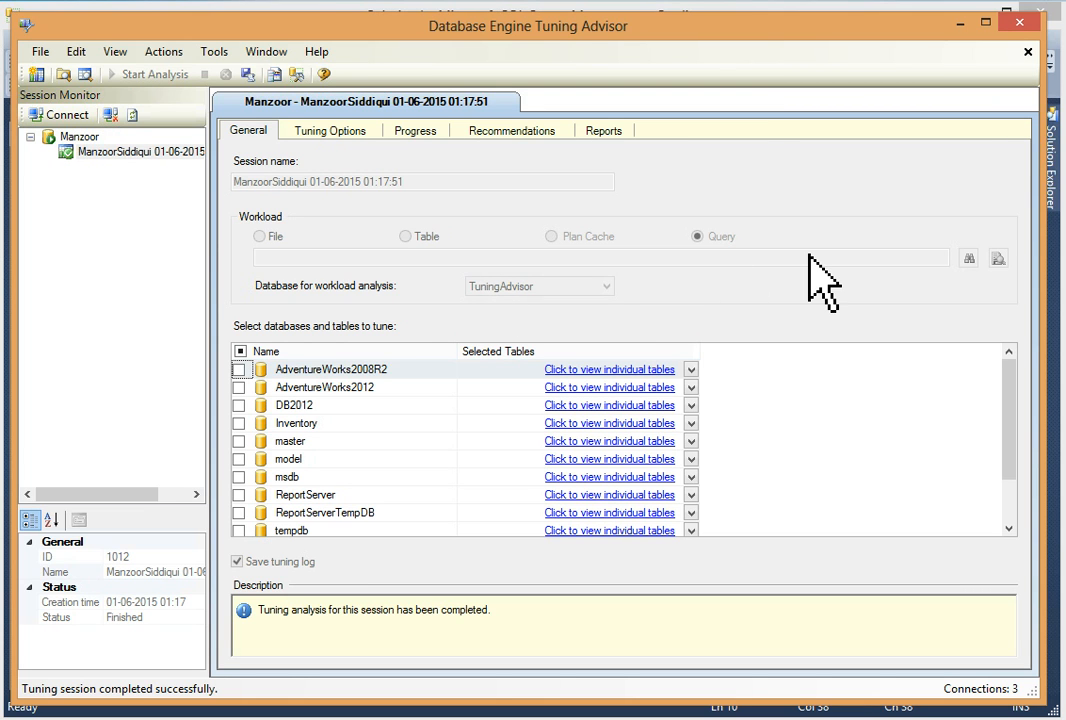
mouse_move(890, 325)
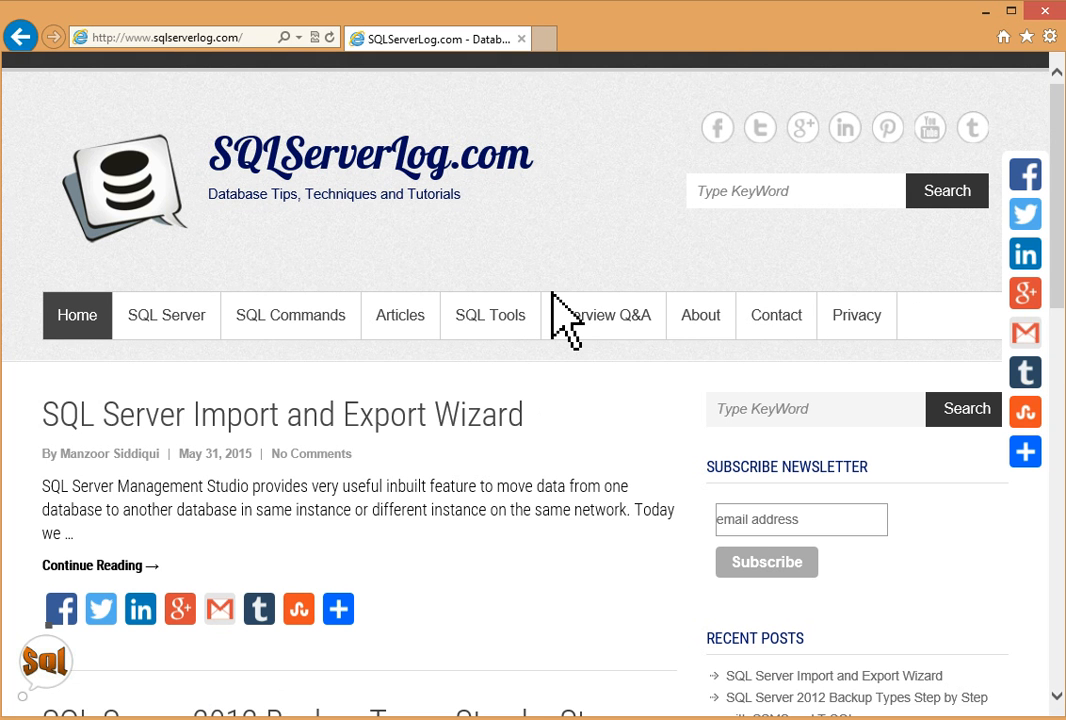
- Scroll the SQLServerLog.com homepage down to the 'Database Engine Tuning Advisor Step By Step' post
scroll(down, 3)
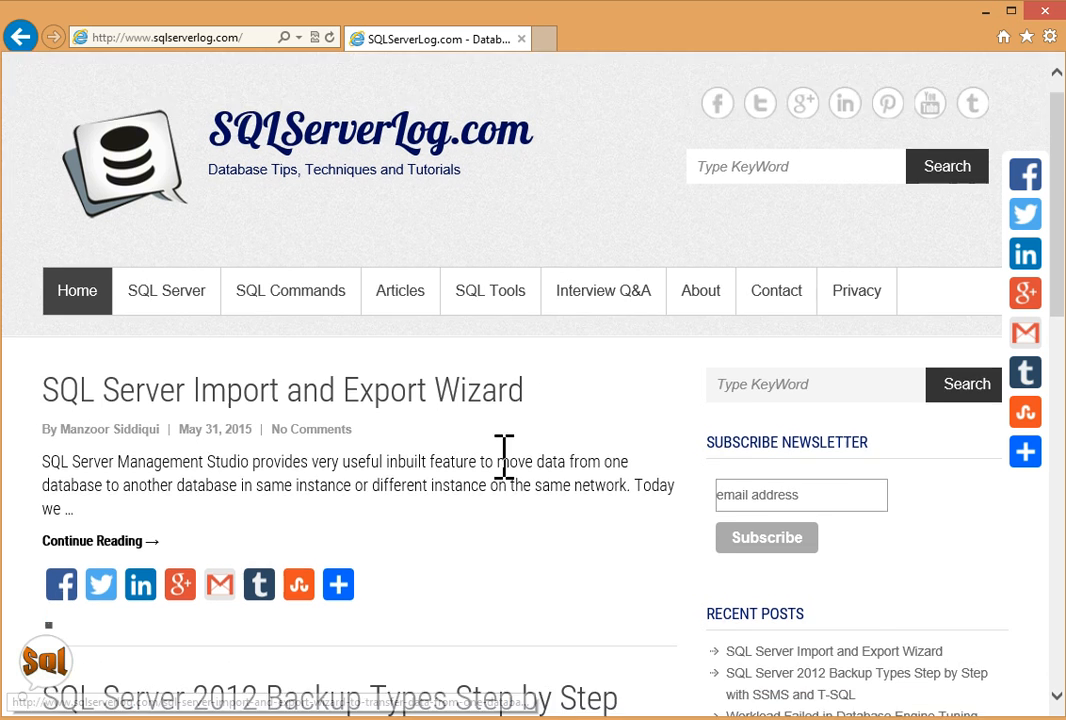
scroll(down, 3)
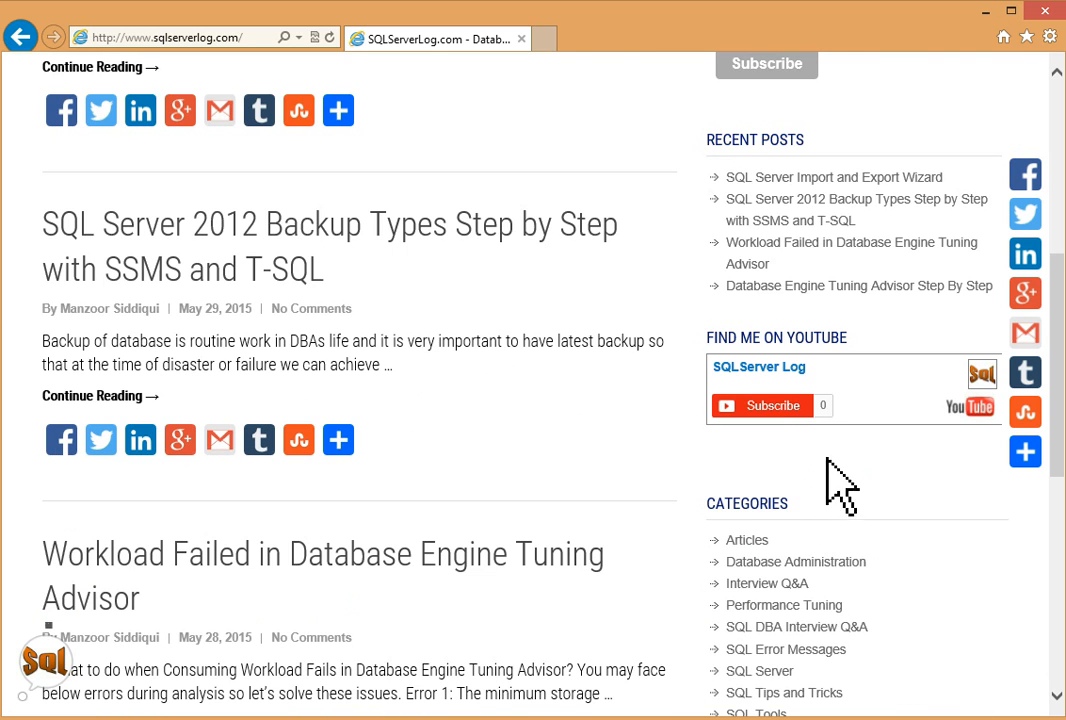
mouse_move(848, 385)
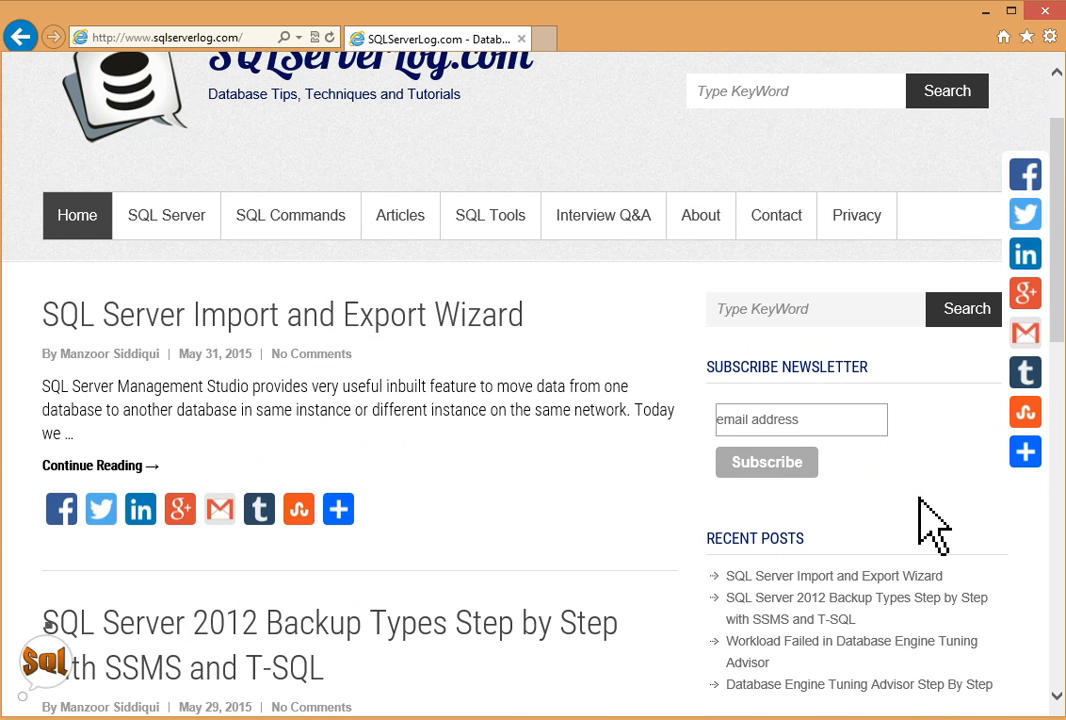
scroll(down, 3)
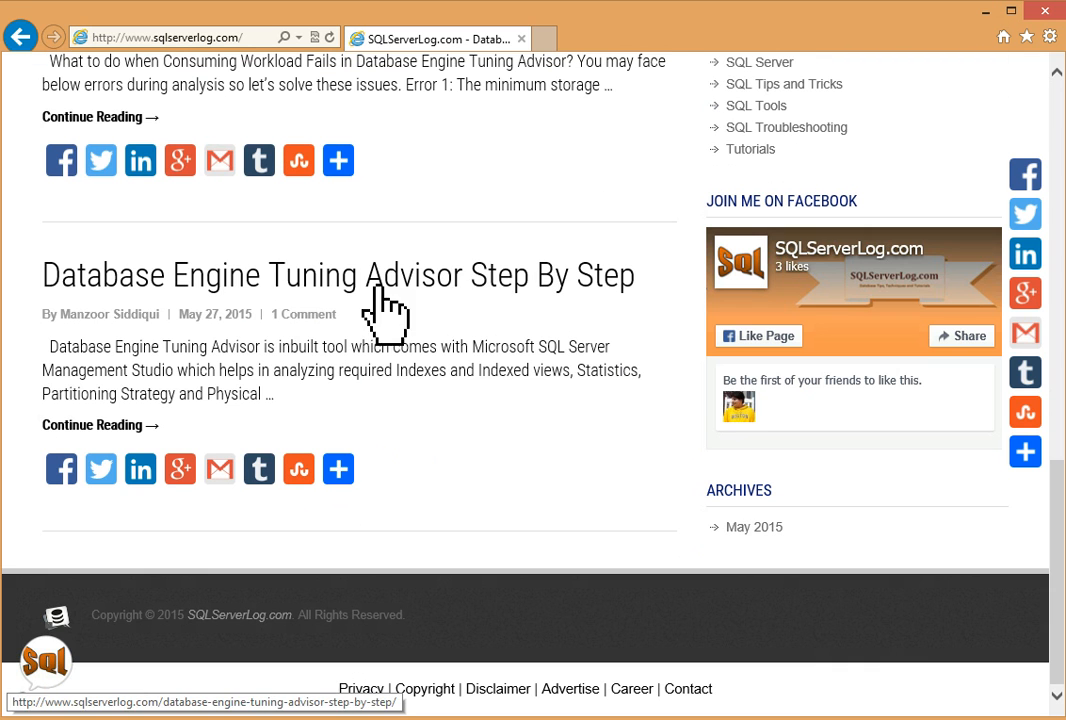
mouse_move(190, 300)
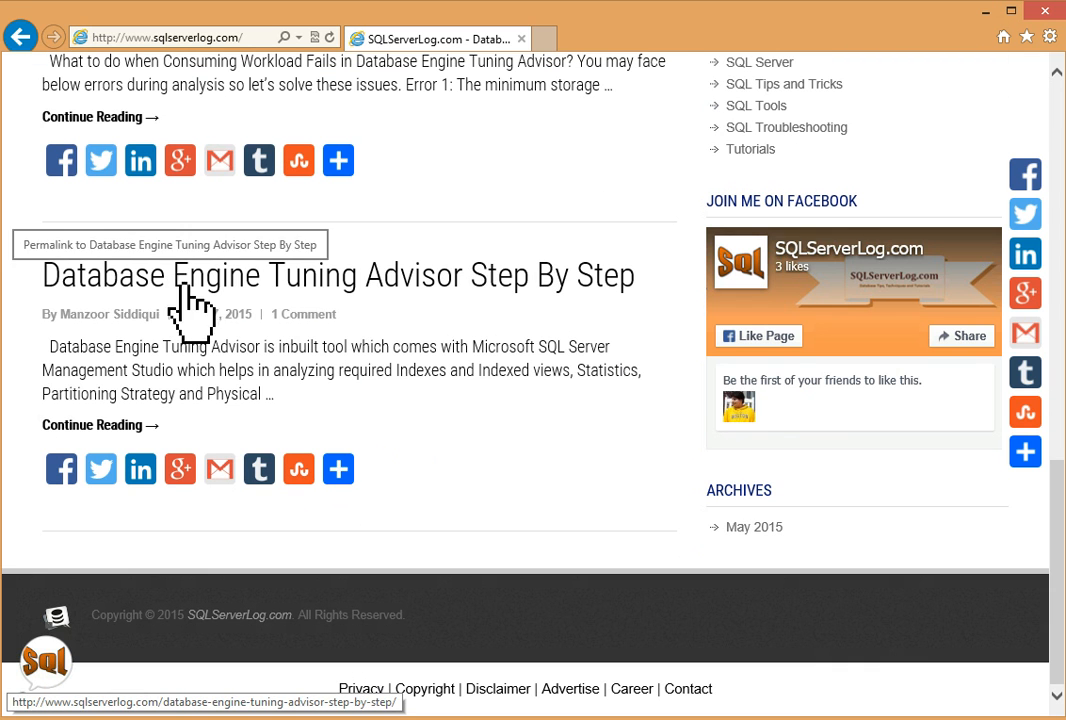
mouse_move(520, 310)
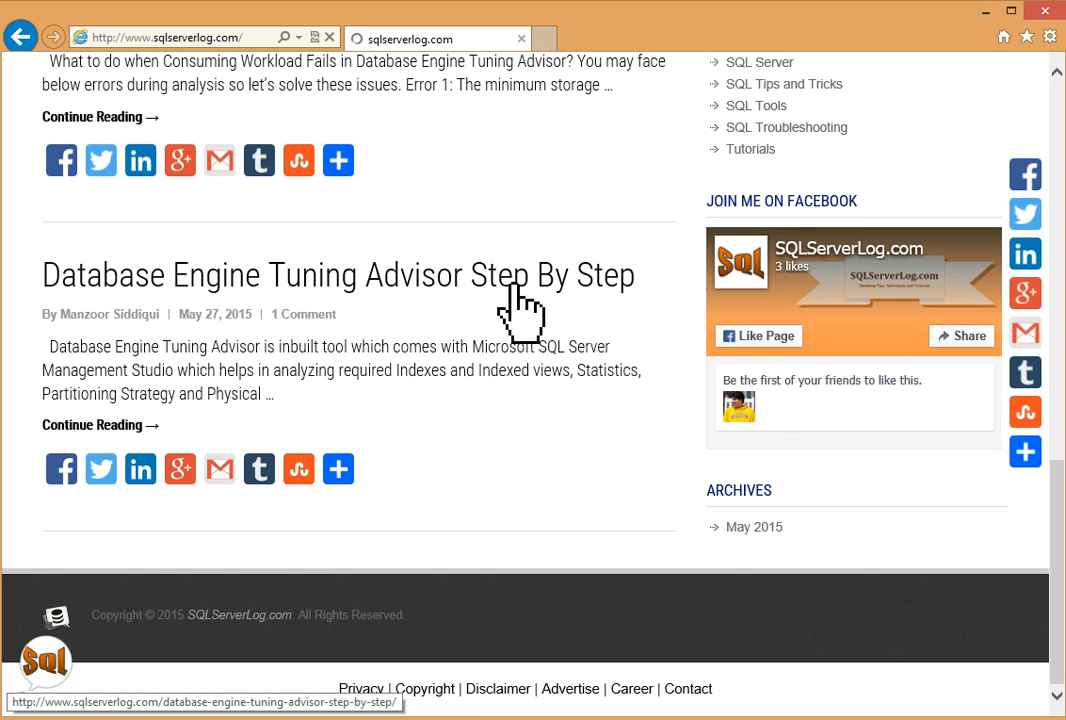
- Open the 'Database Engine Tuning Advisor Step By Step' article and scroll down to its comments
click(338, 275)
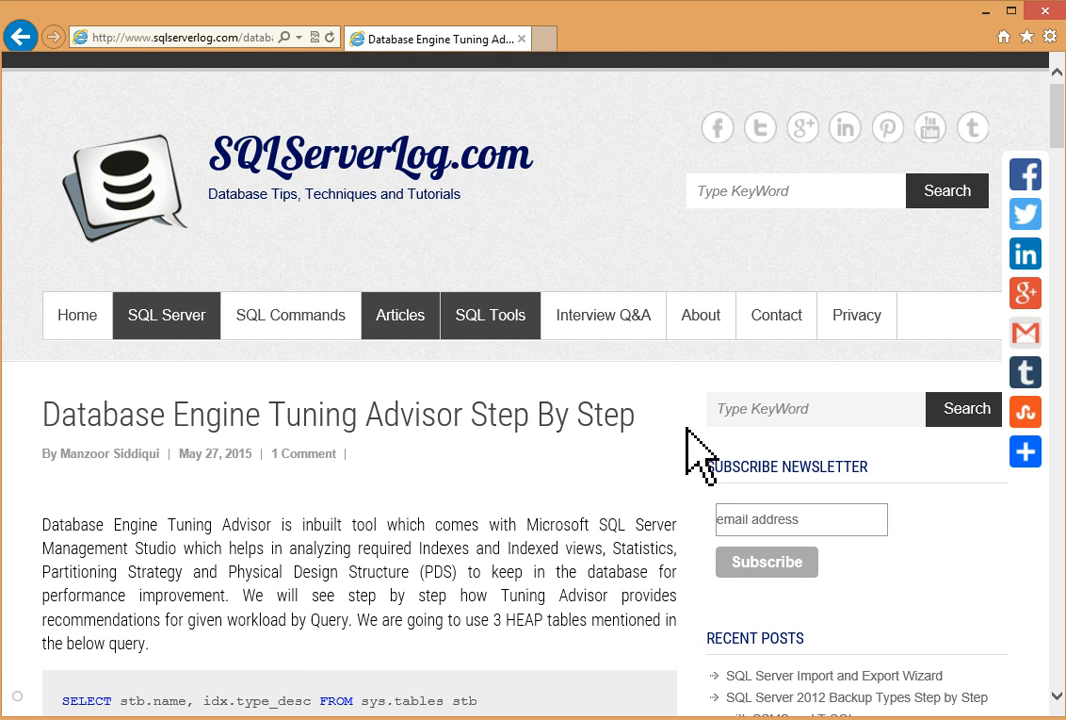
scroll(down, 3)
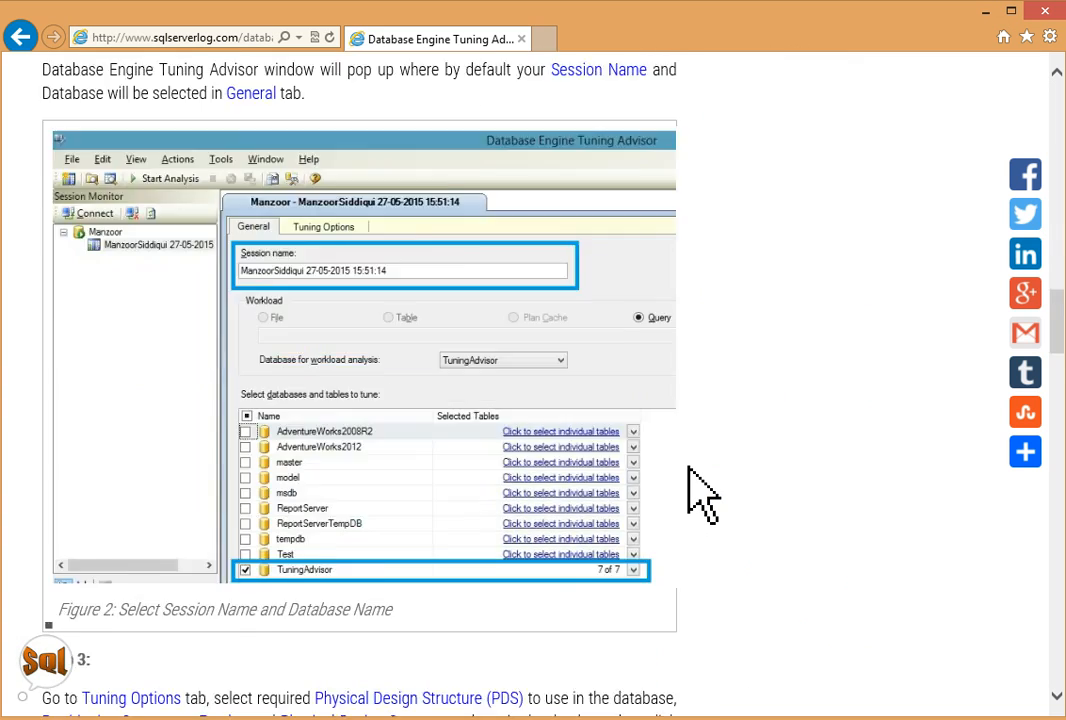
scroll(down, 3)
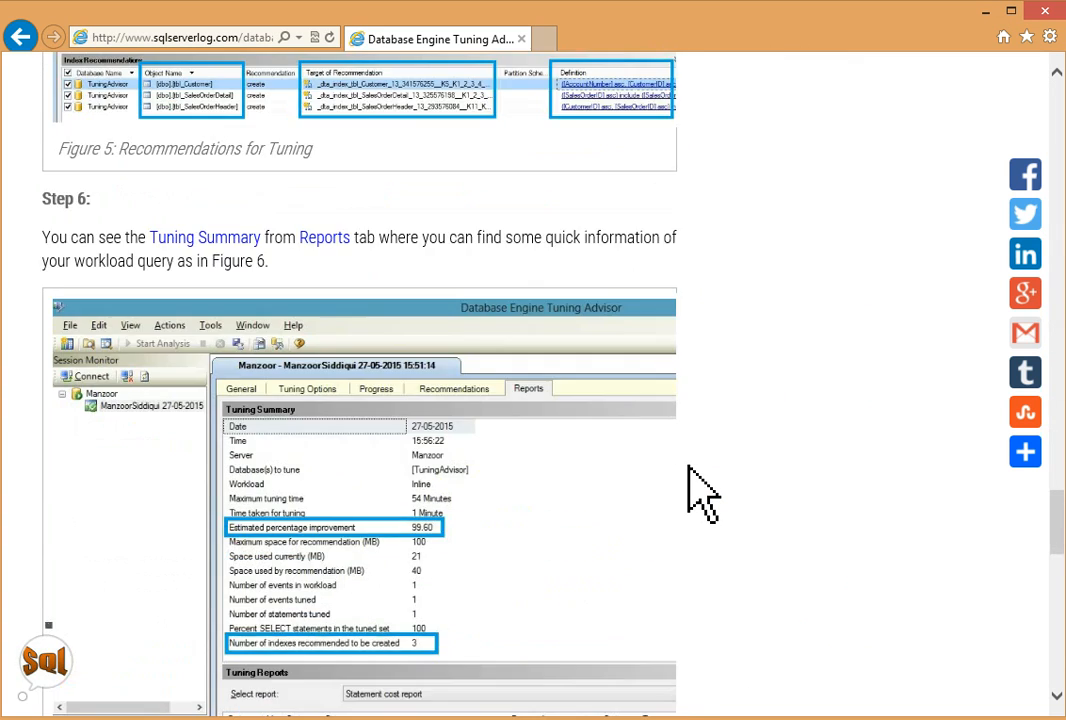
scroll(down, 3)
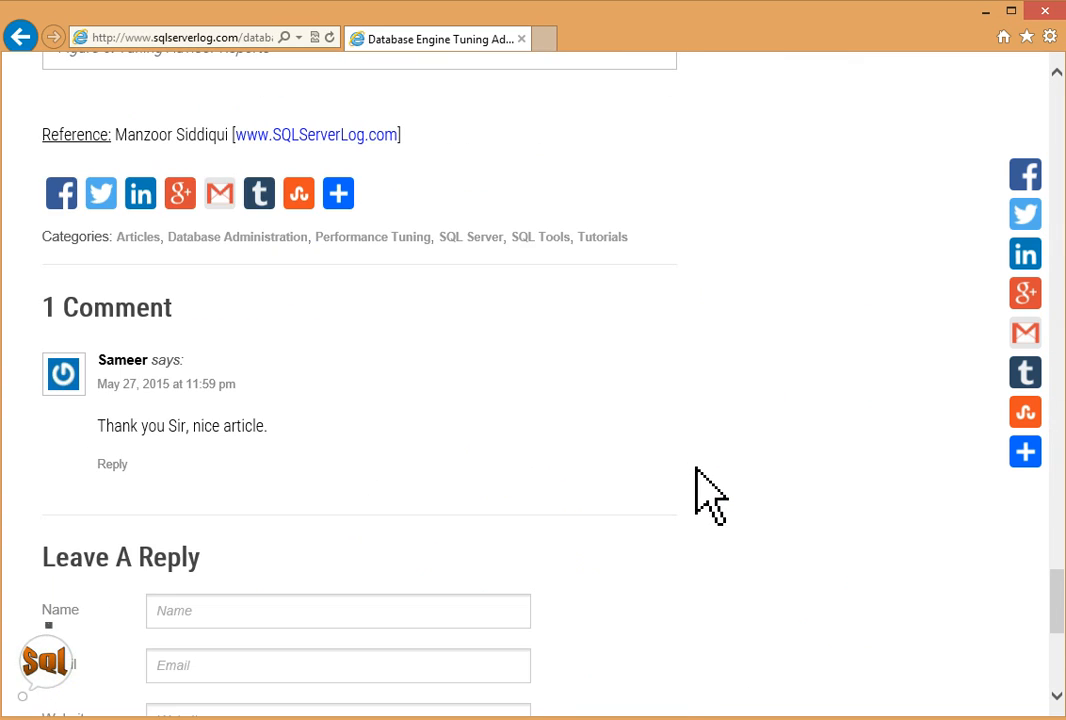